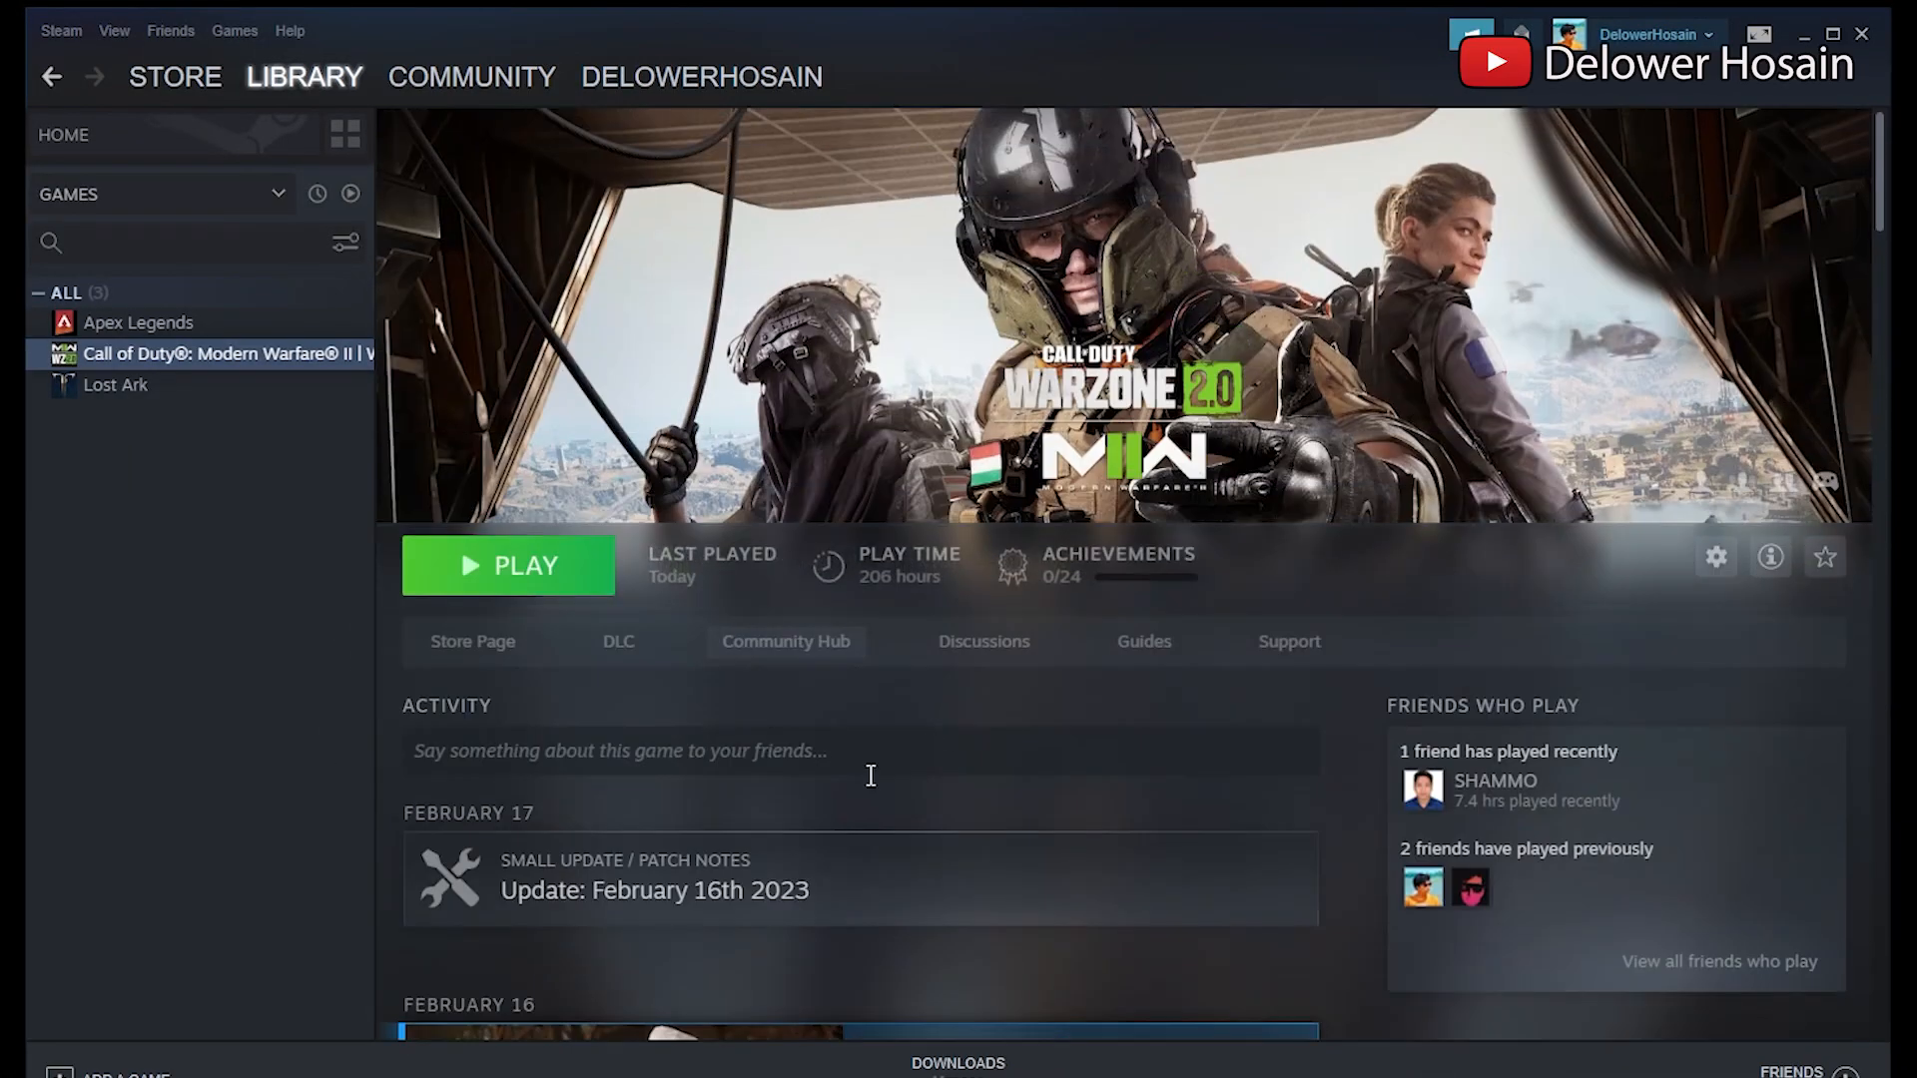
mouse_move(1009, 730)
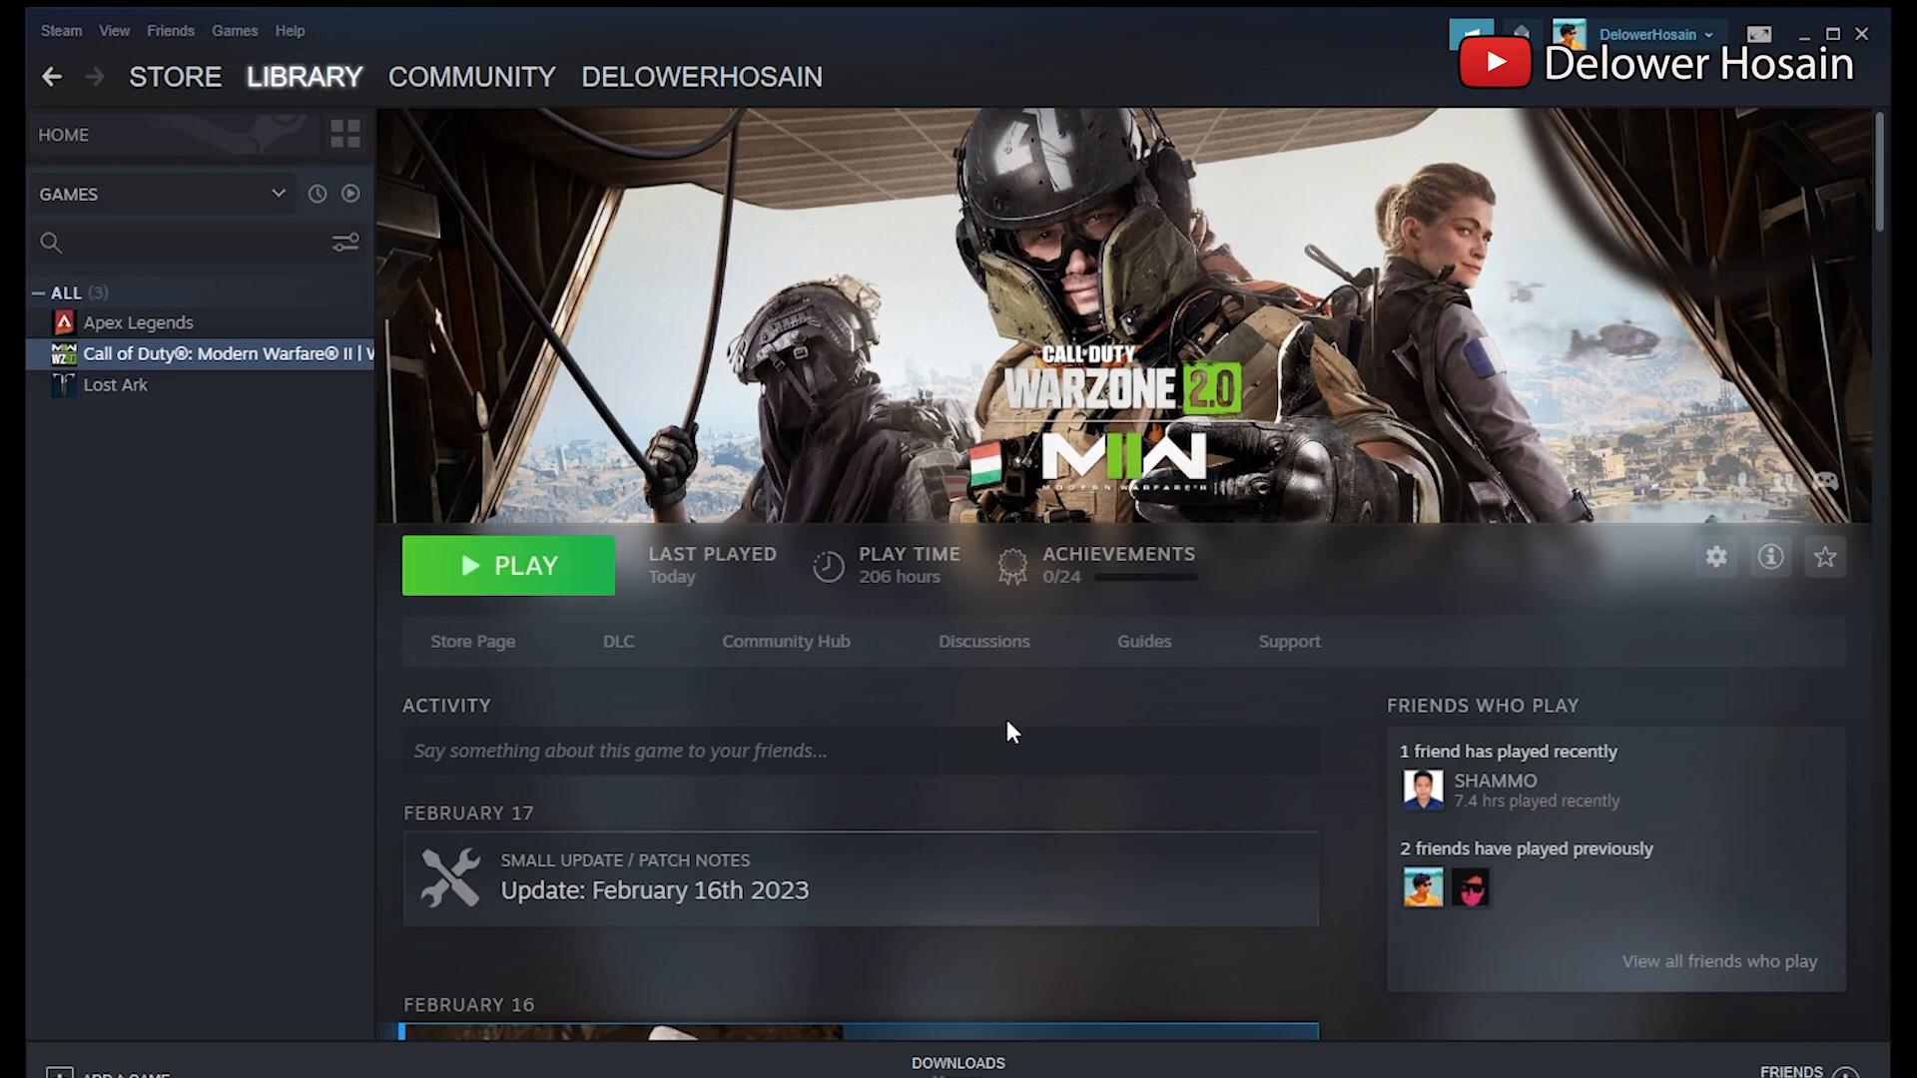
Open the Windows Update settings page.
click(506, 565)
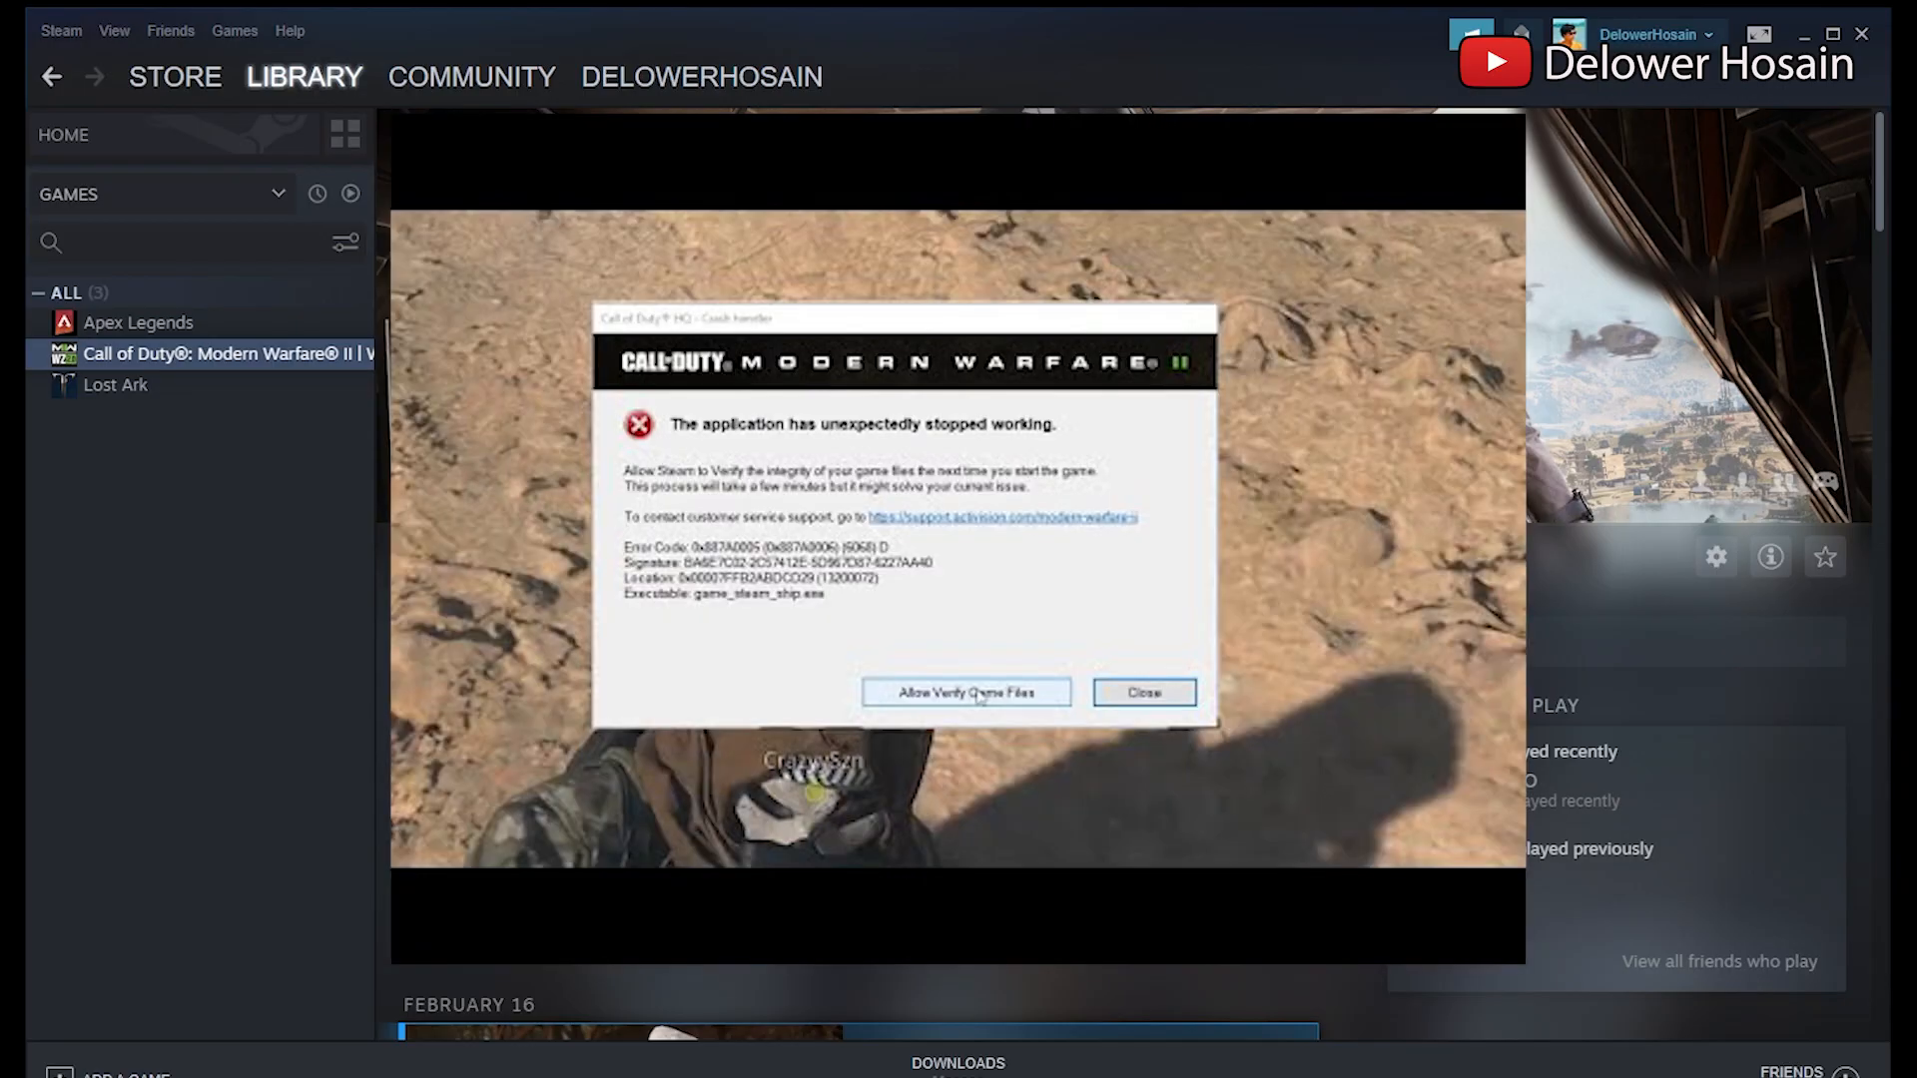
click(1143, 691)
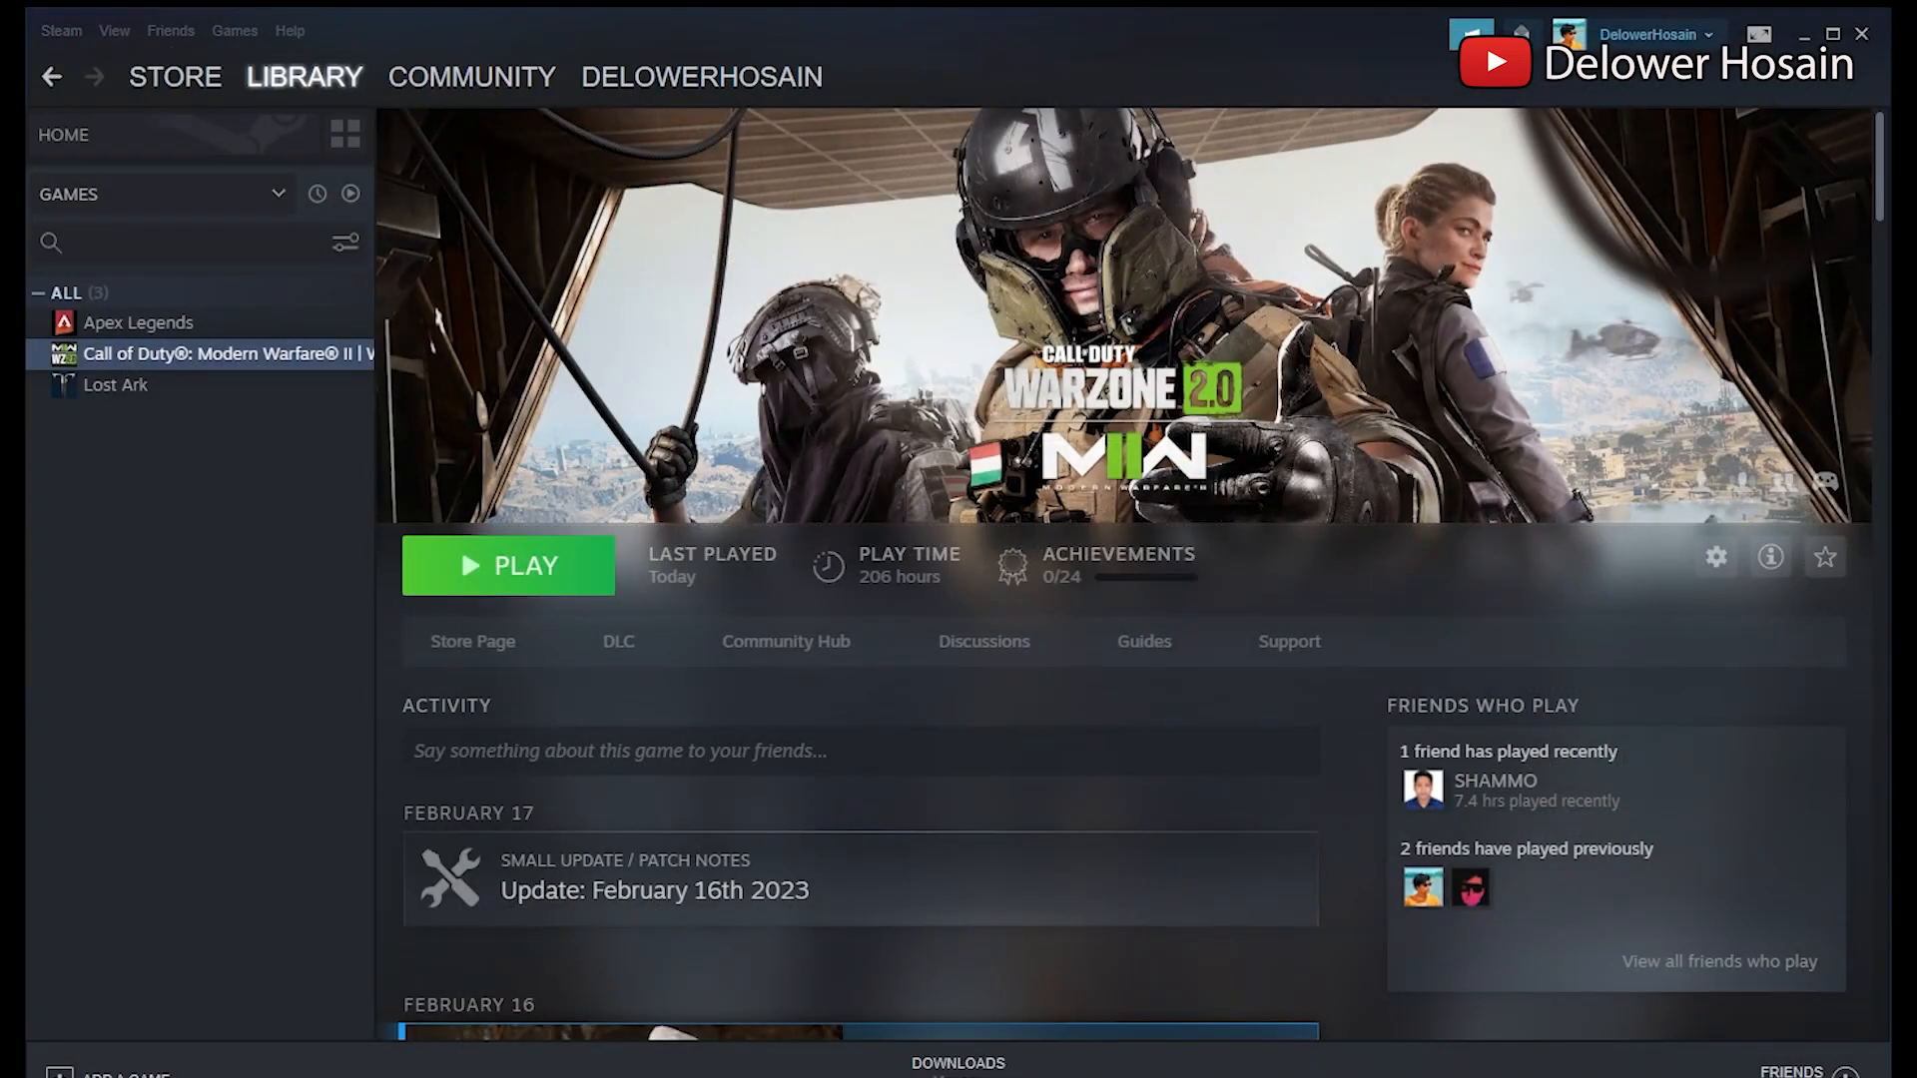
click(506, 565)
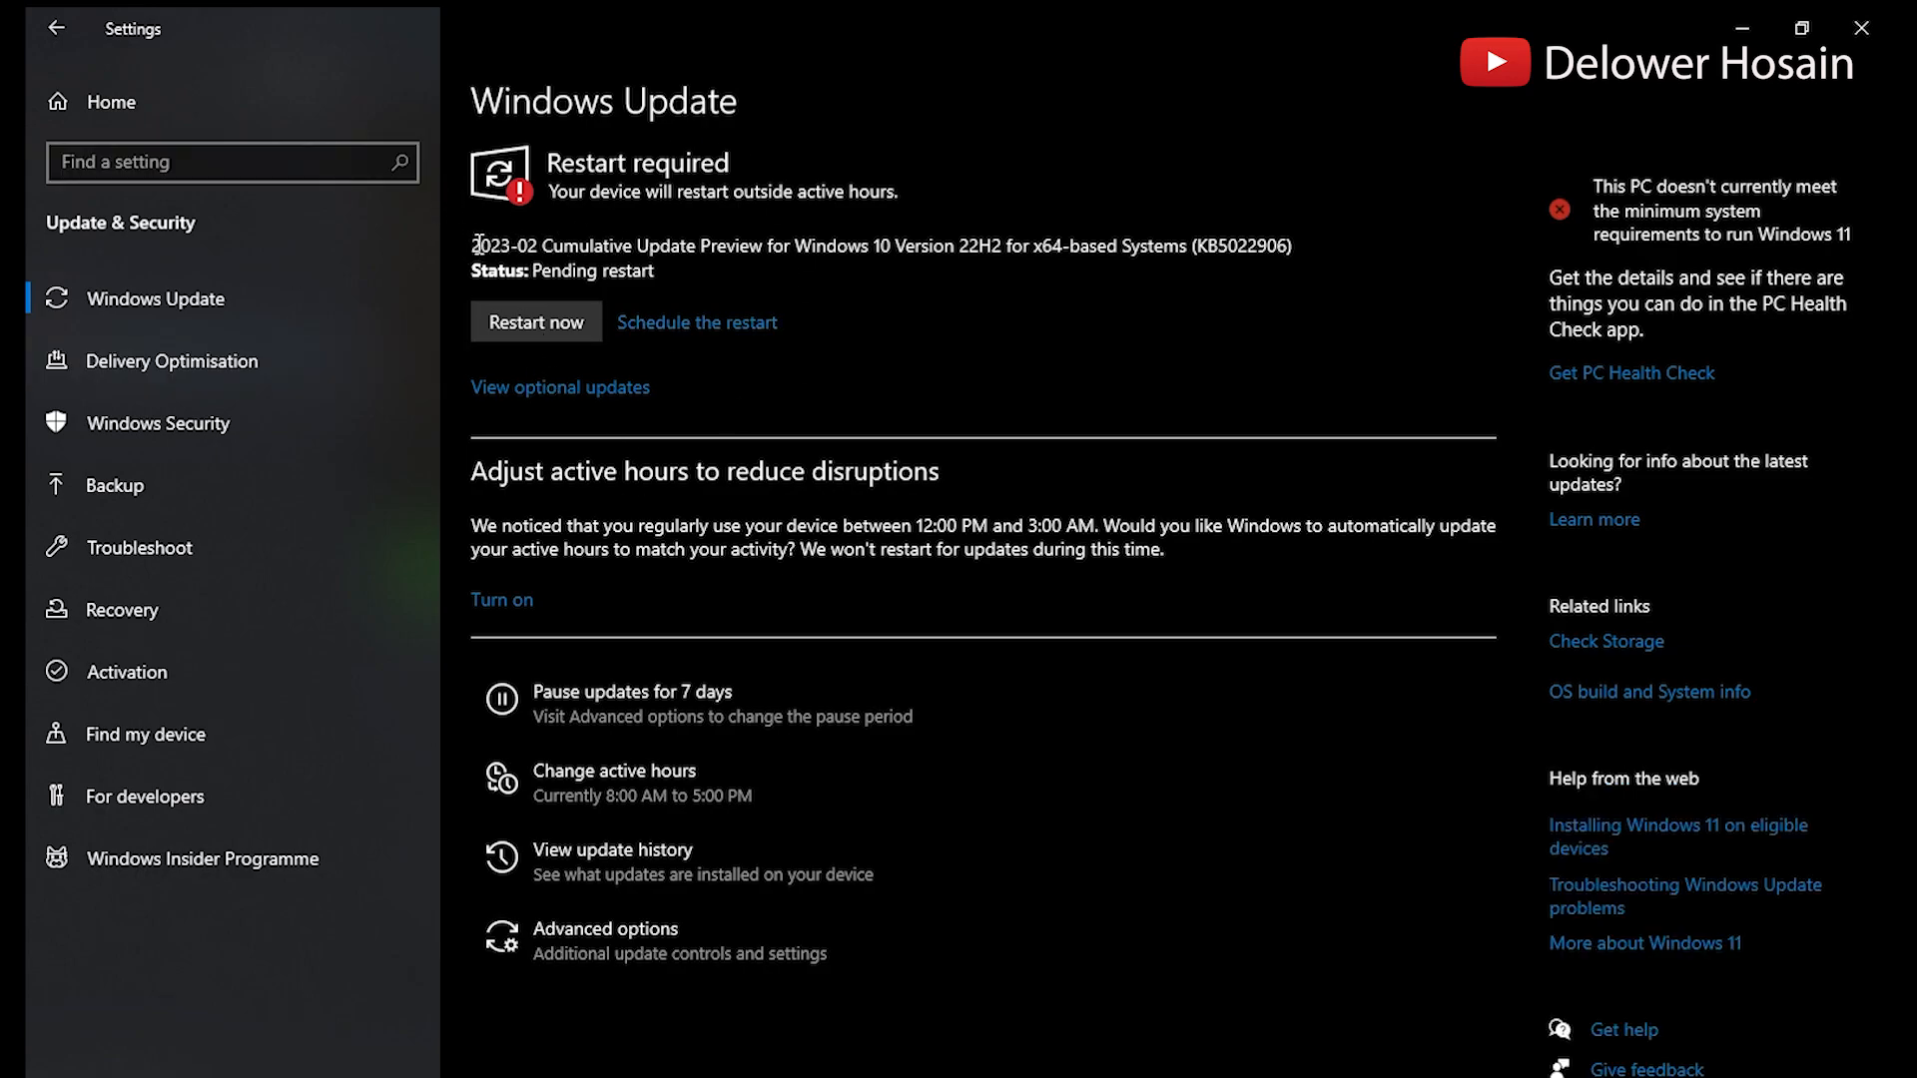
mouse_move(535, 317)
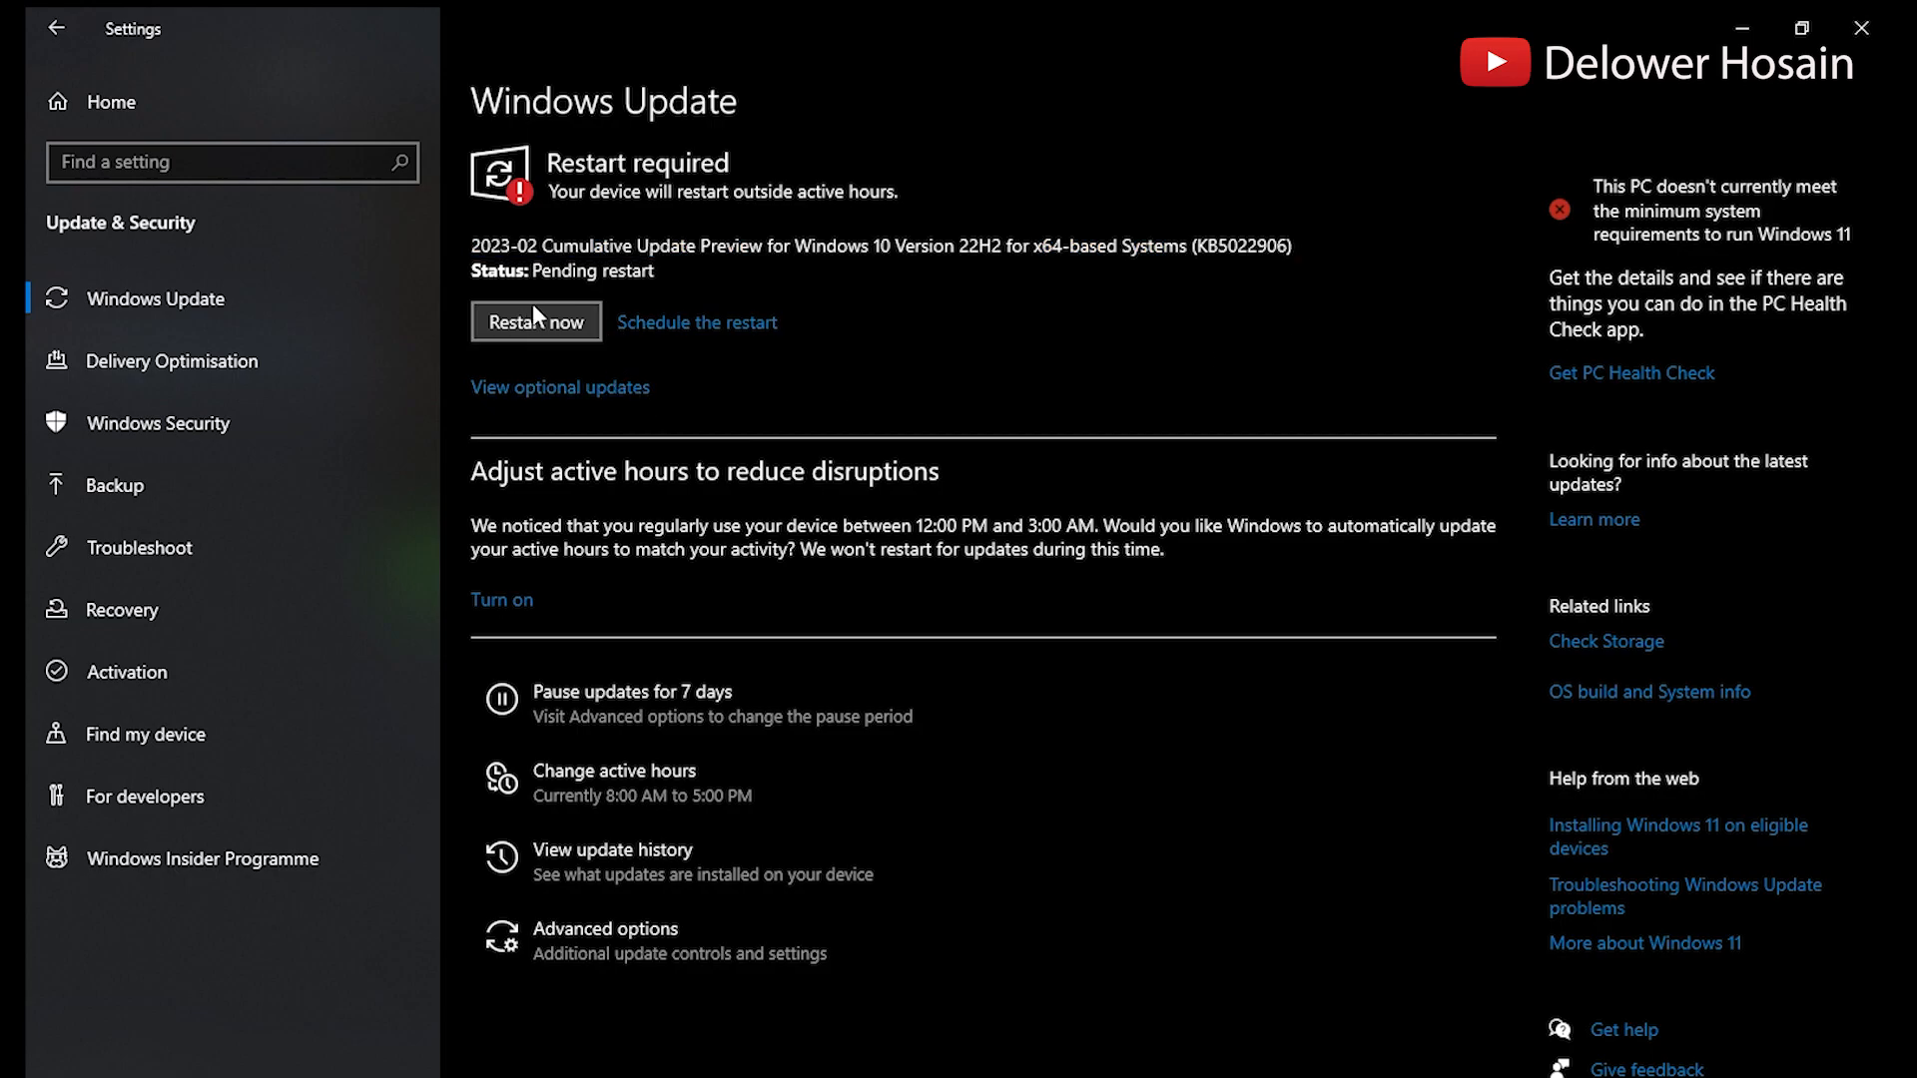
mouse_move(556, 325)
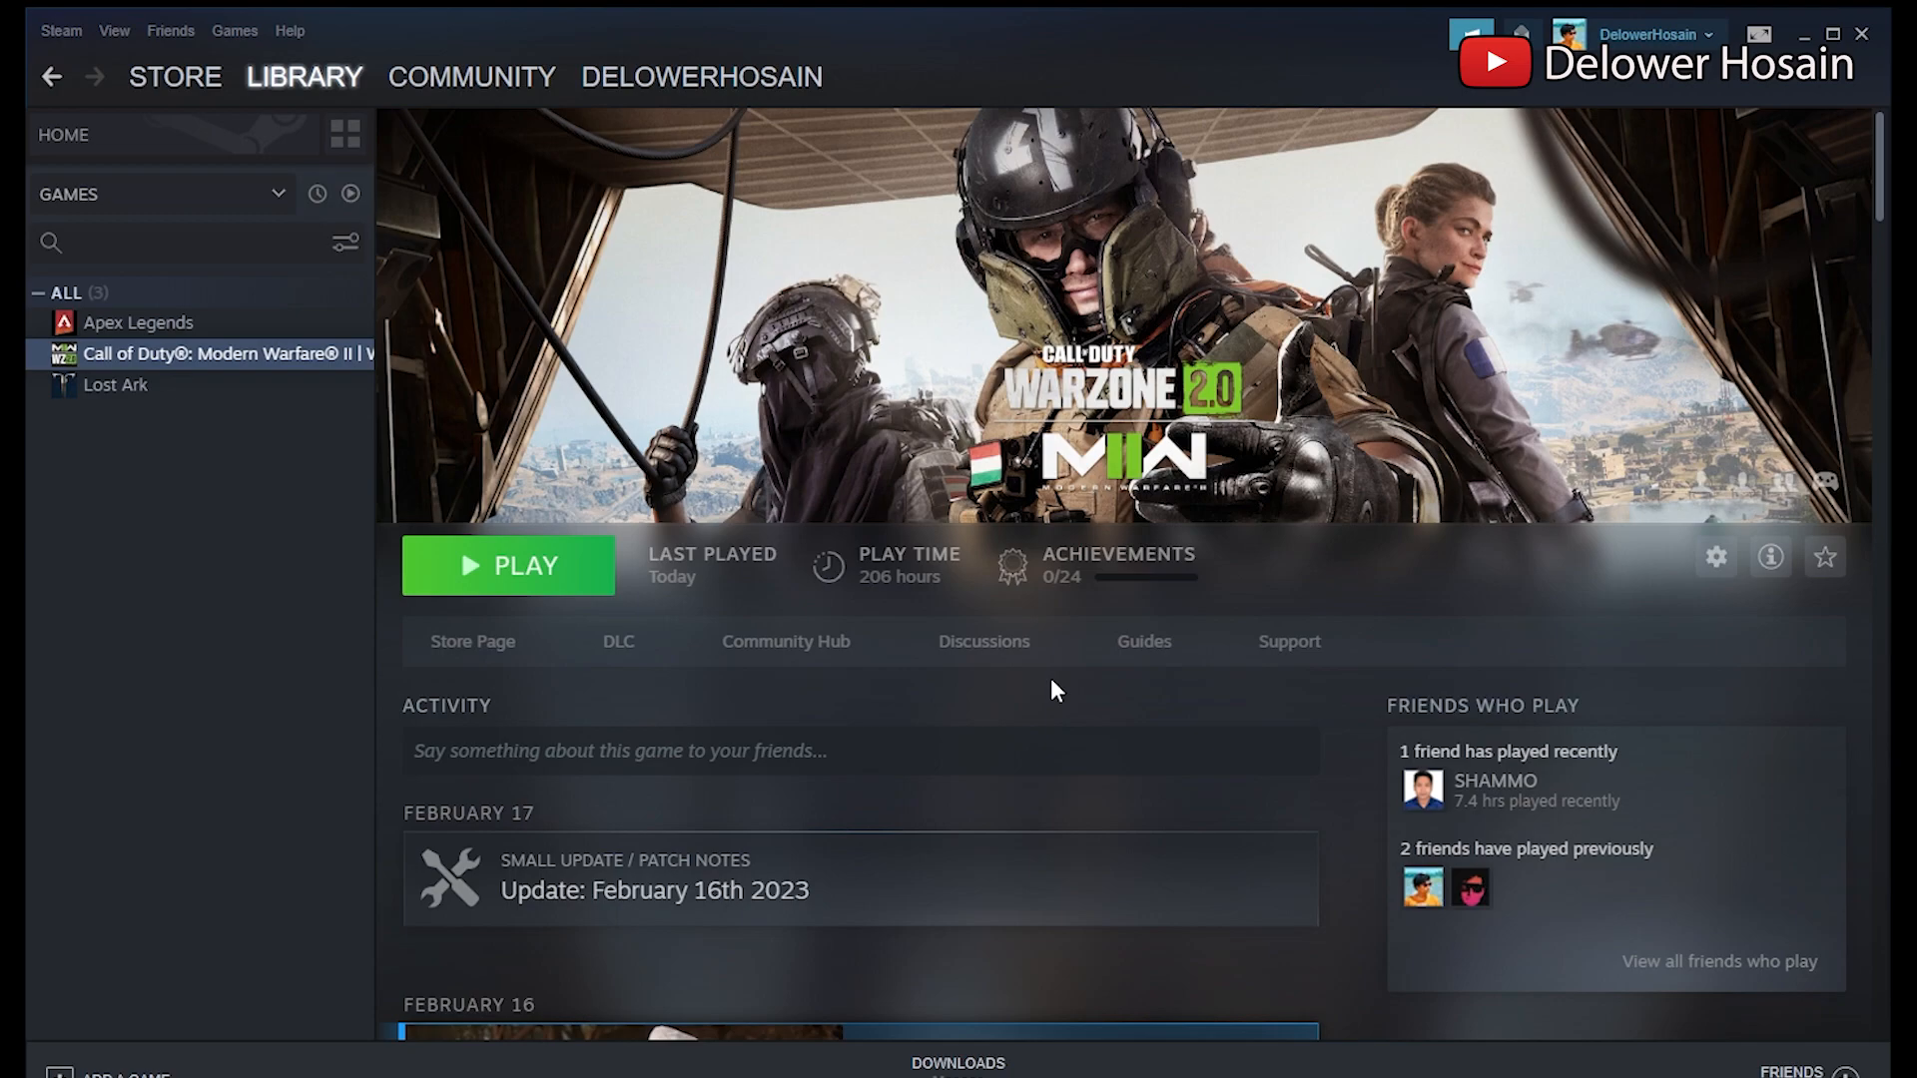
click(507, 565)
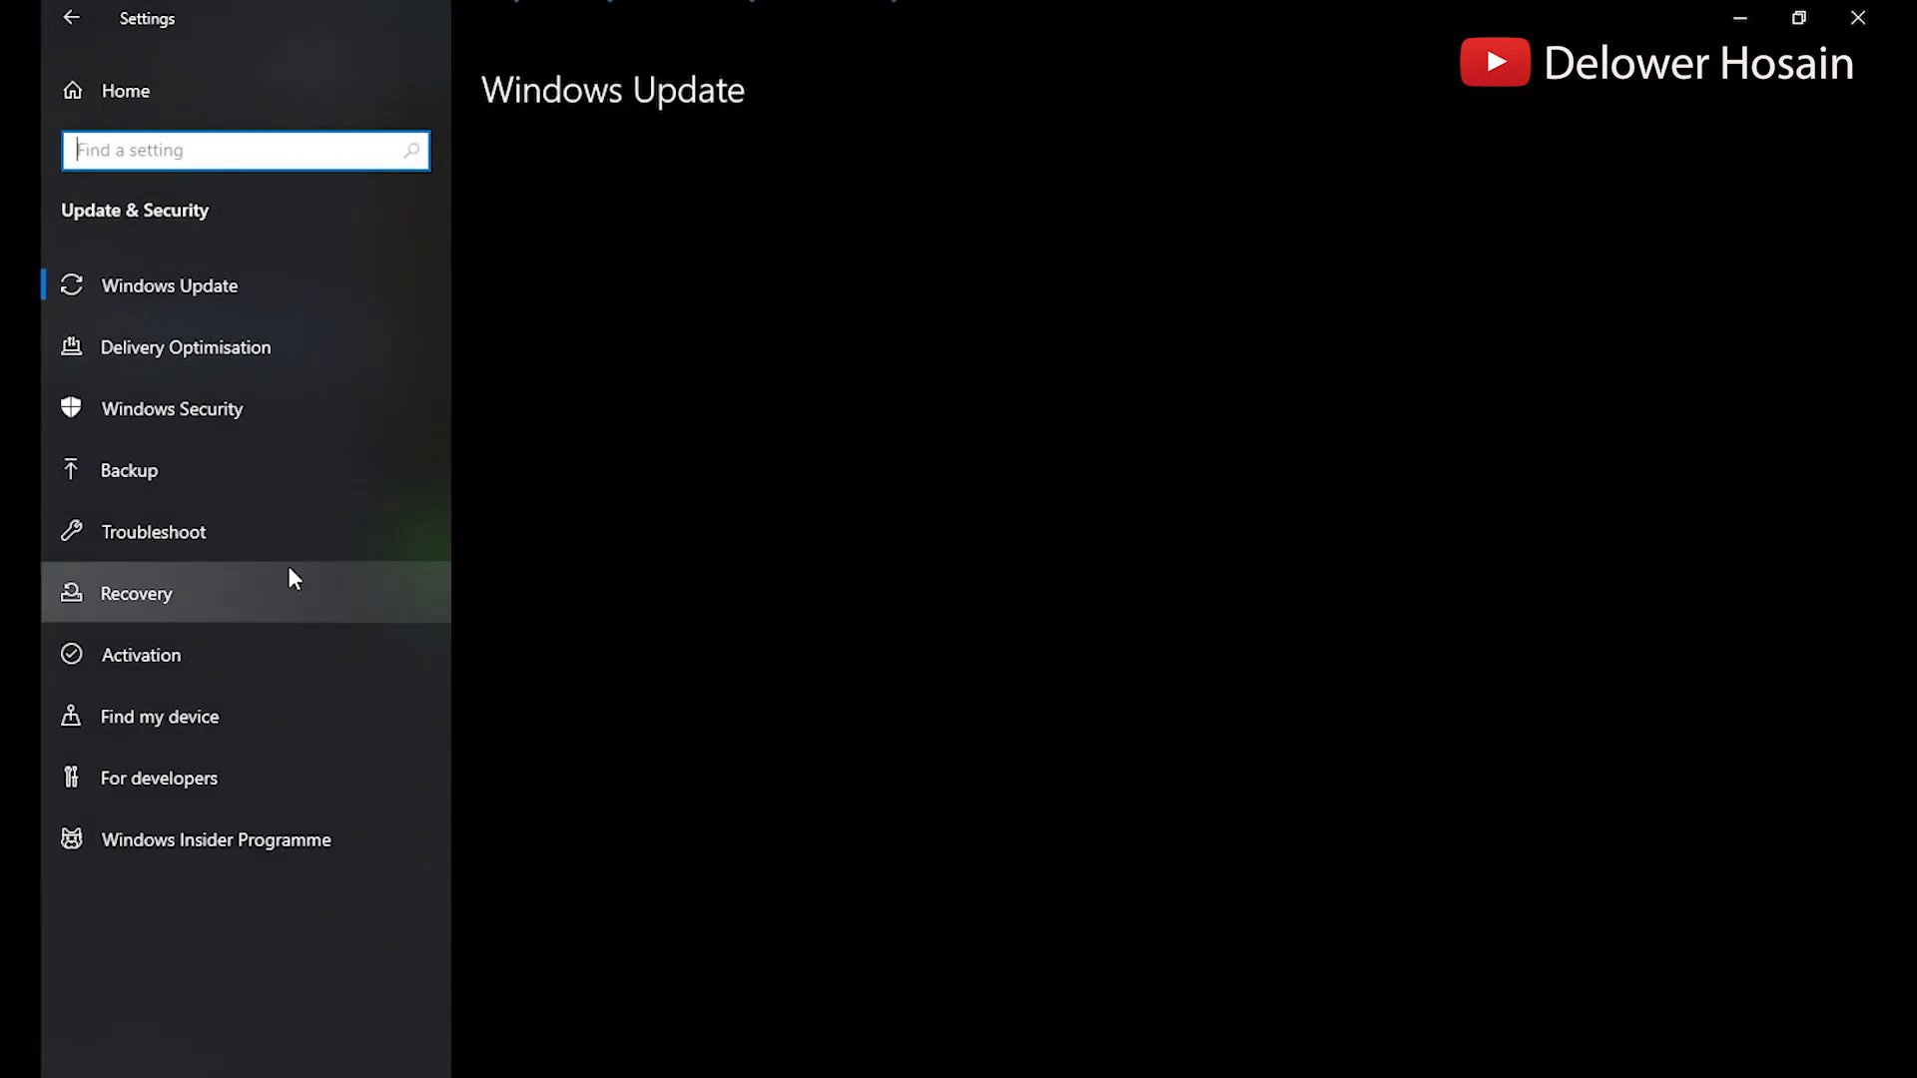
Launch the Windows Security app on its Firewall & network protection page.
click(173, 408)
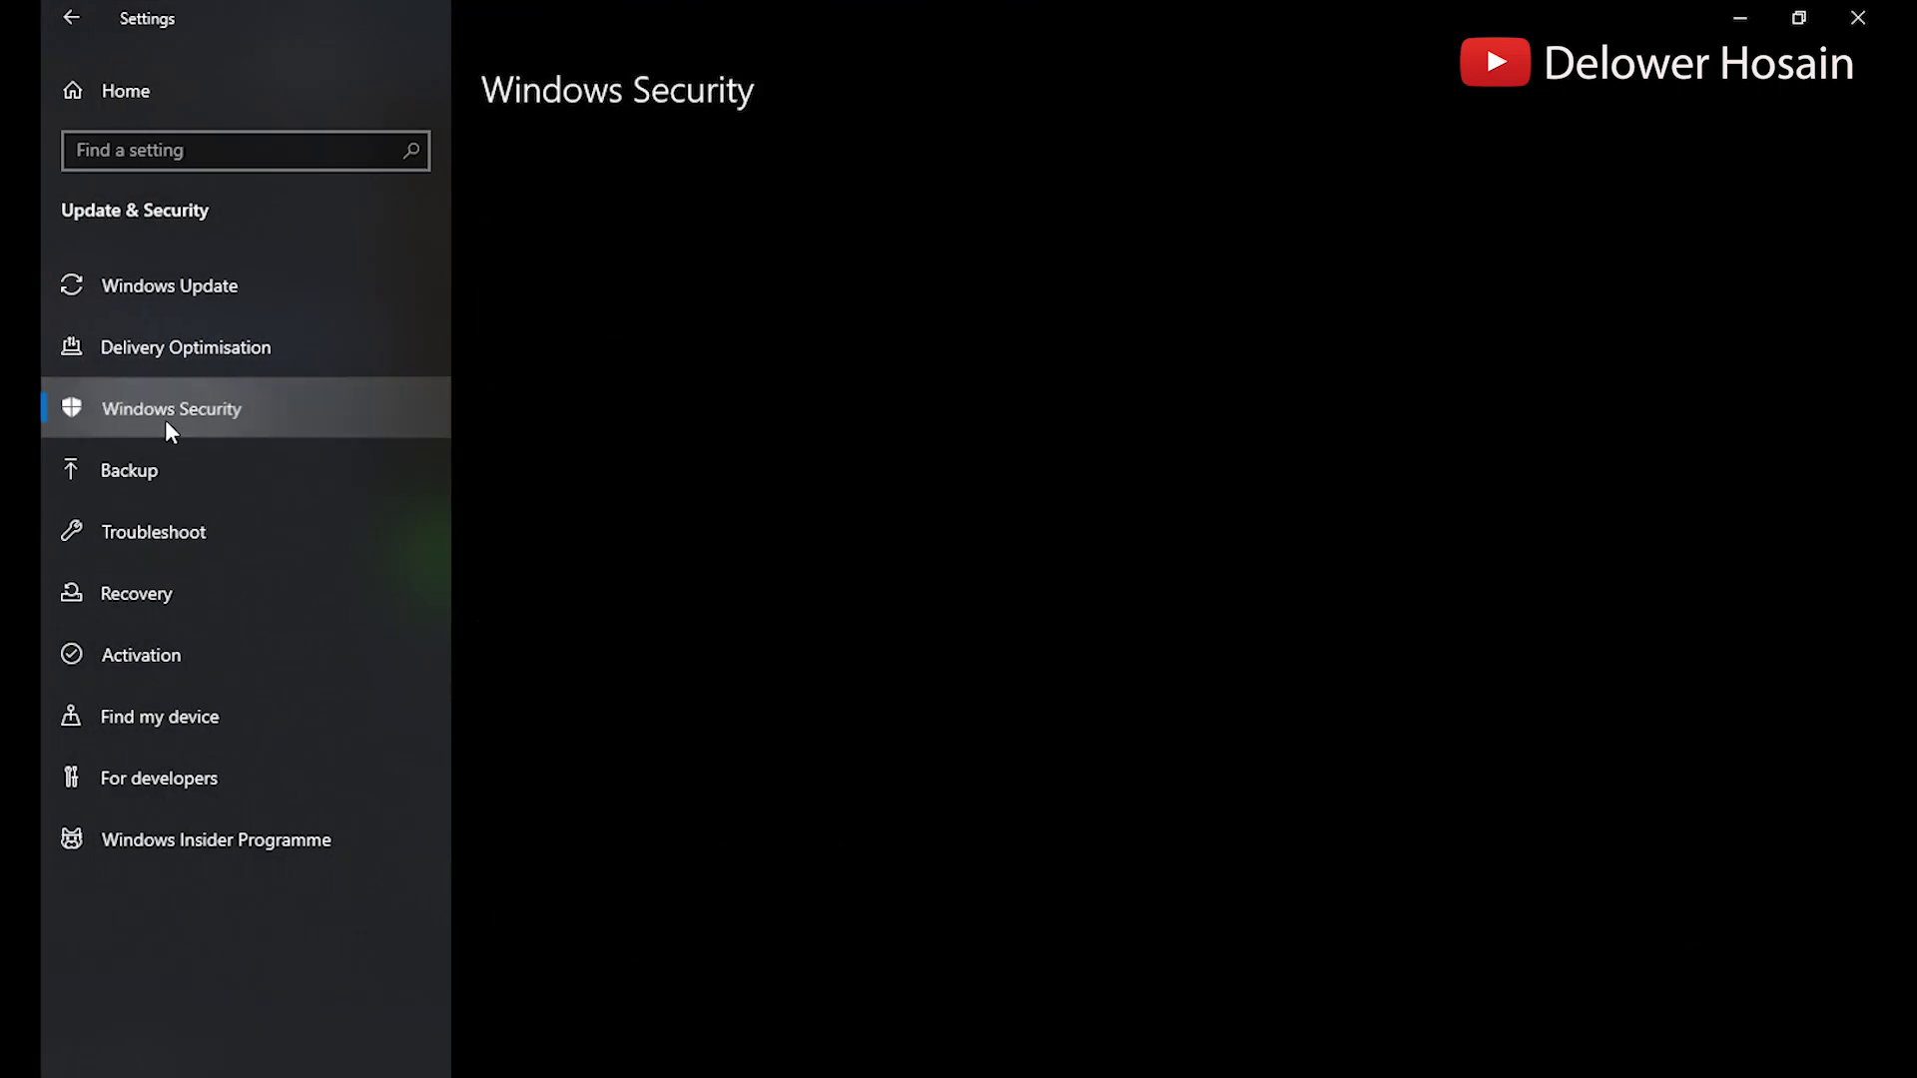
click(171, 408)
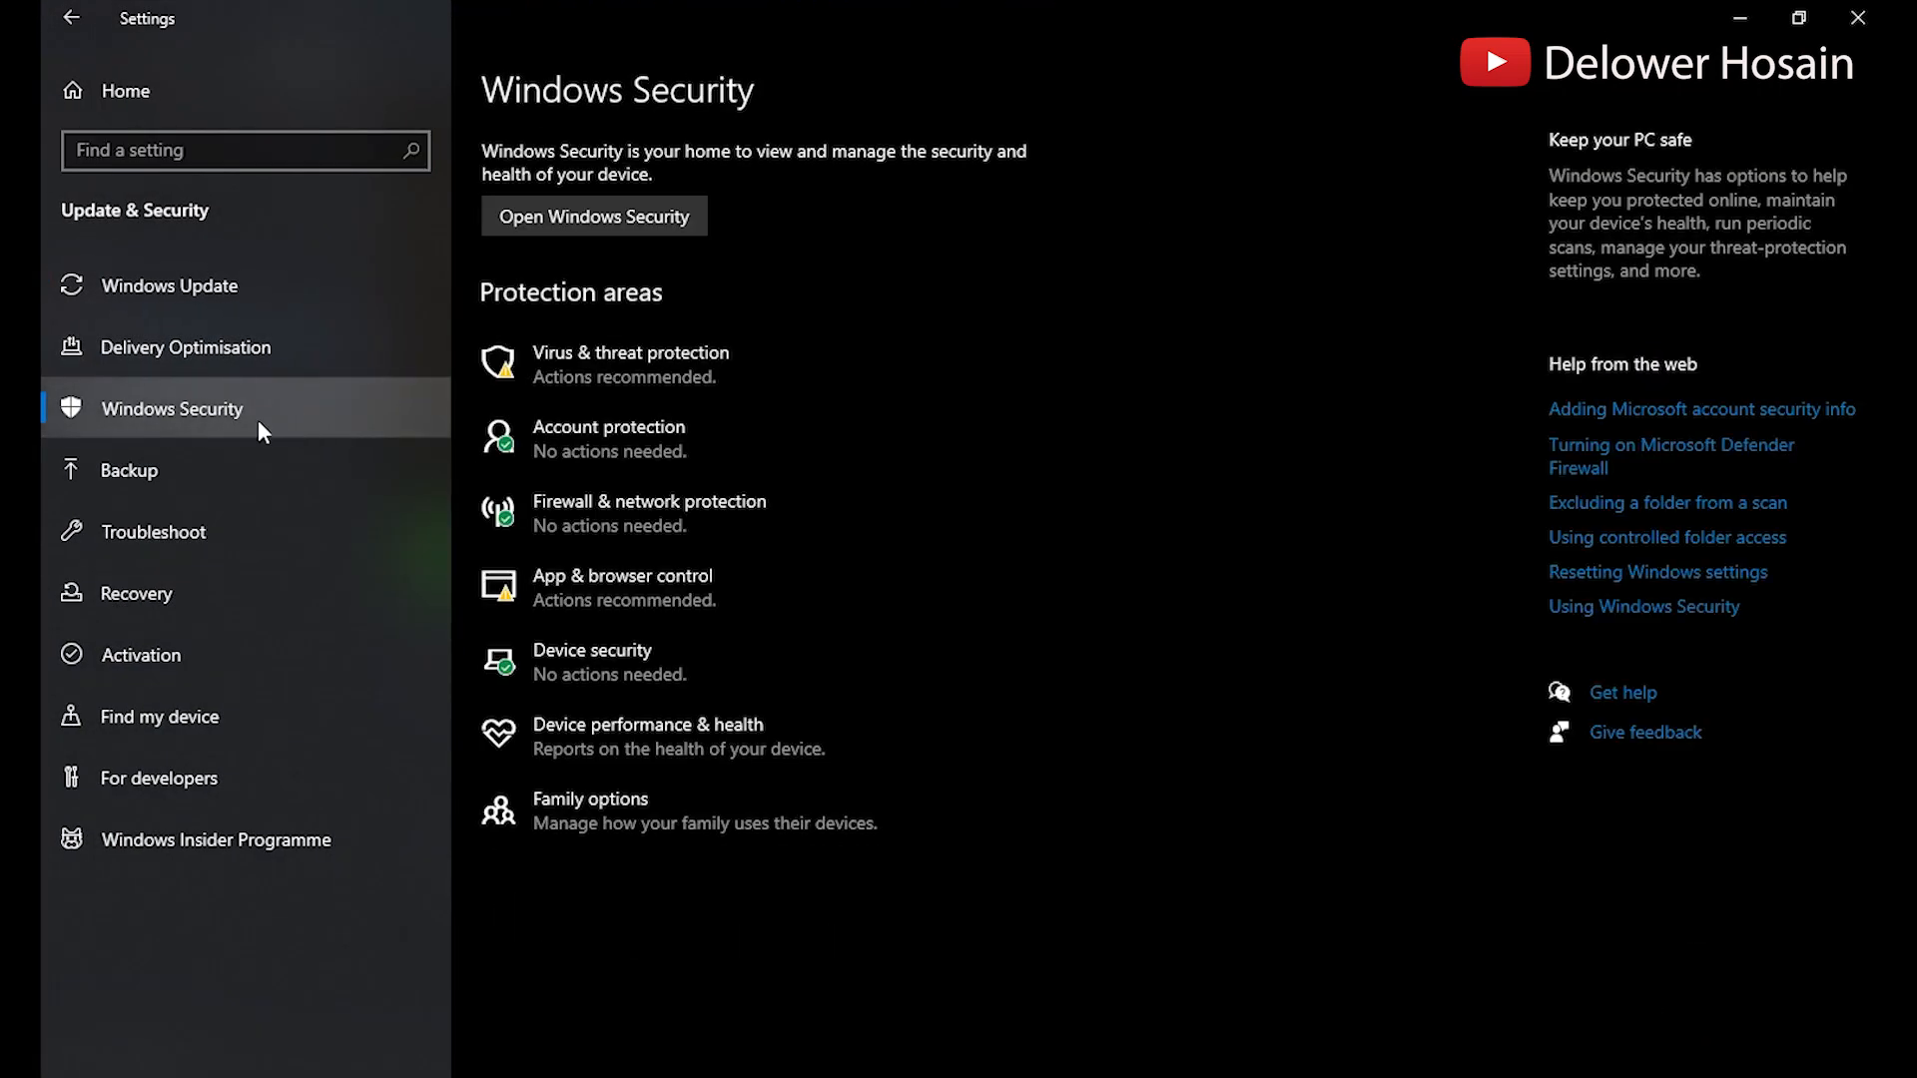
mouse_move(593, 215)
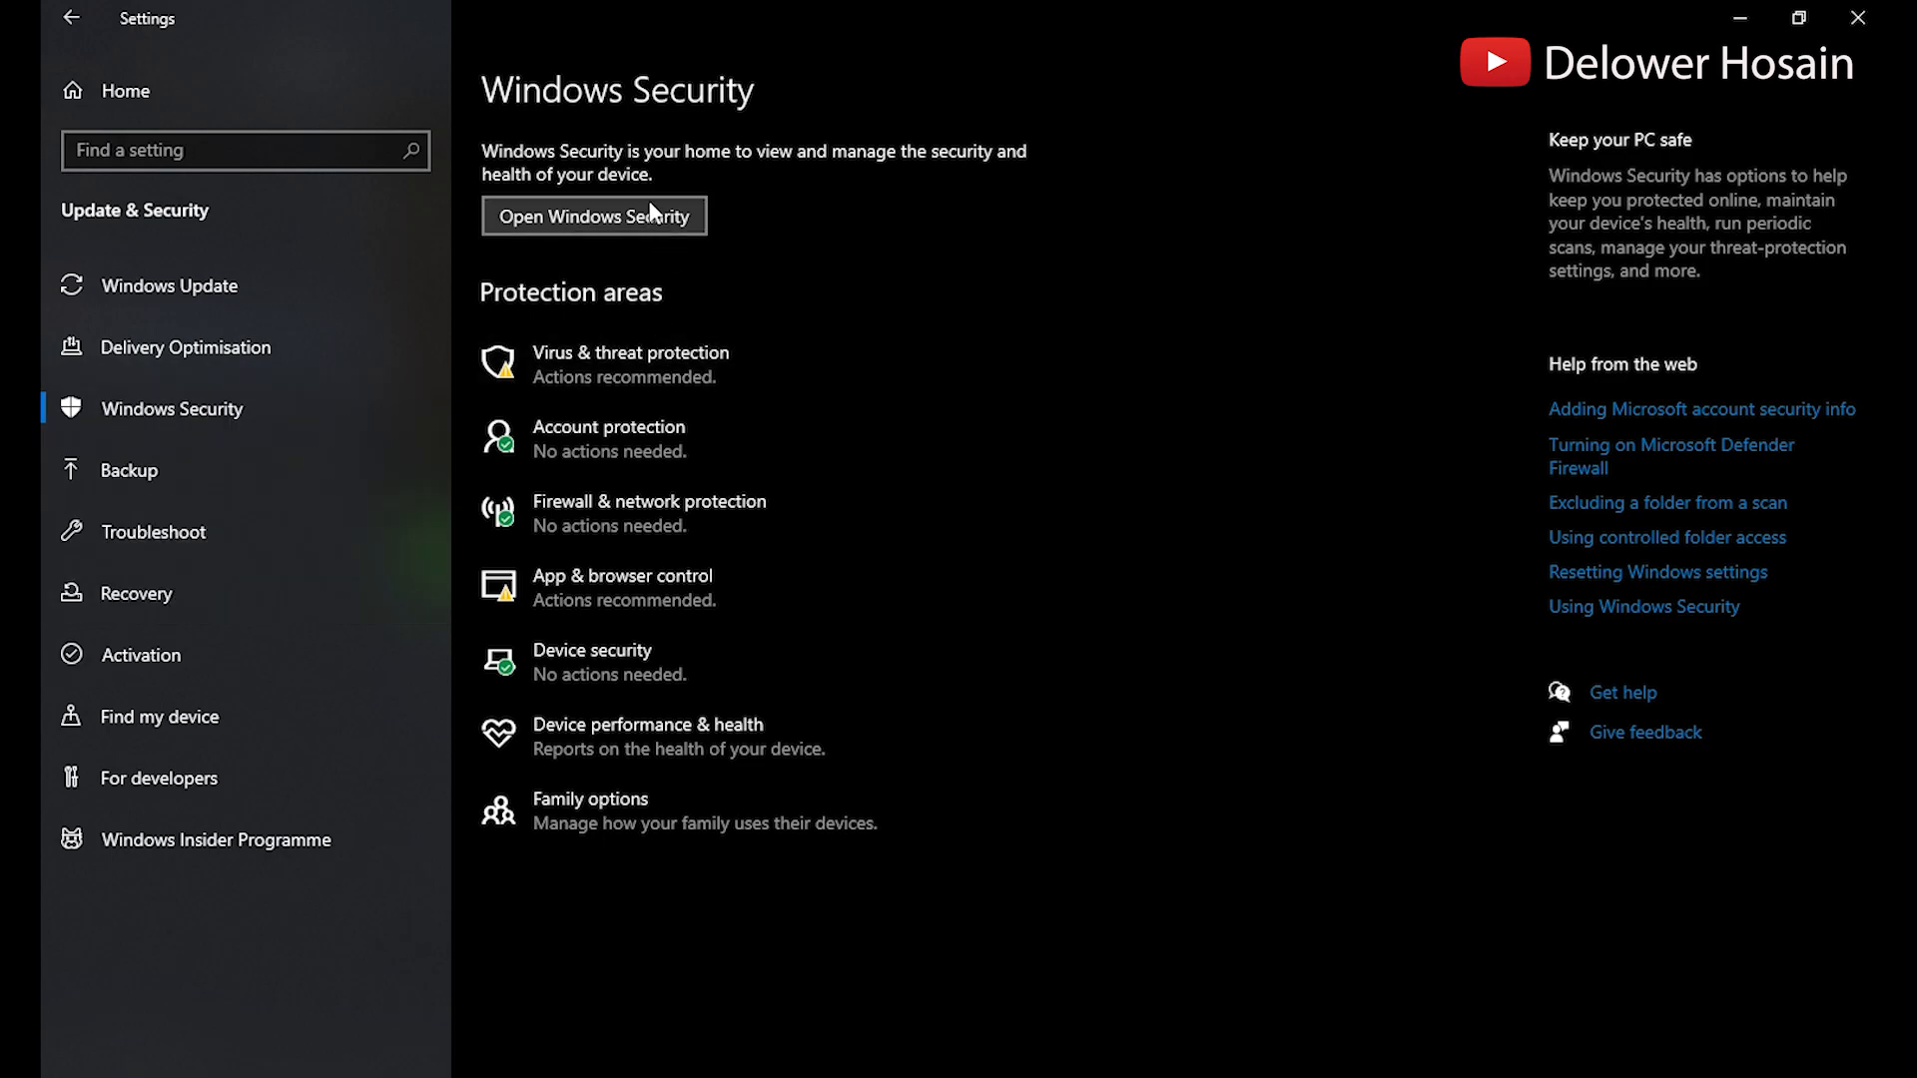
click(594, 216)
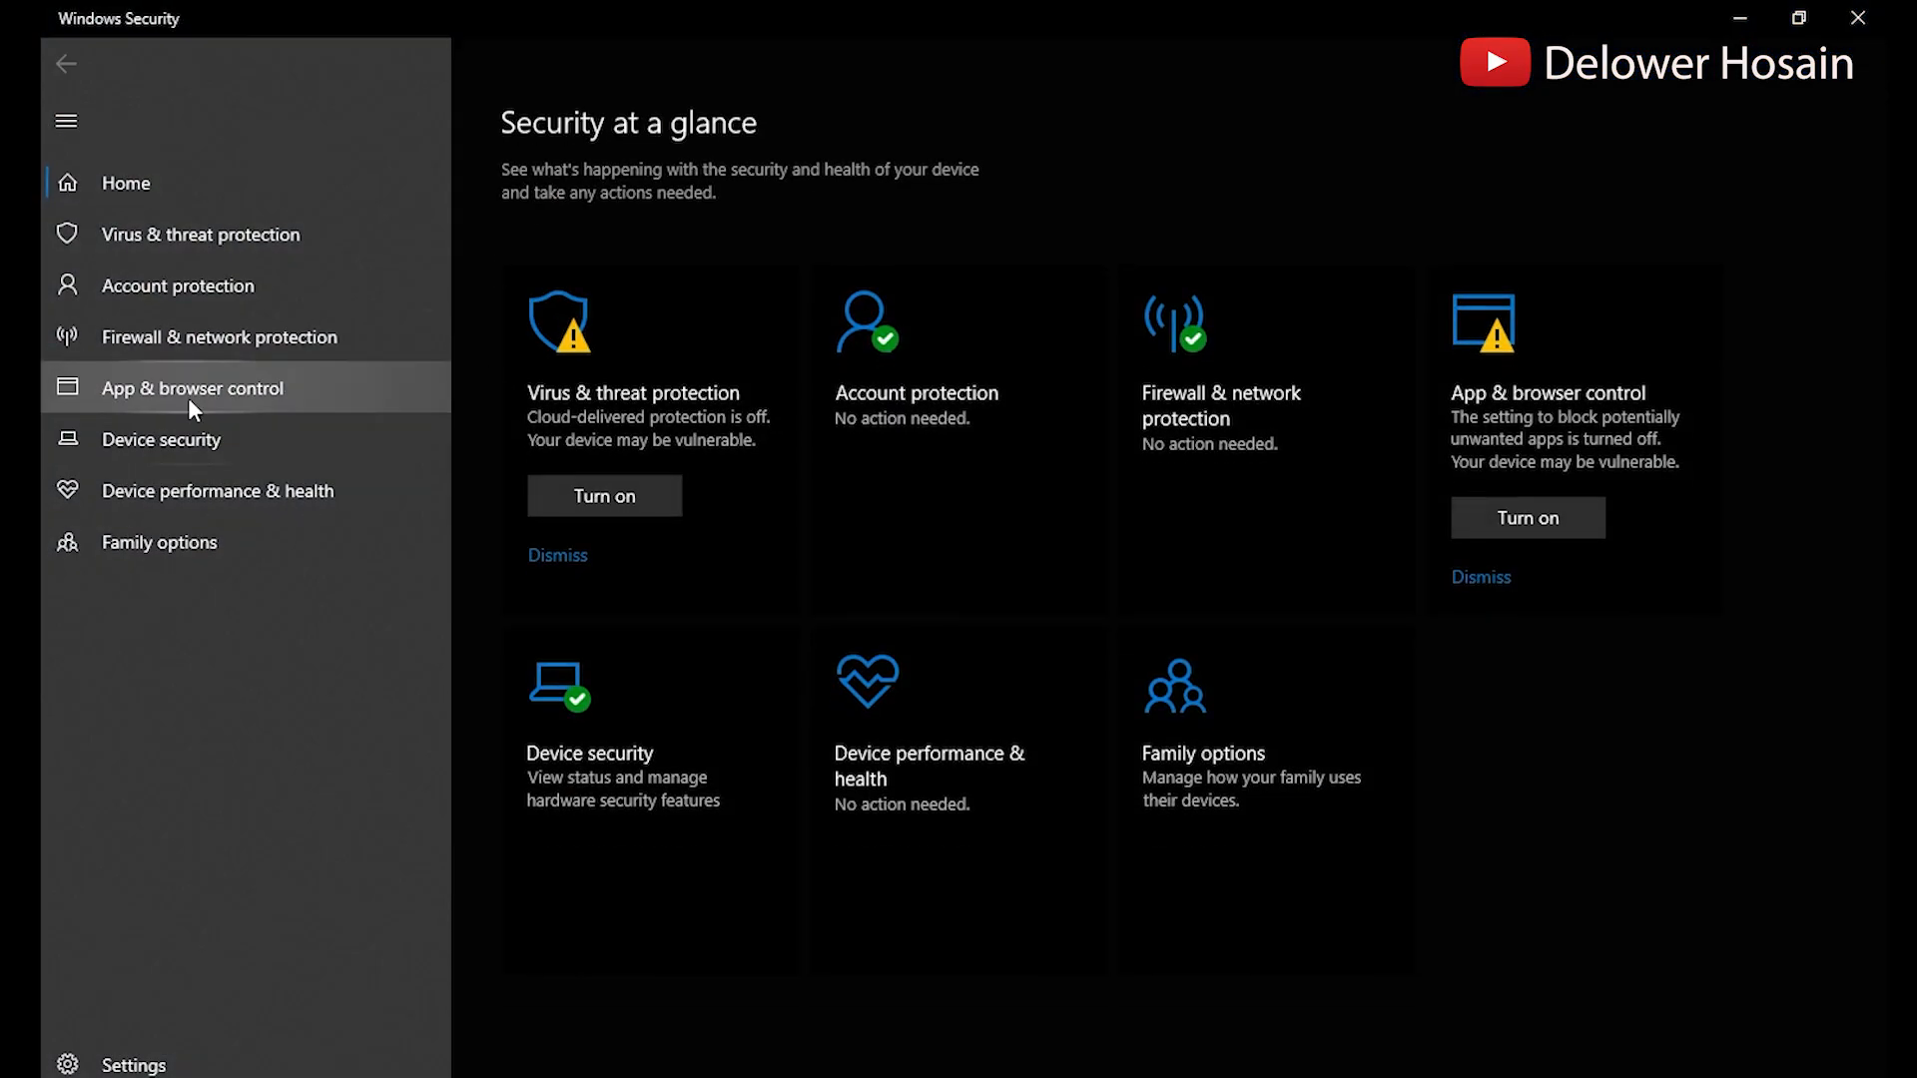
click(220, 337)
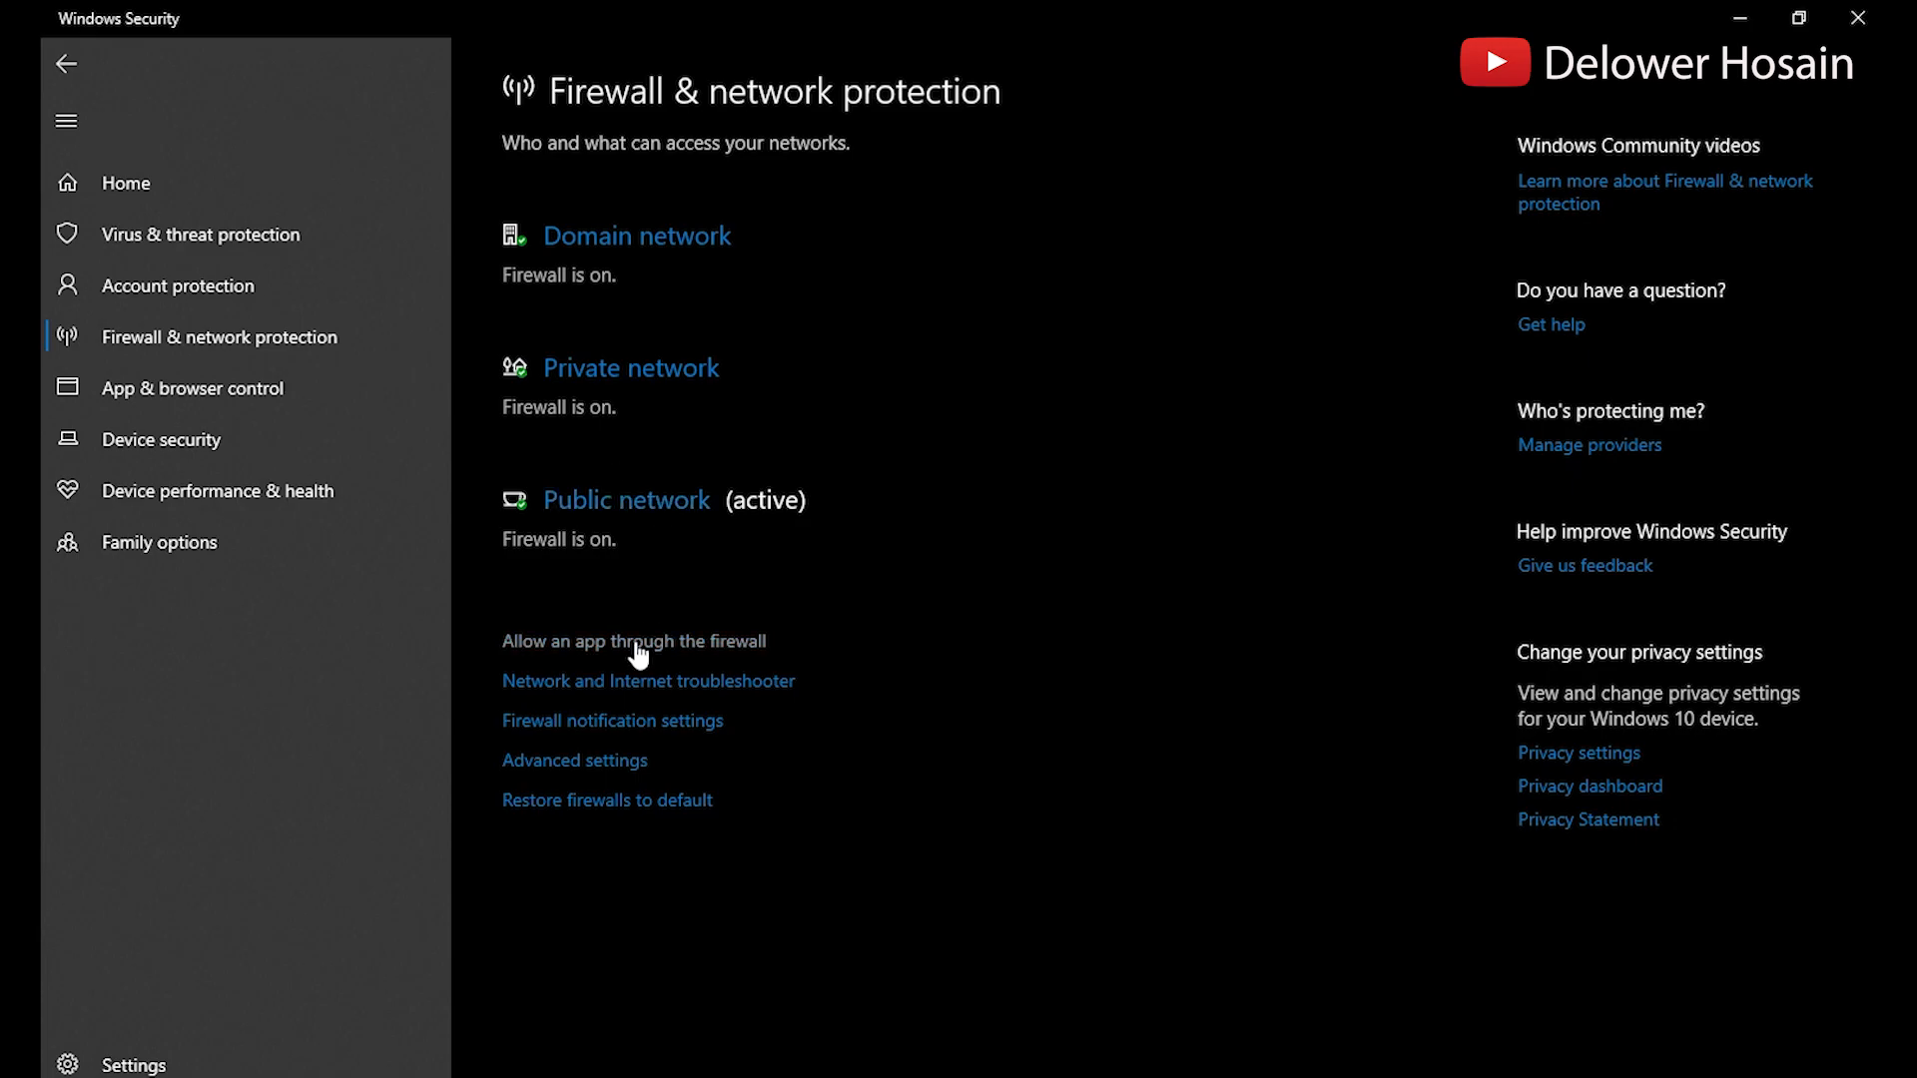
Unlock the allowed apps list and find Steam to check its Private and Public permissions.
click(634, 641)
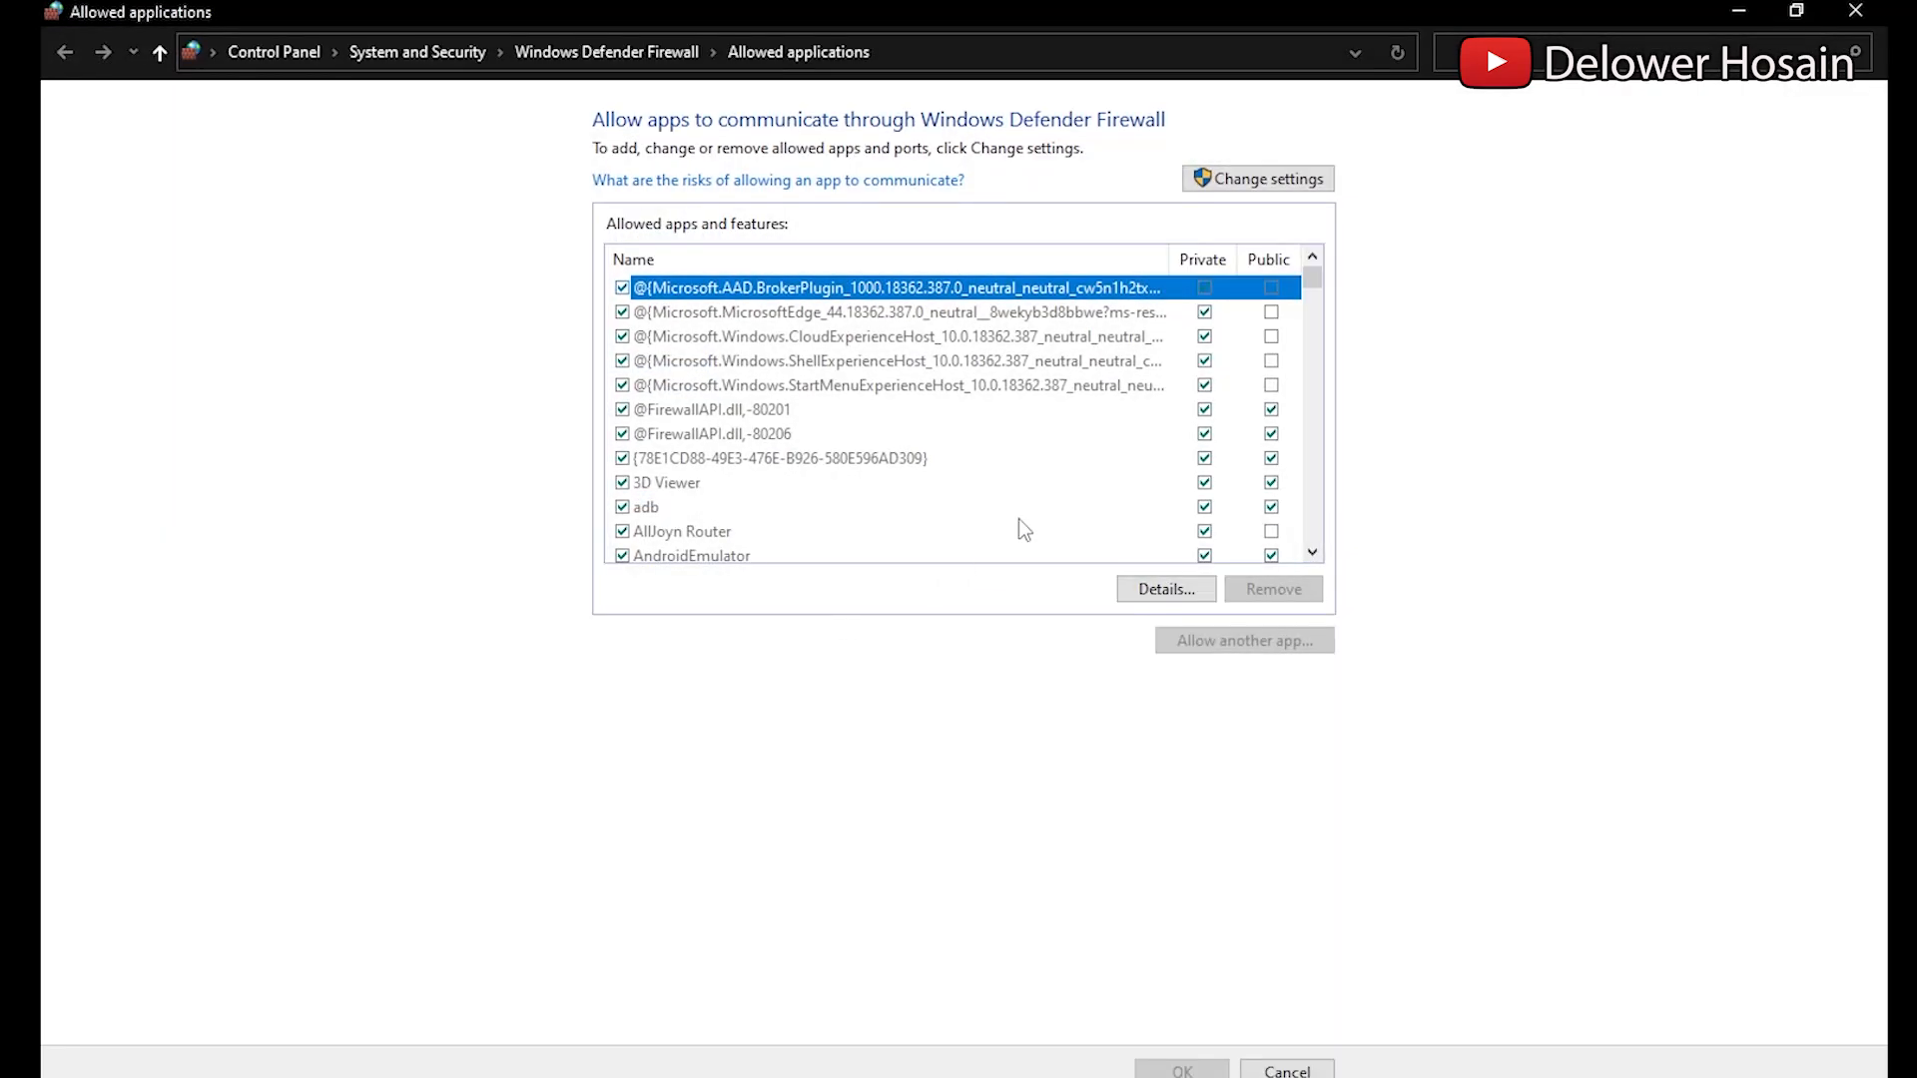
click(1256, 178)
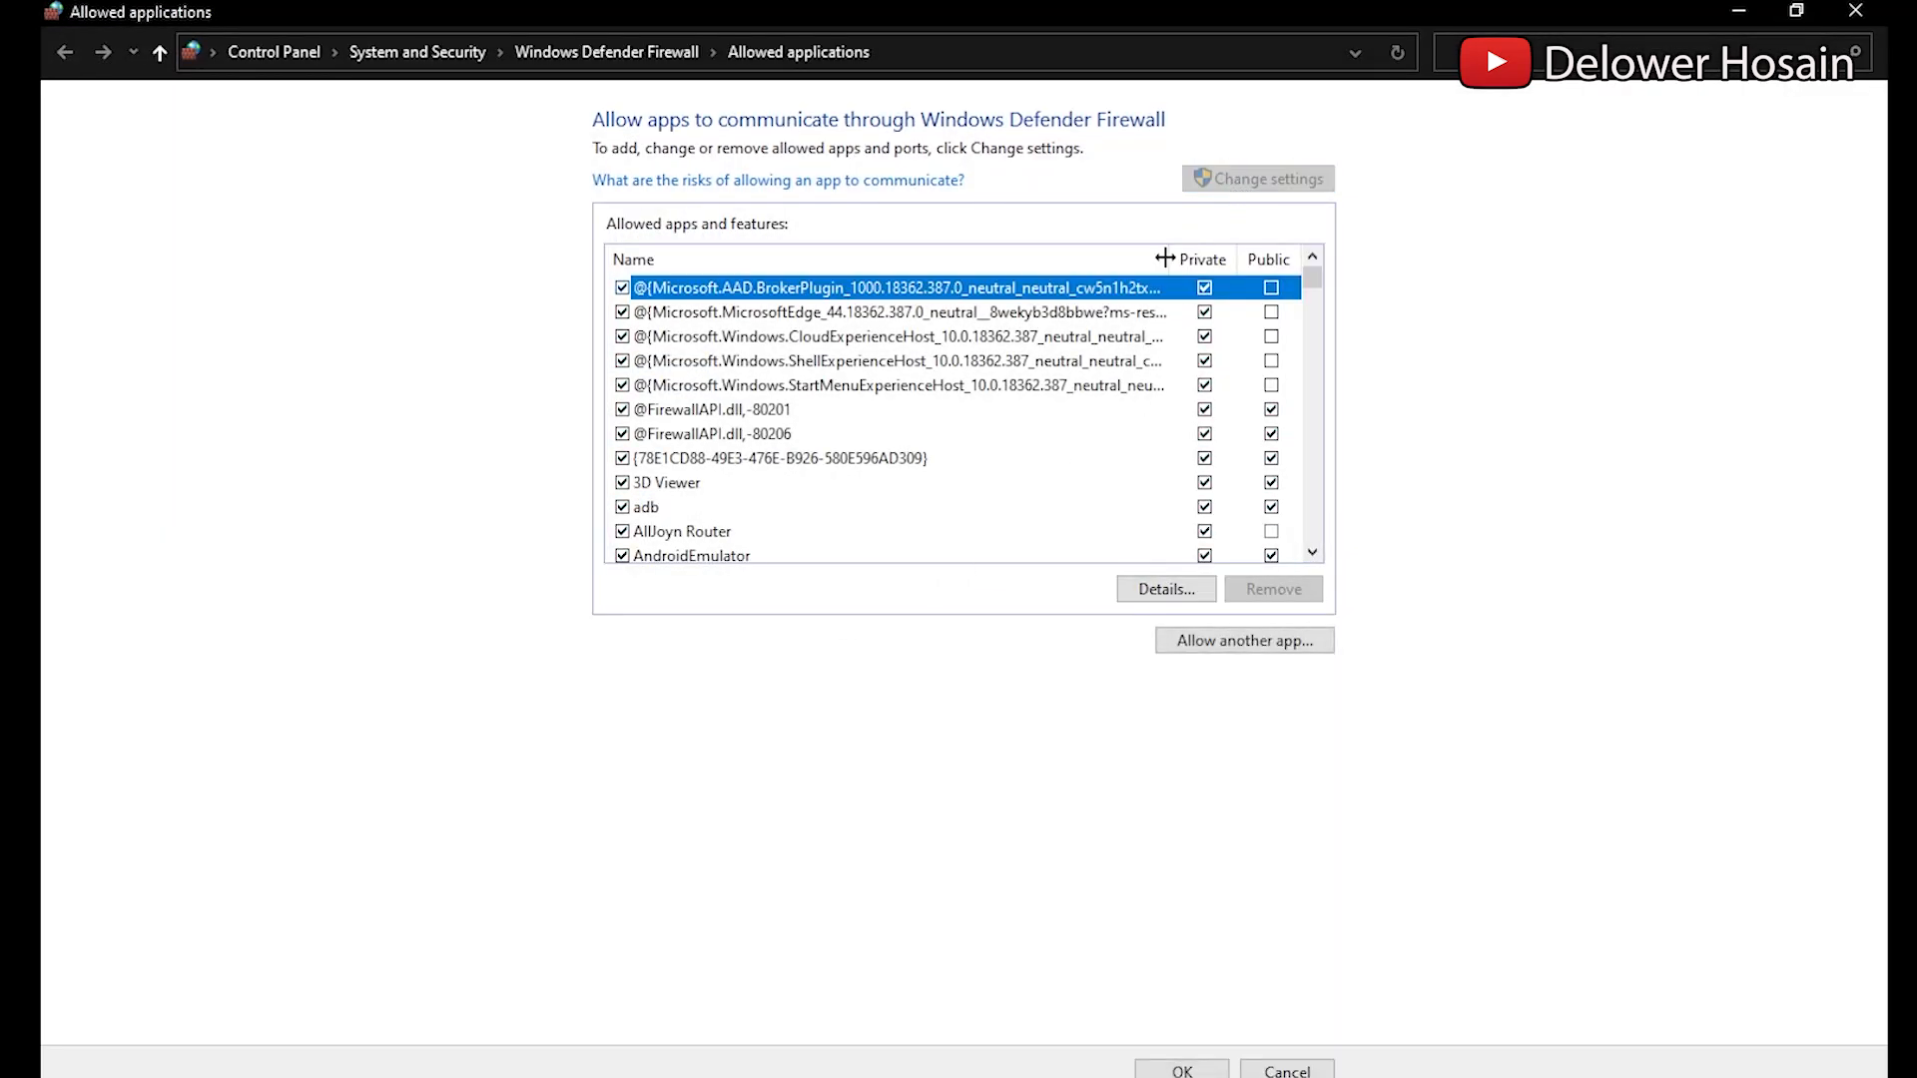
scroll(down, 3)
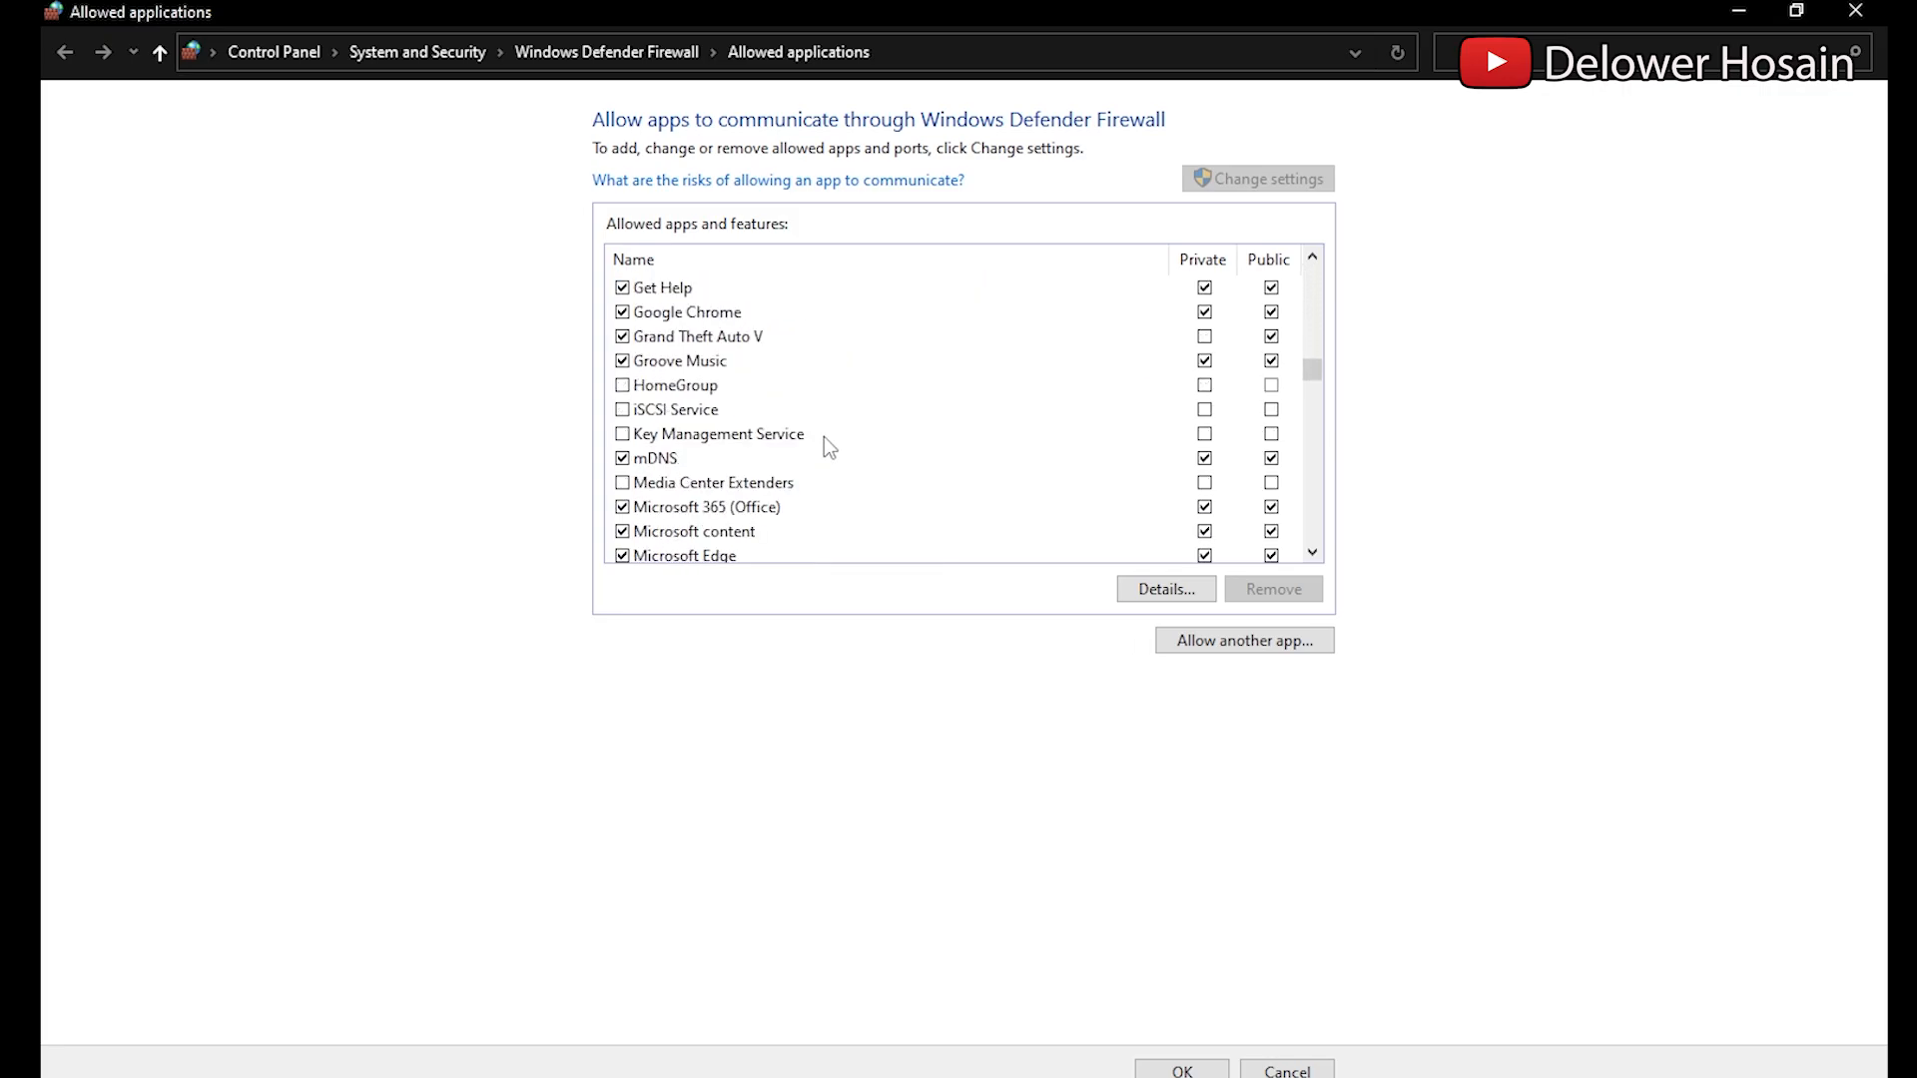
scroll(down, 3)
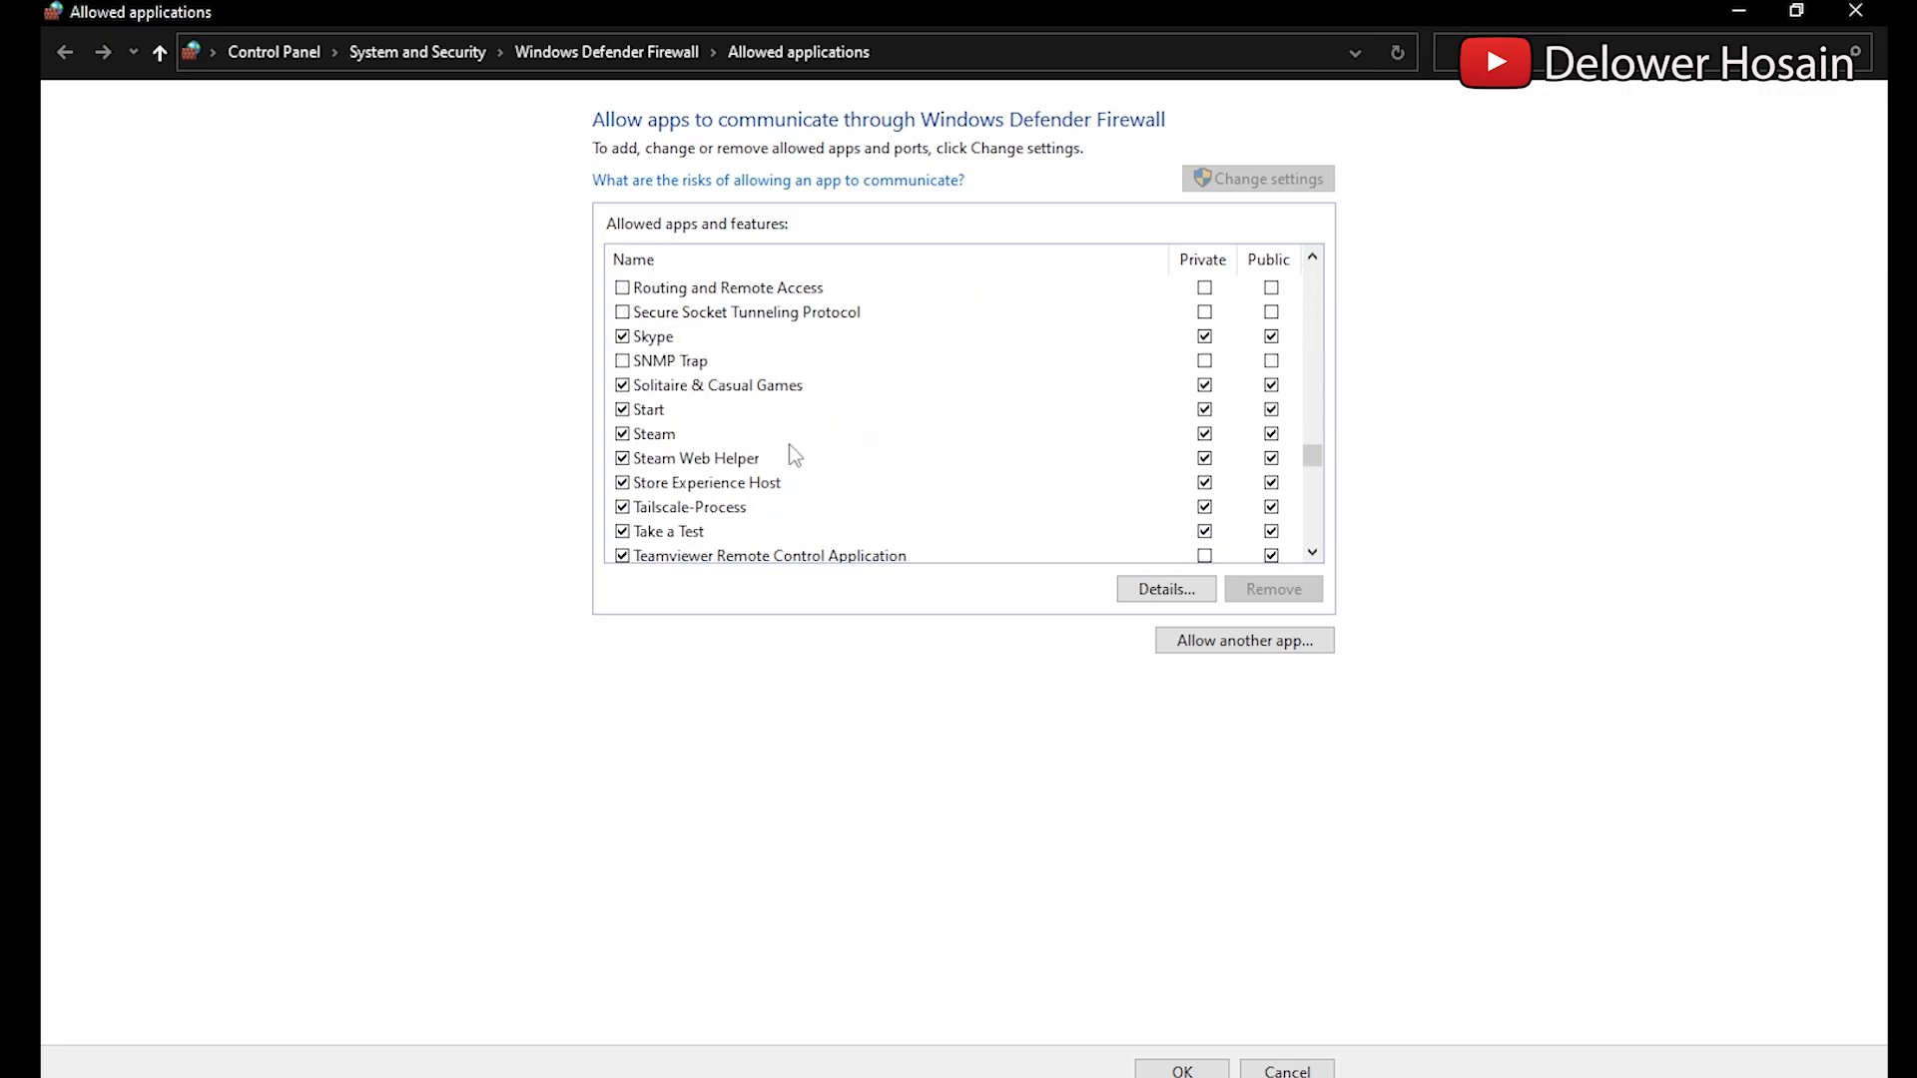
scroll(down, 3)
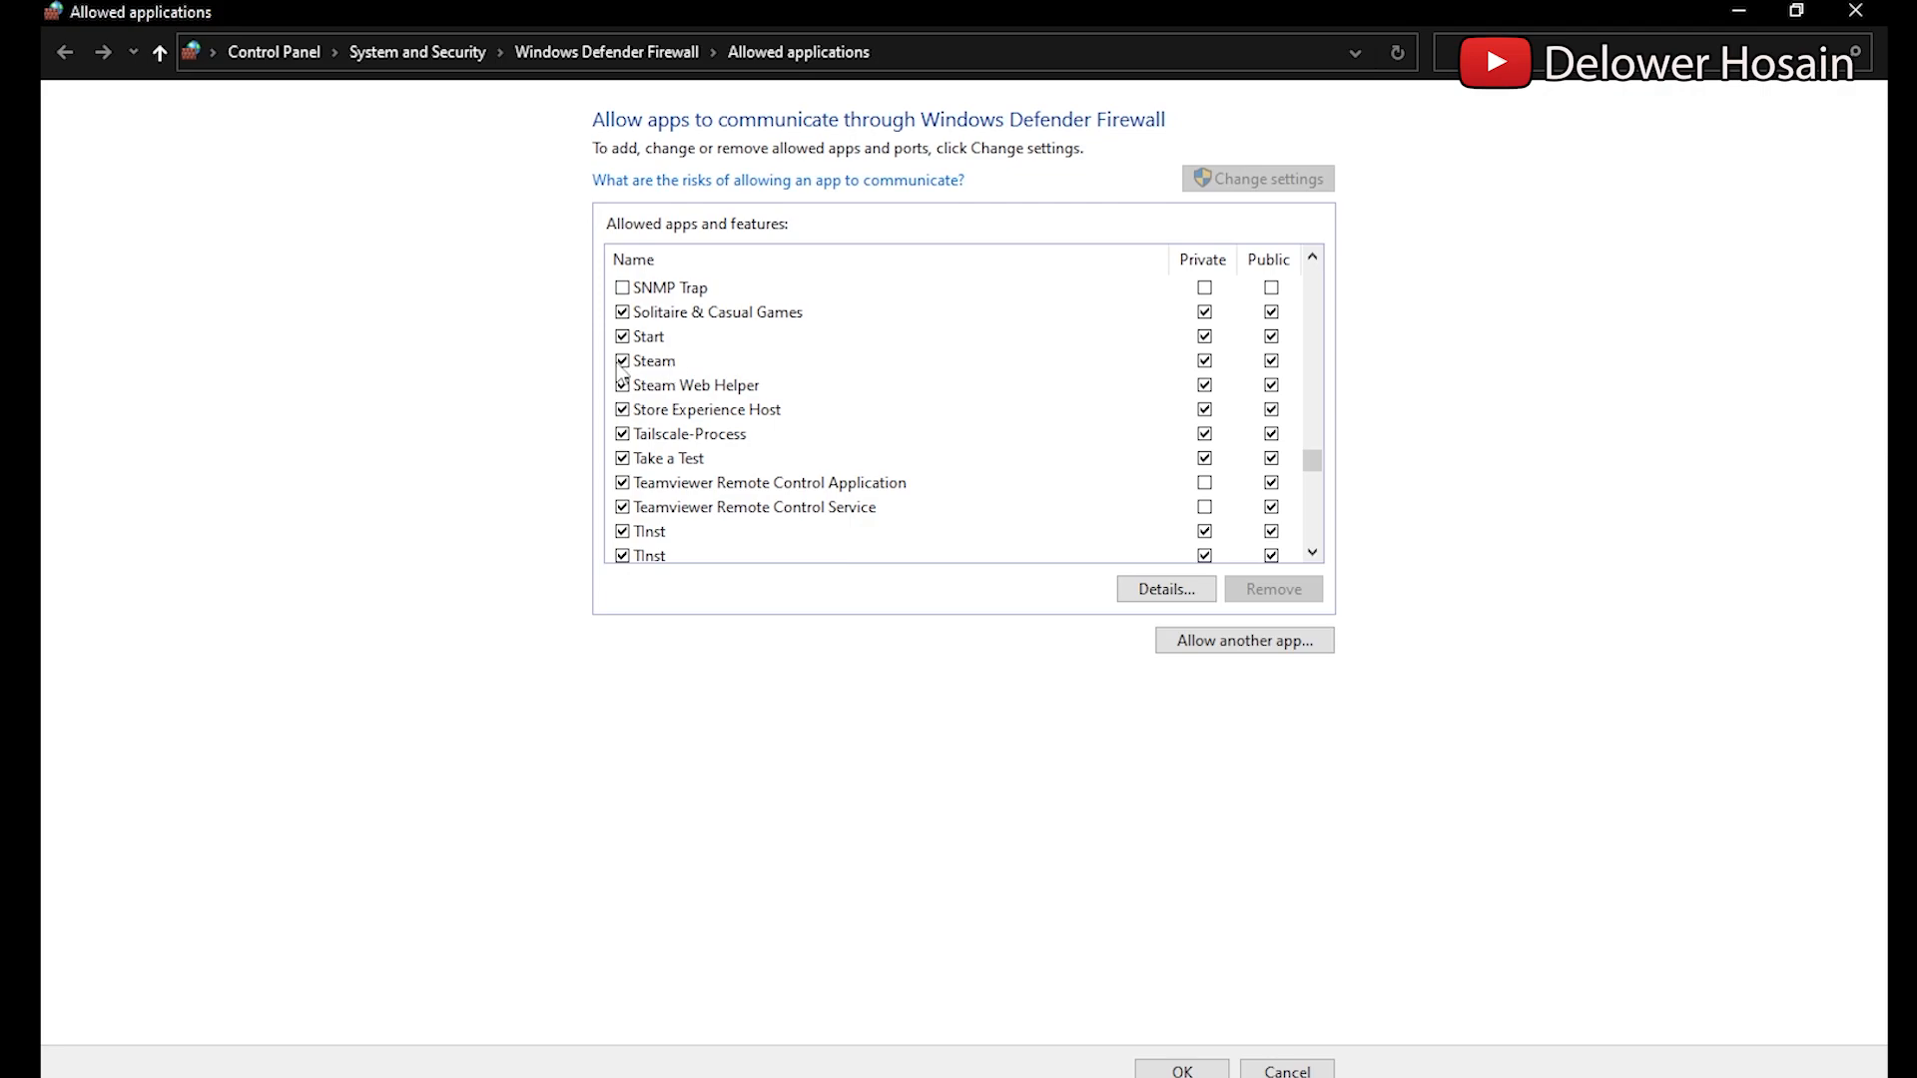
click(654, 361)
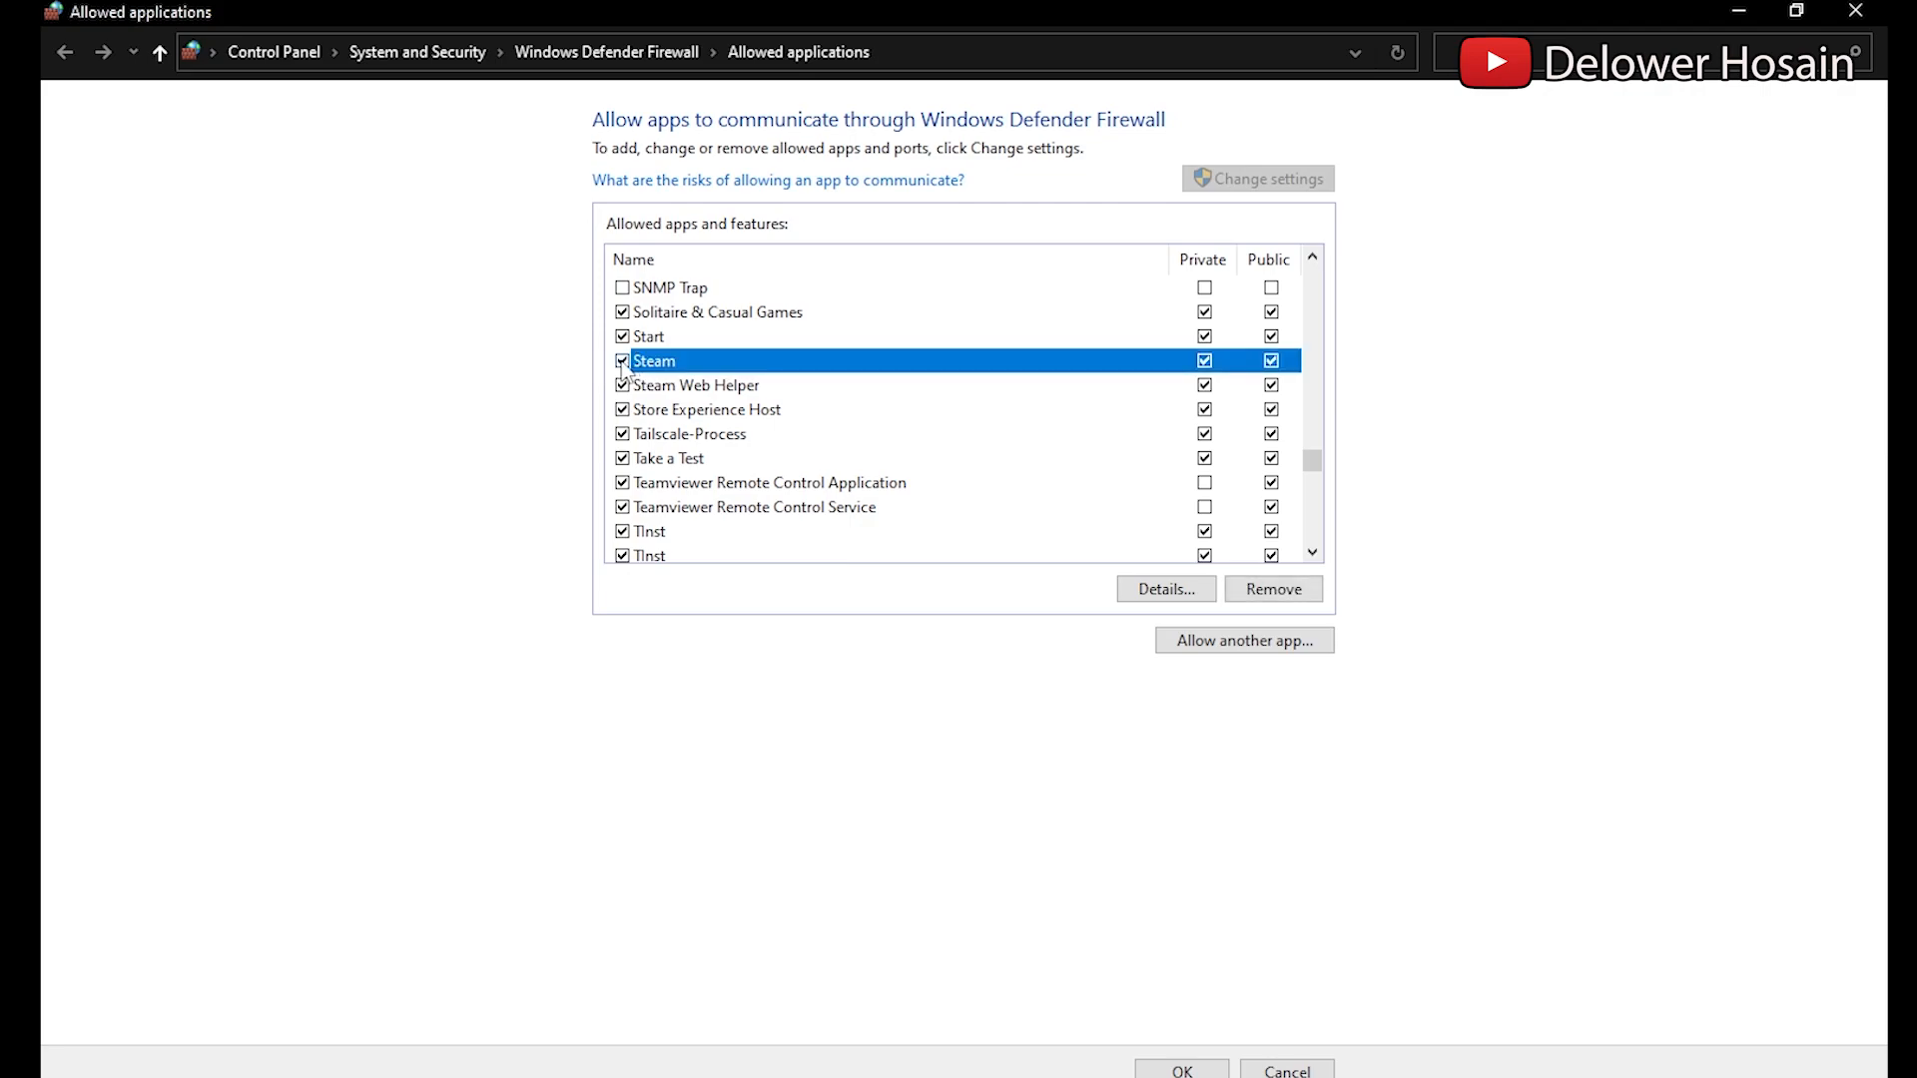
Try adding C:\Program Files (x86)\Steam\steam.exe as an allowed app, dismissing the already-listed notice.
click(1242, 639)
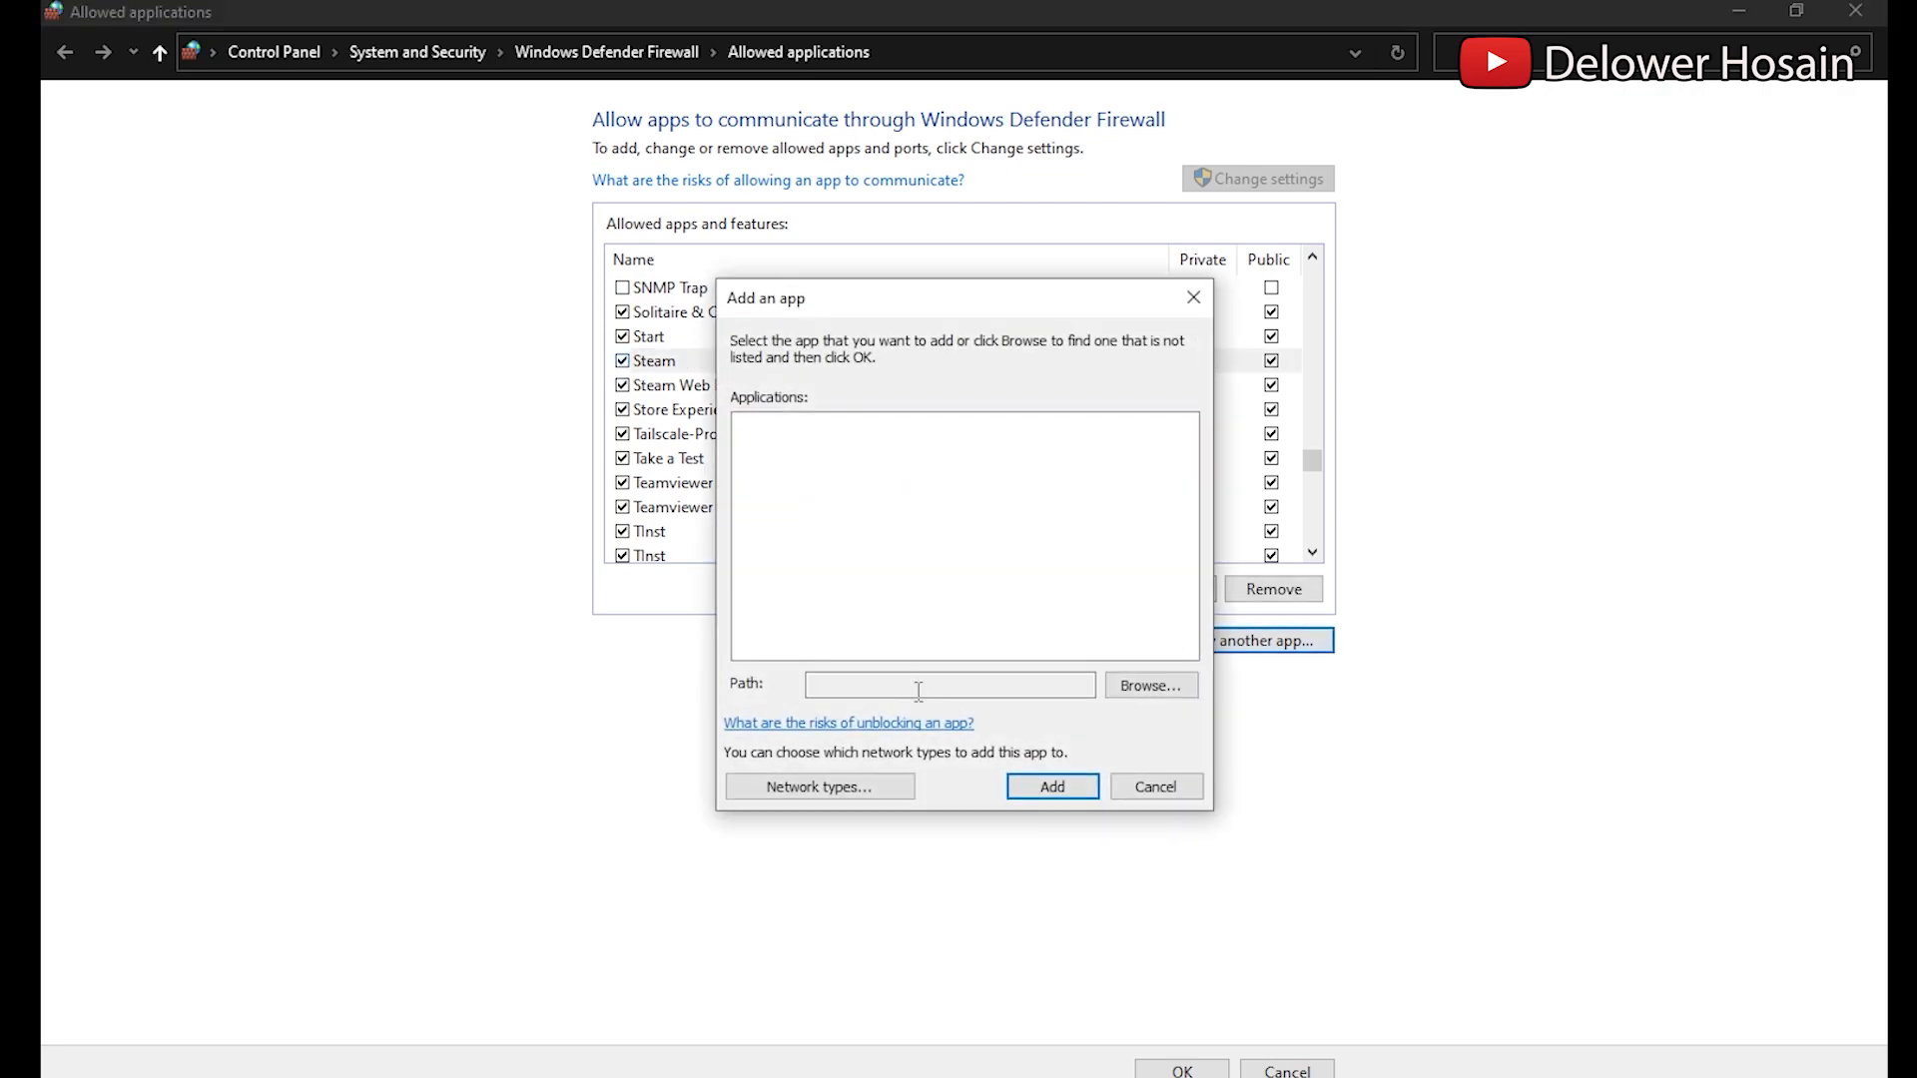
click(1147, 685)
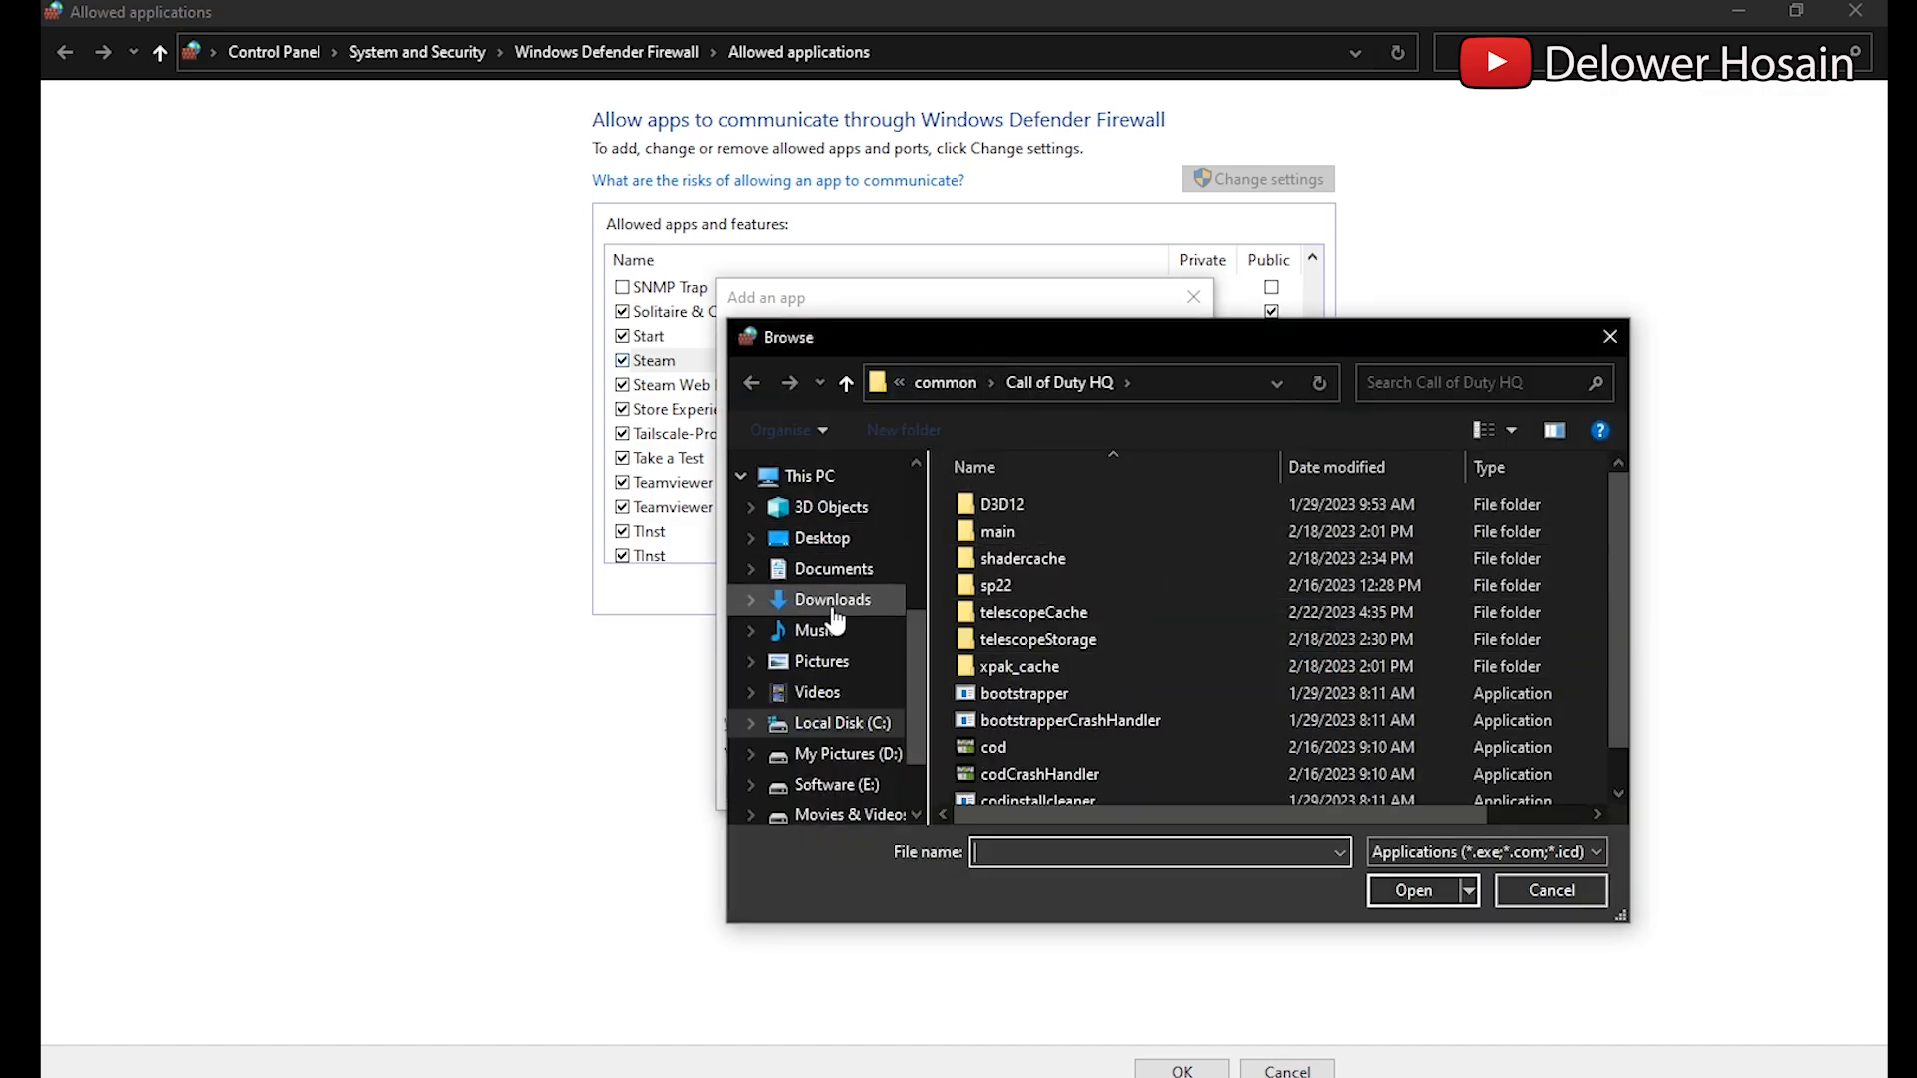
mouse_move(842, 722)
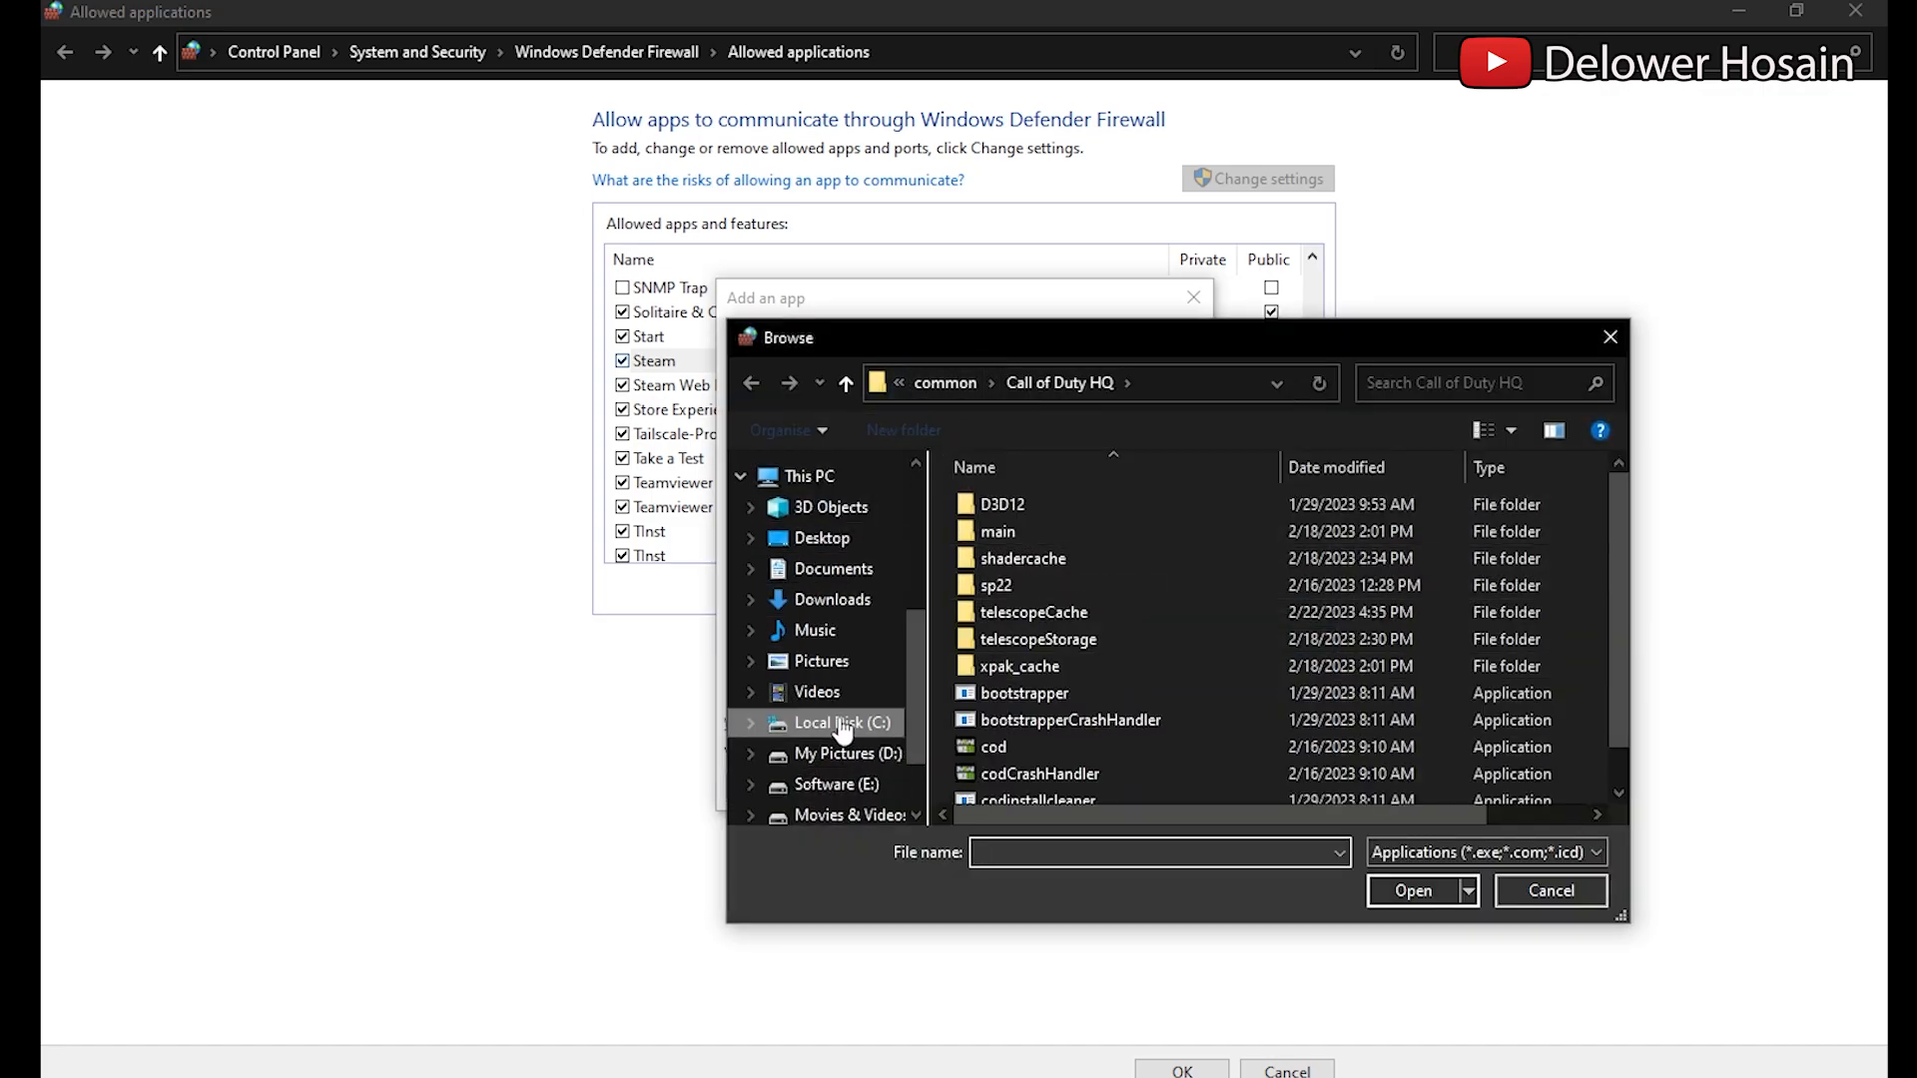
click(837, 723)
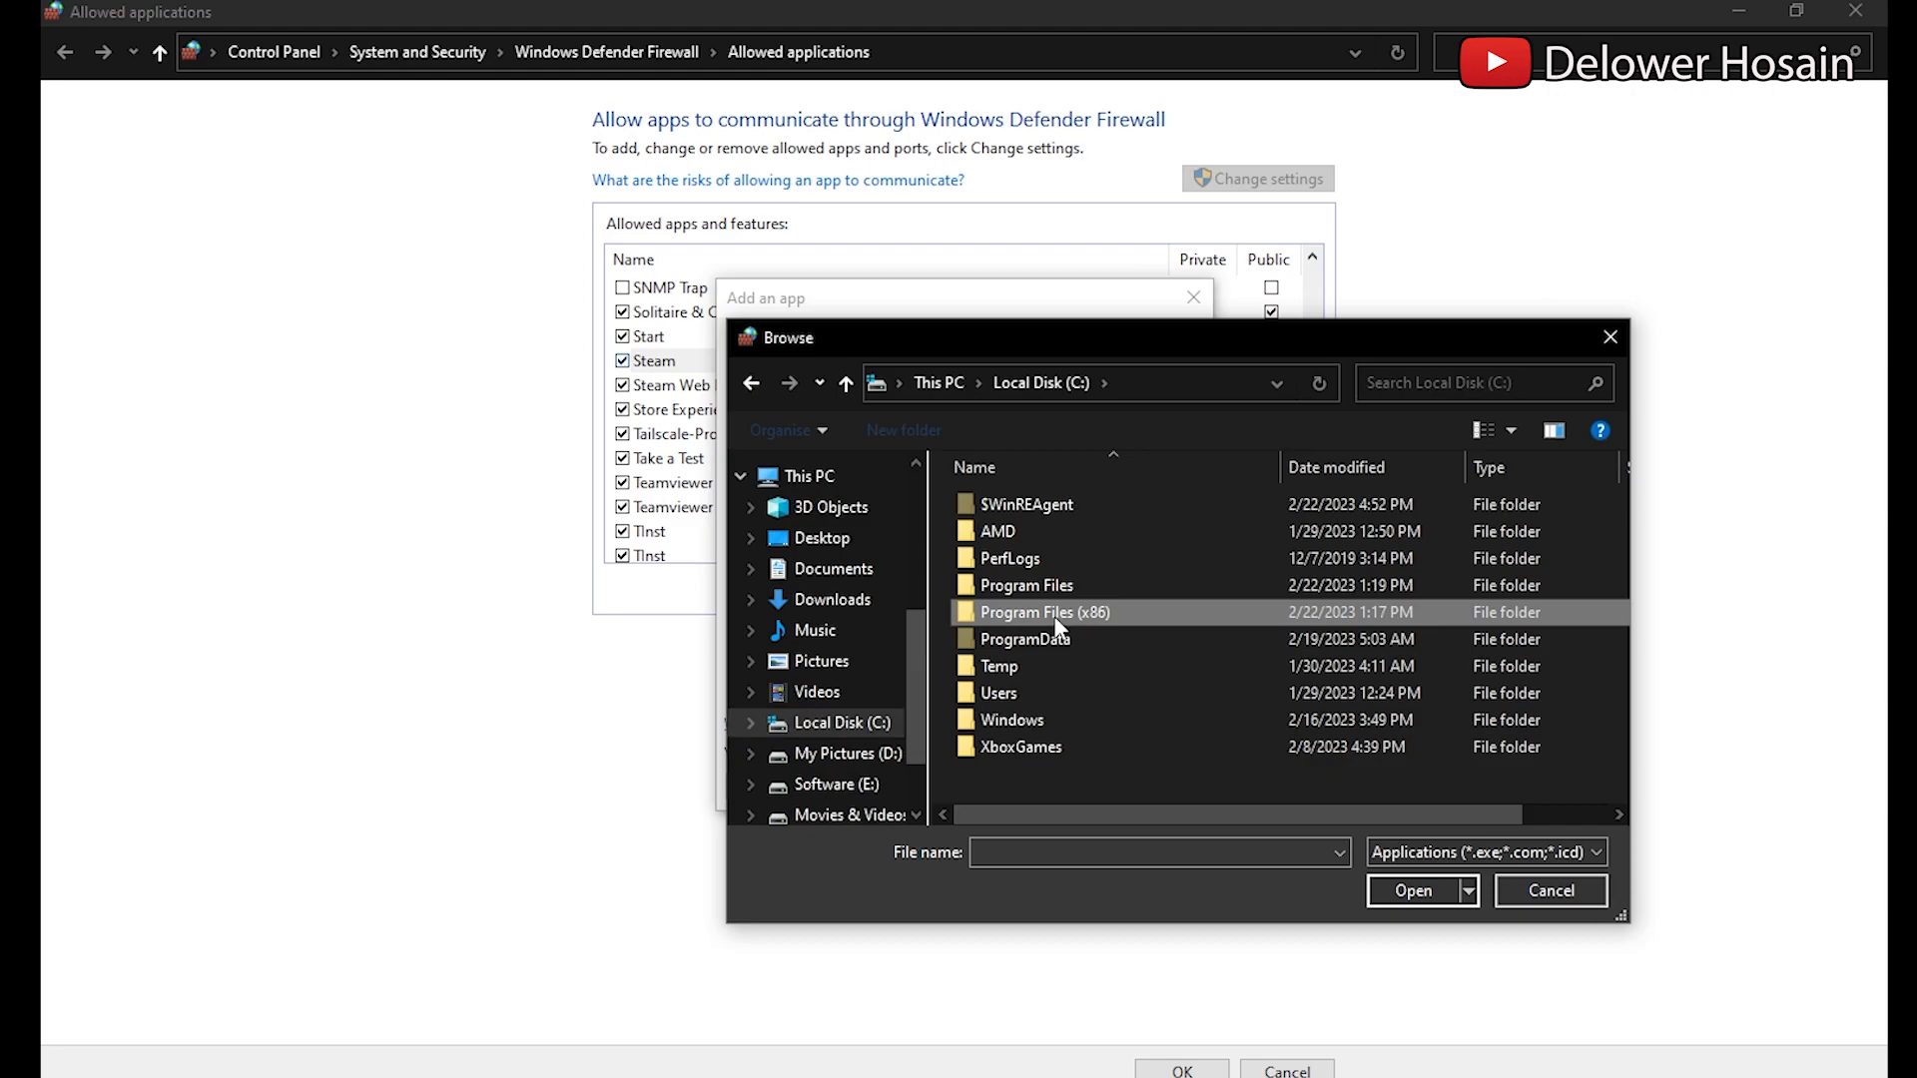
double_click(1044, 612)
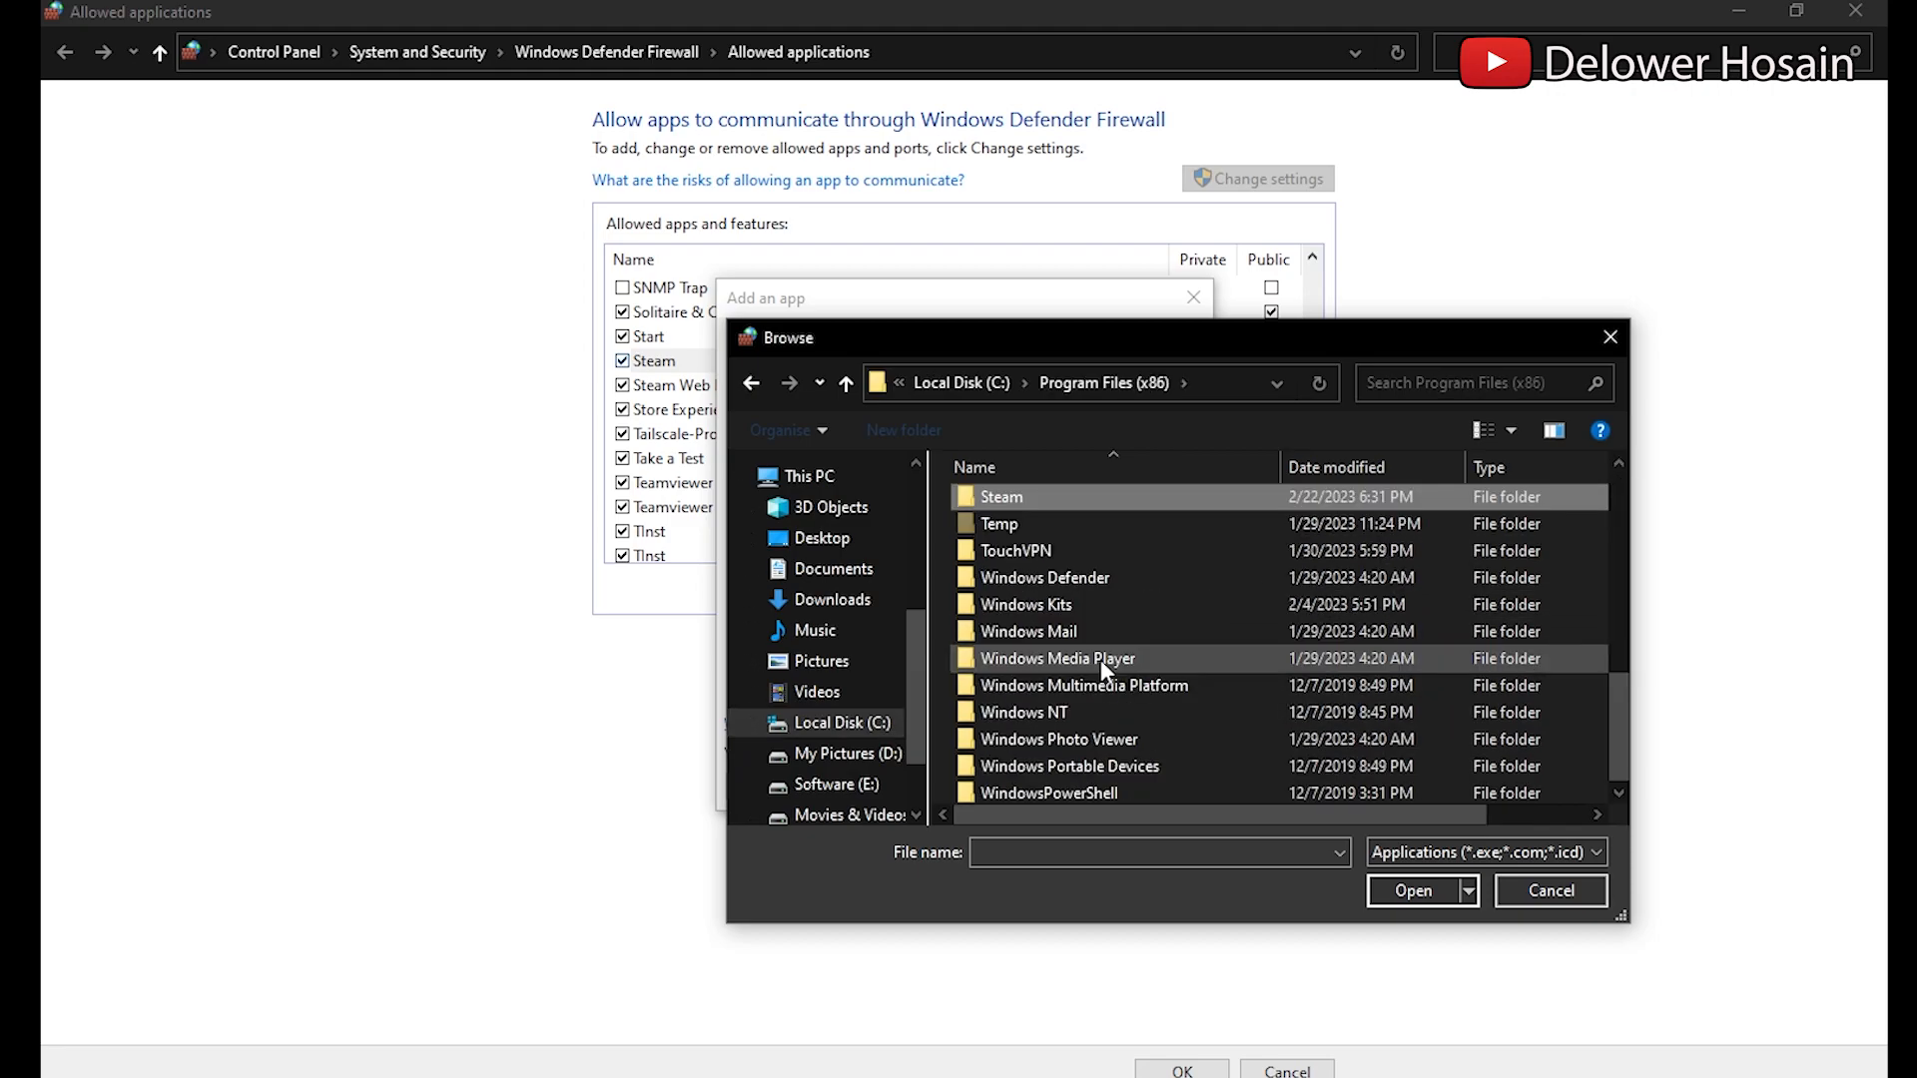
double_click(1000, 496)
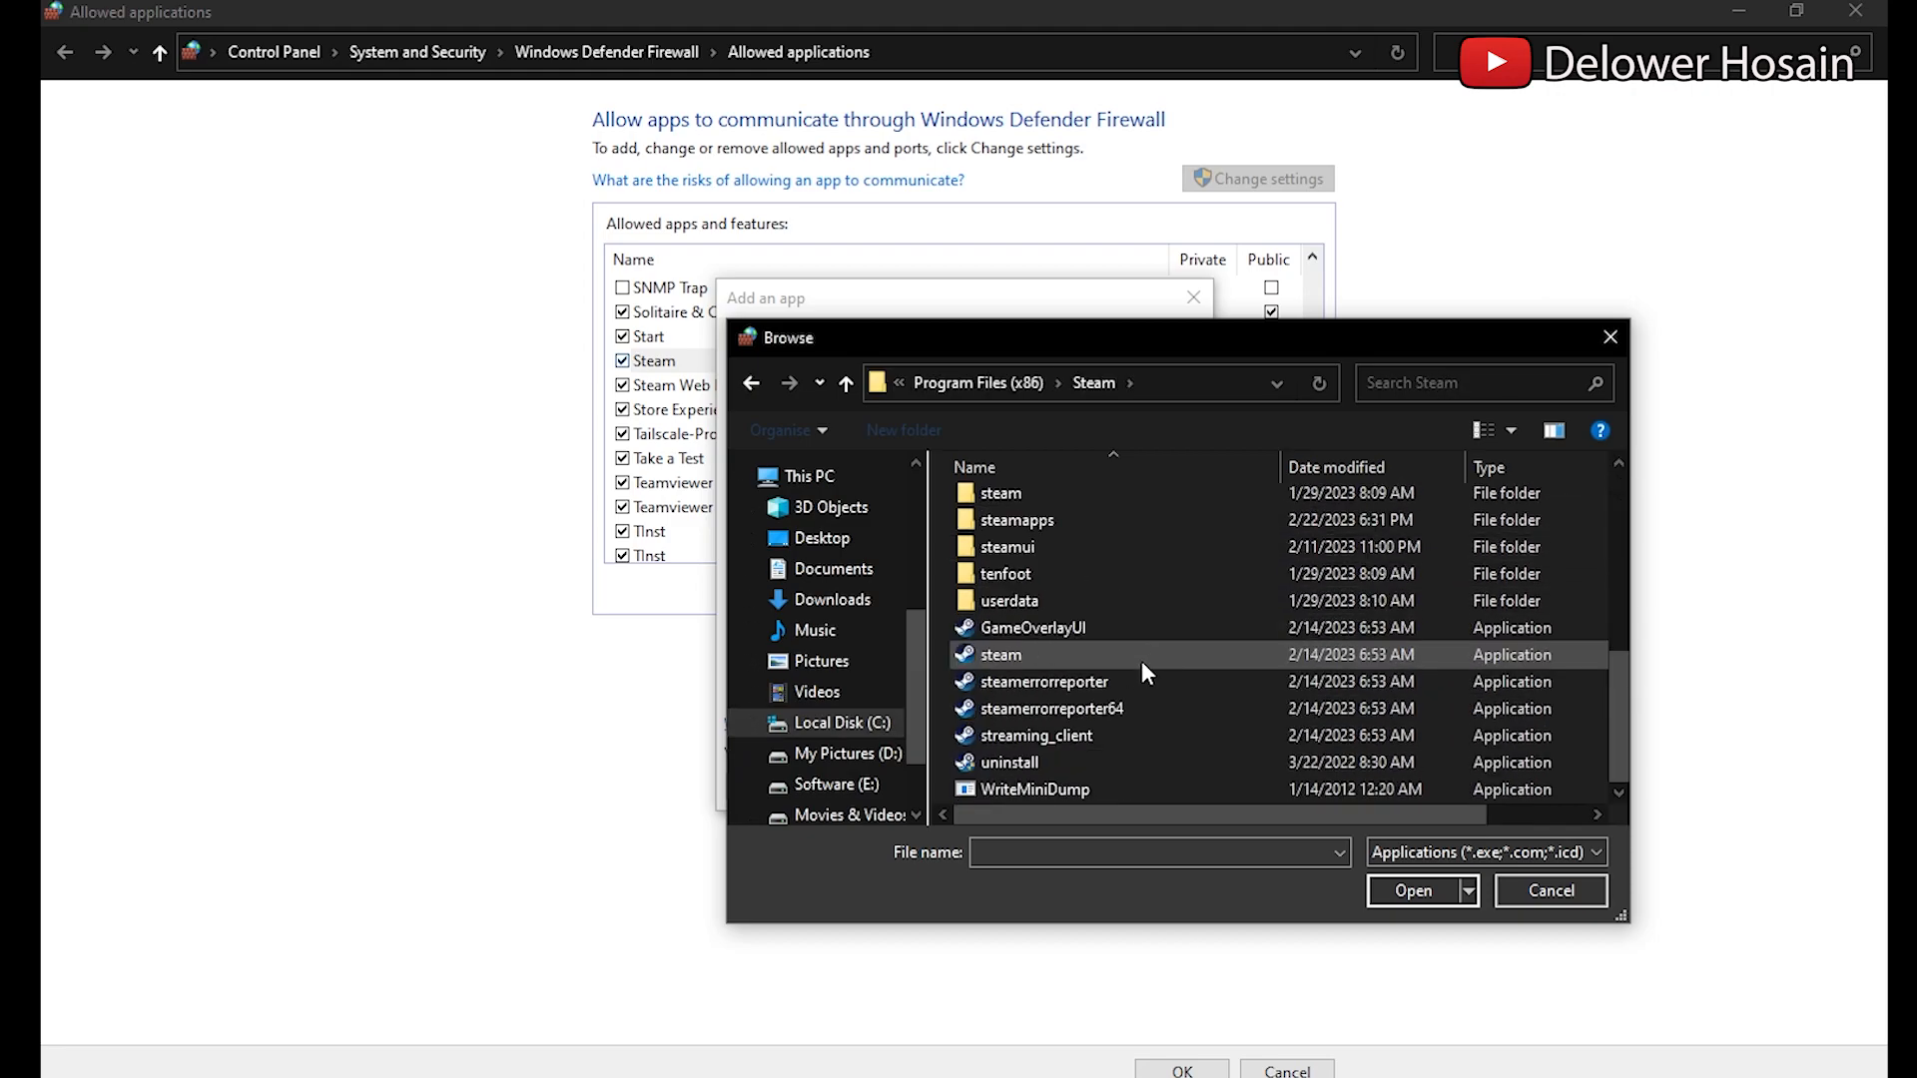
click(998, 653)
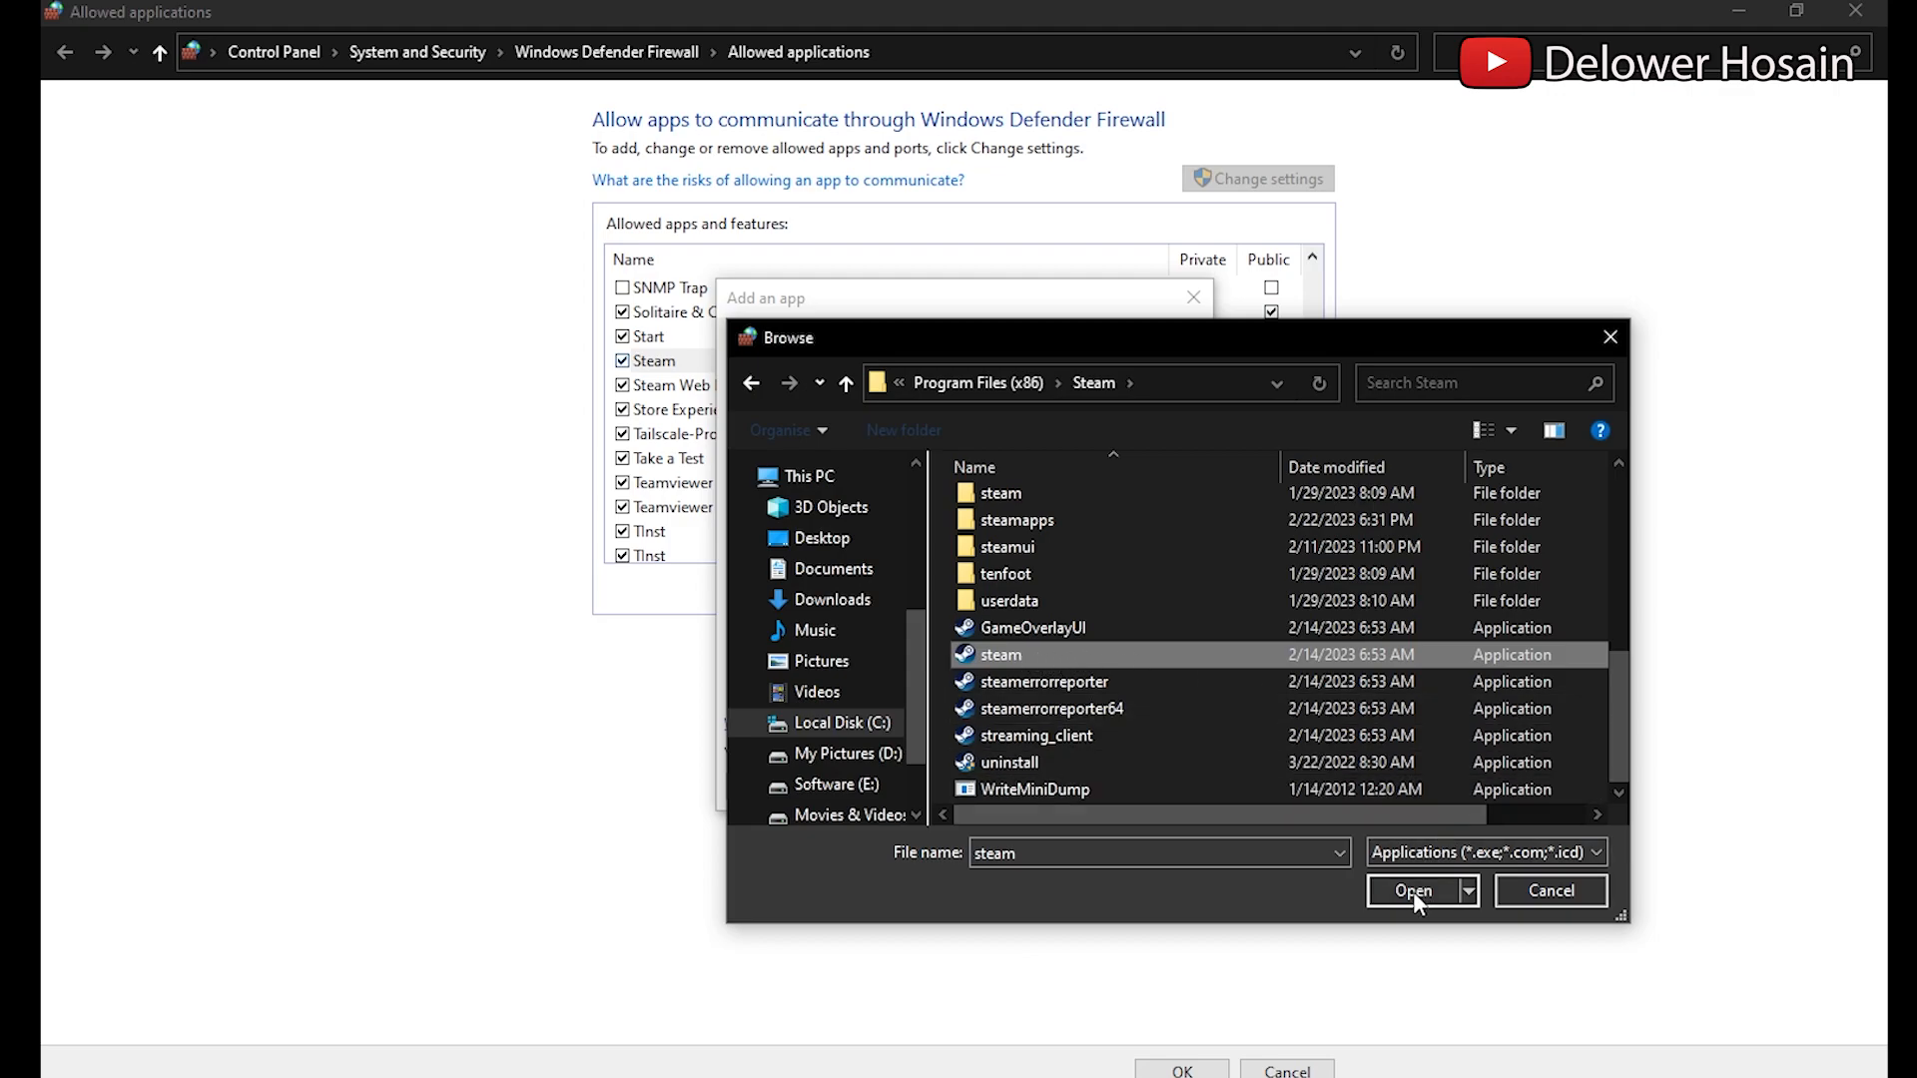
click(1414, 890)
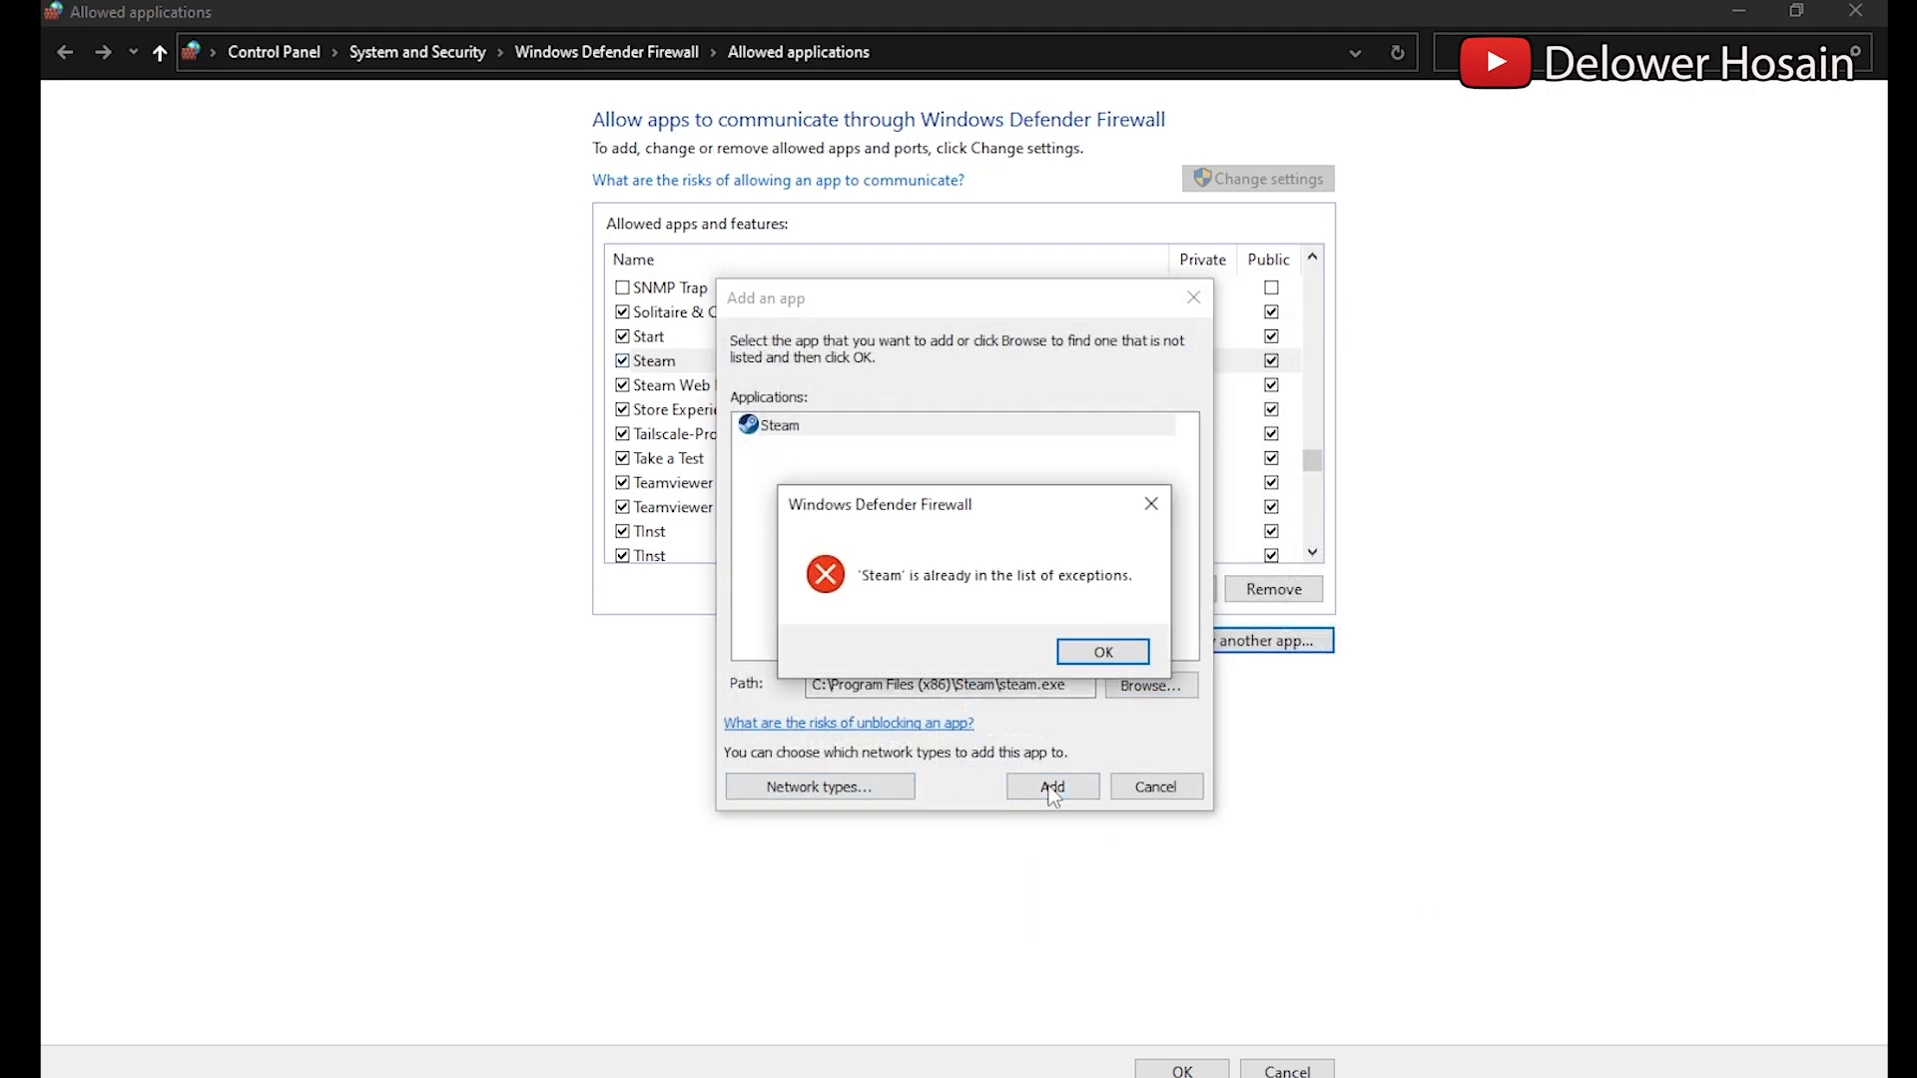
click(1100, 650)
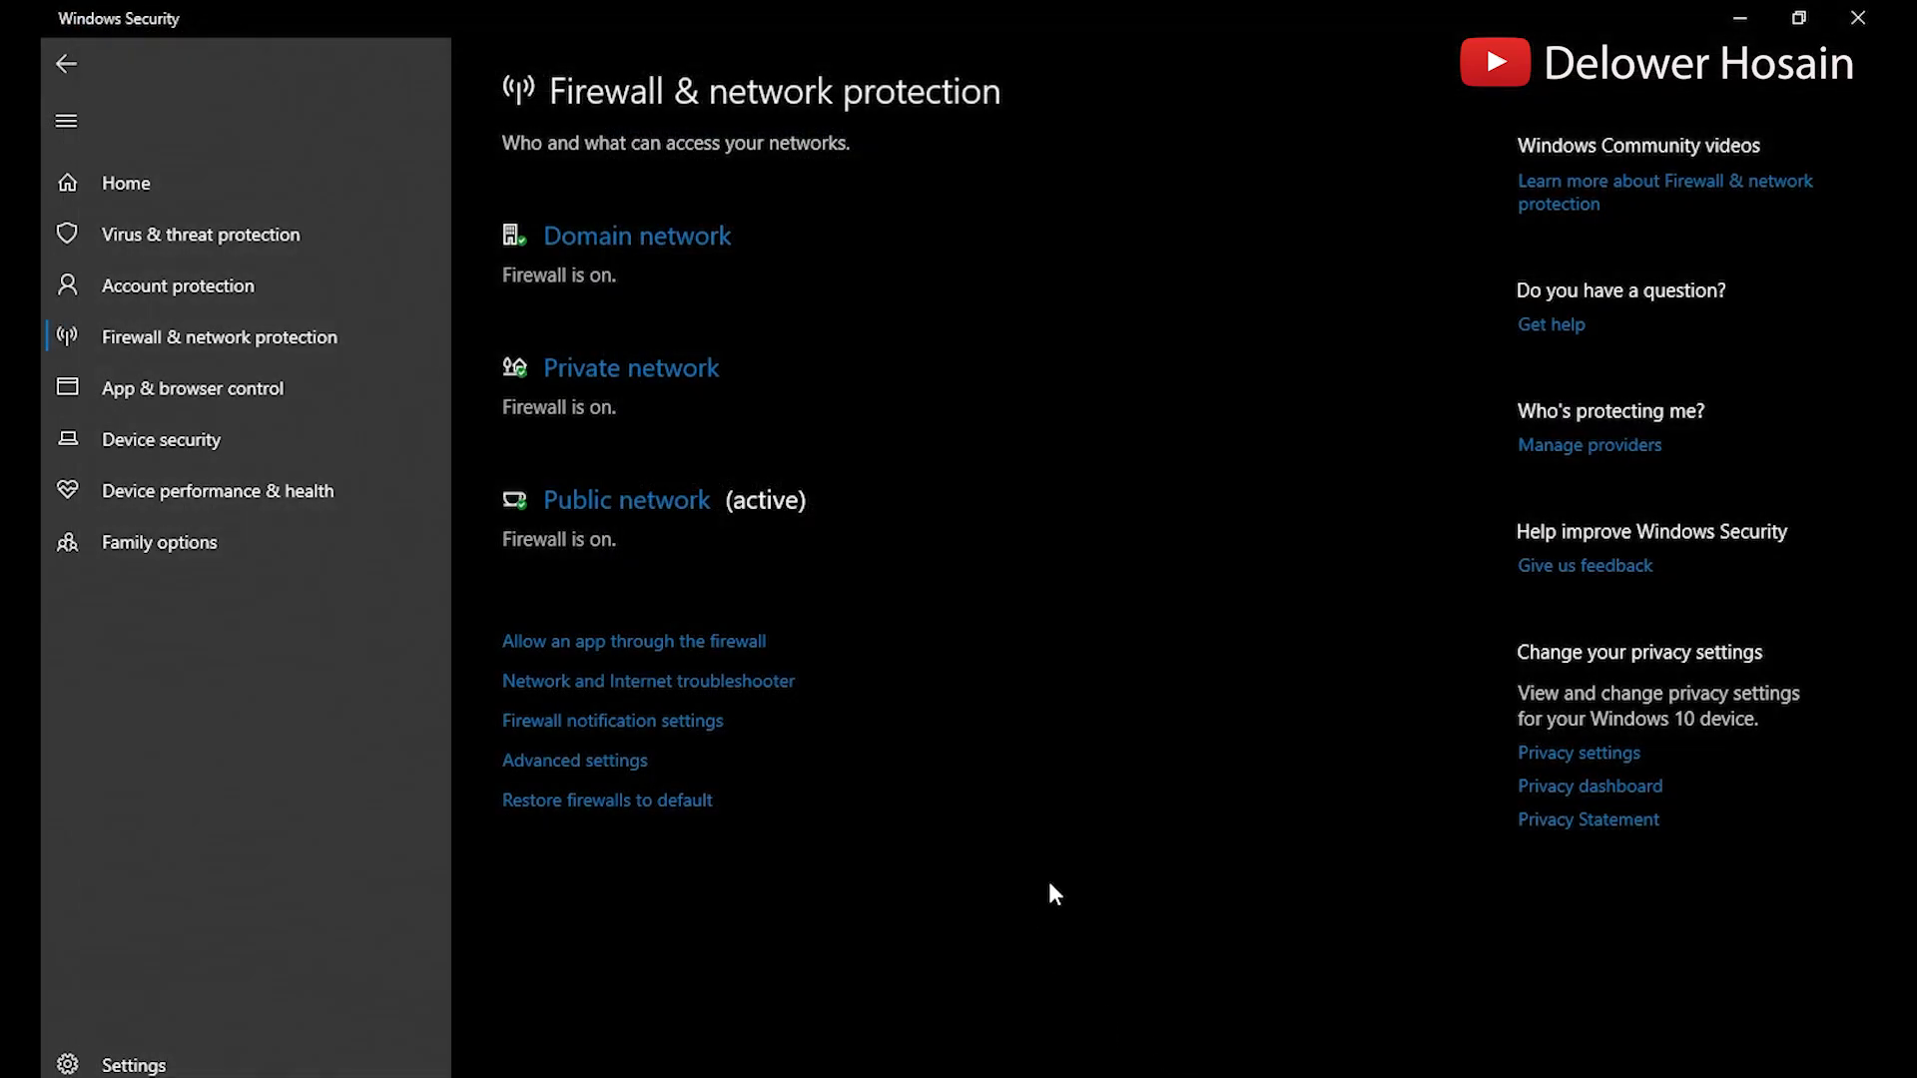
mouse_move(1814, 142)
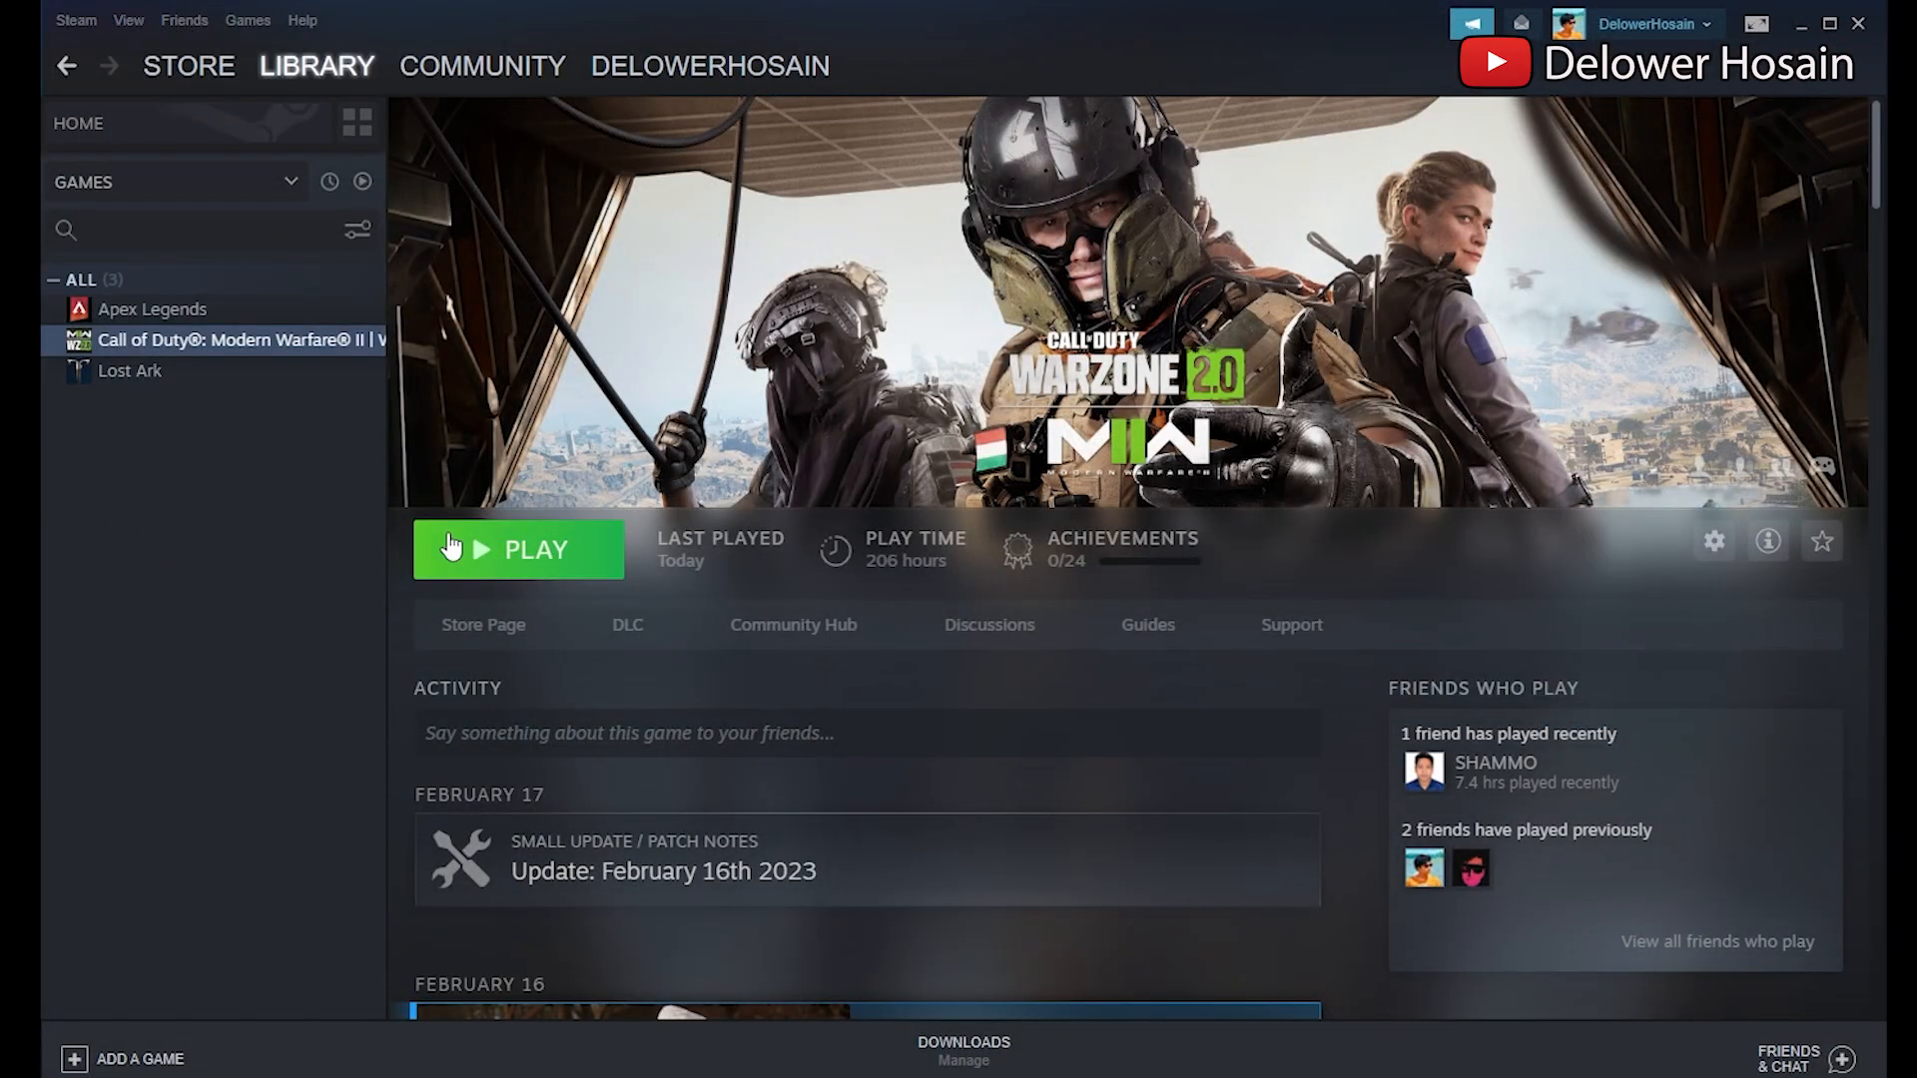
Verify integrity of Modern Warfare II's game files from Properties > Local Files.
right_click(233, 340)
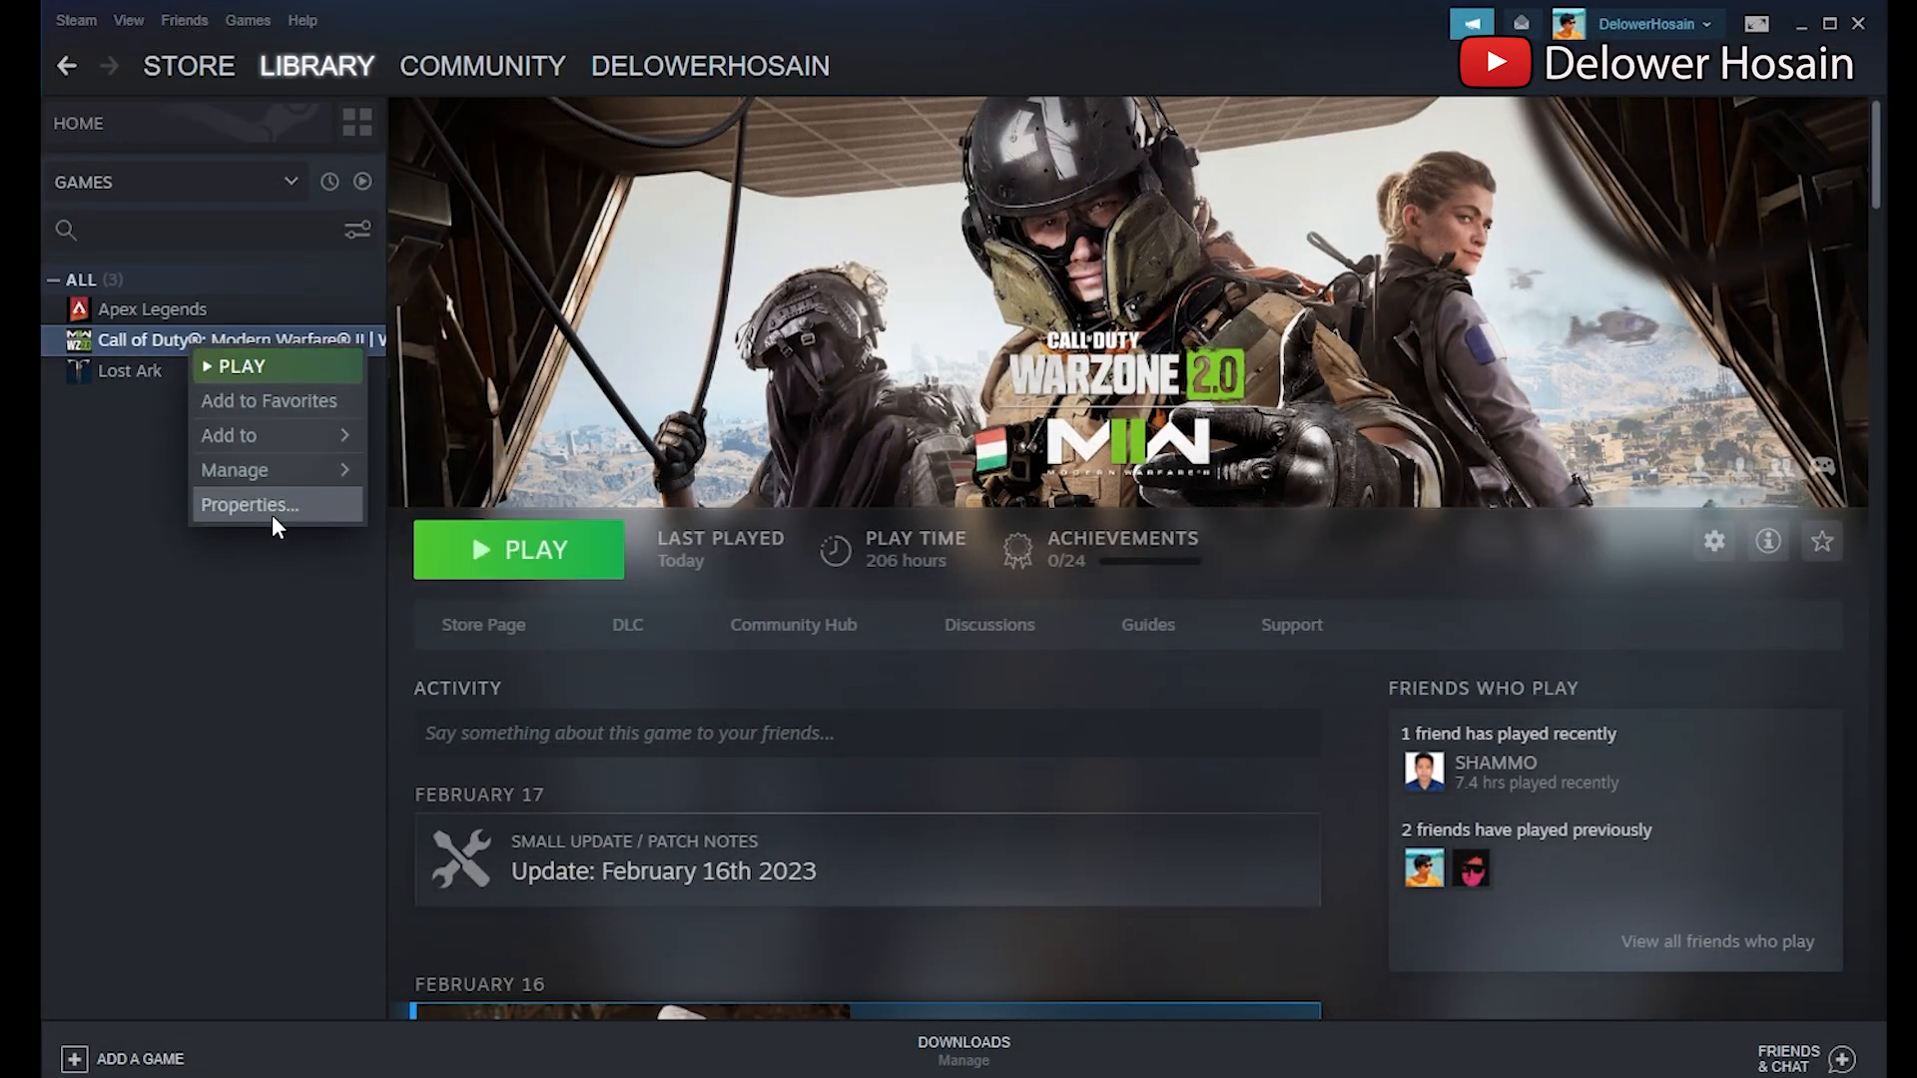
click(250, 503)
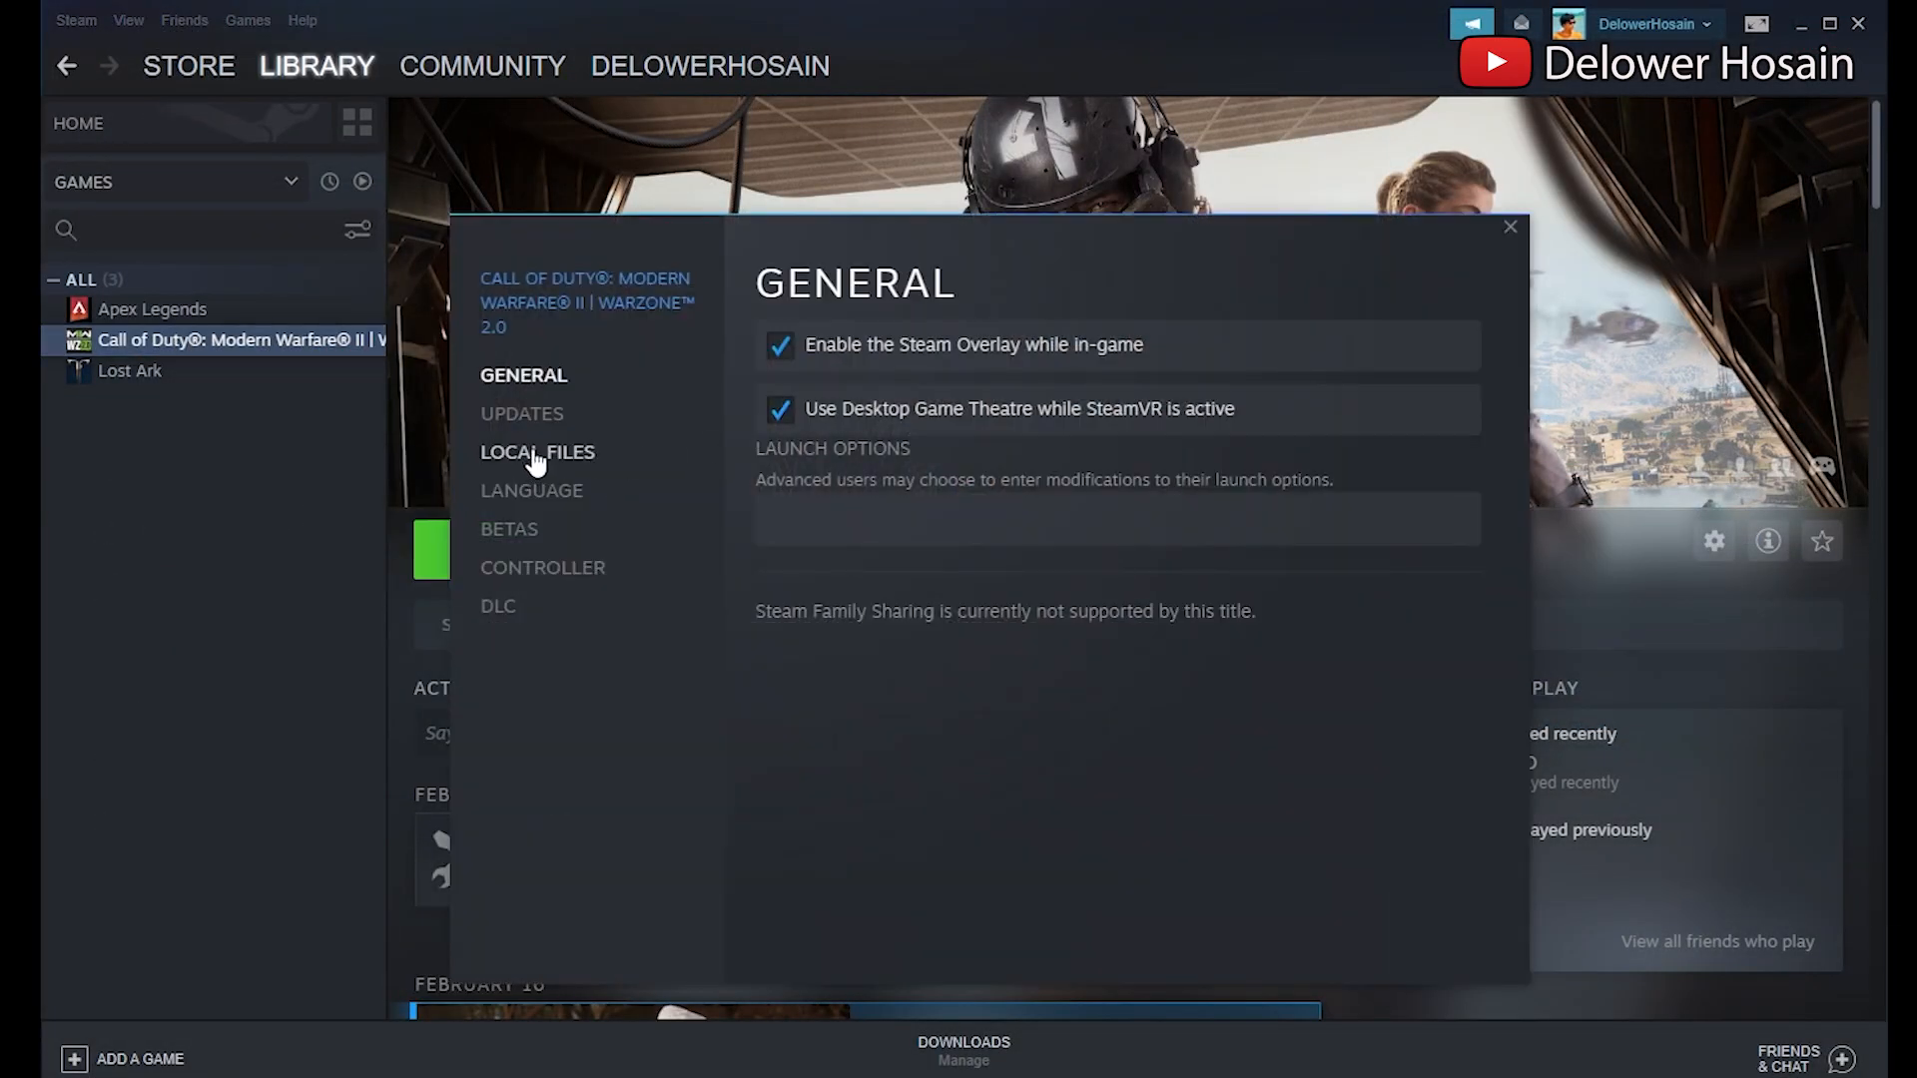
click(537, 451)
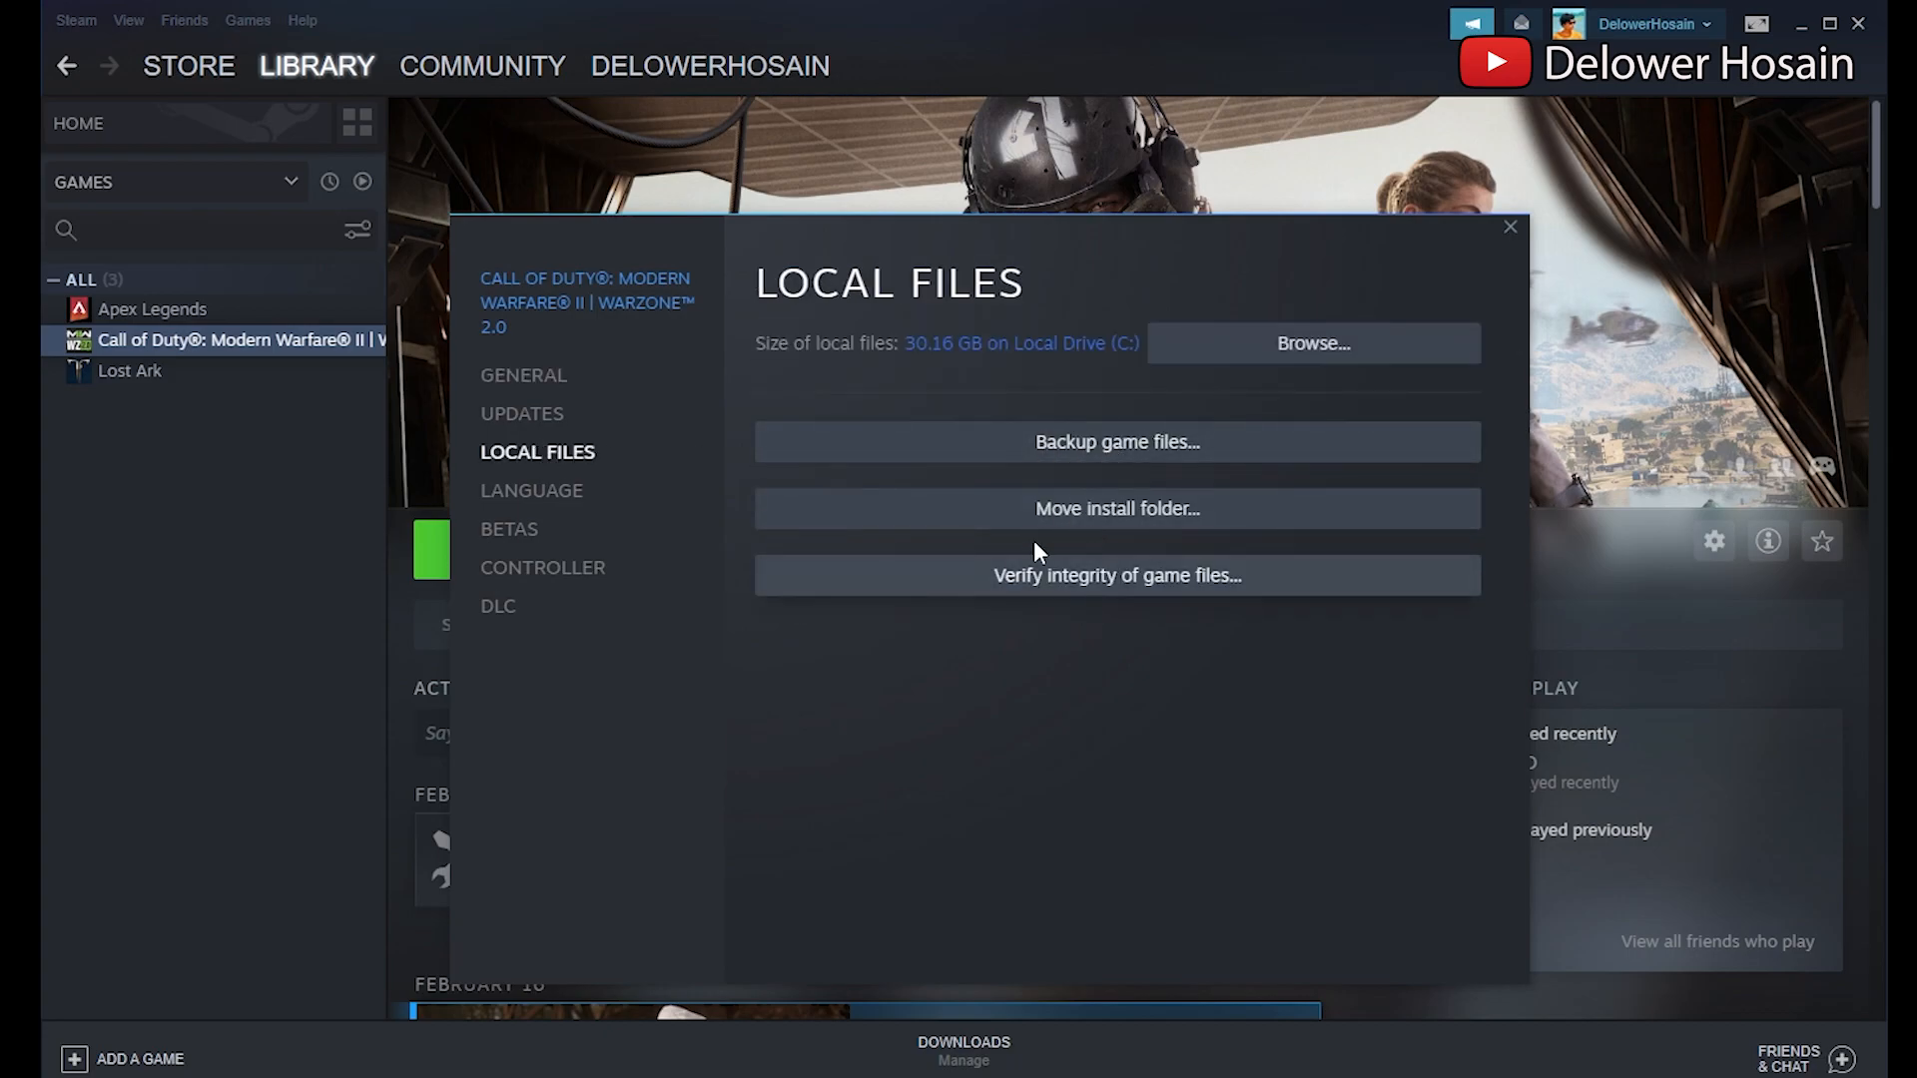
mouse_move(990, 600)
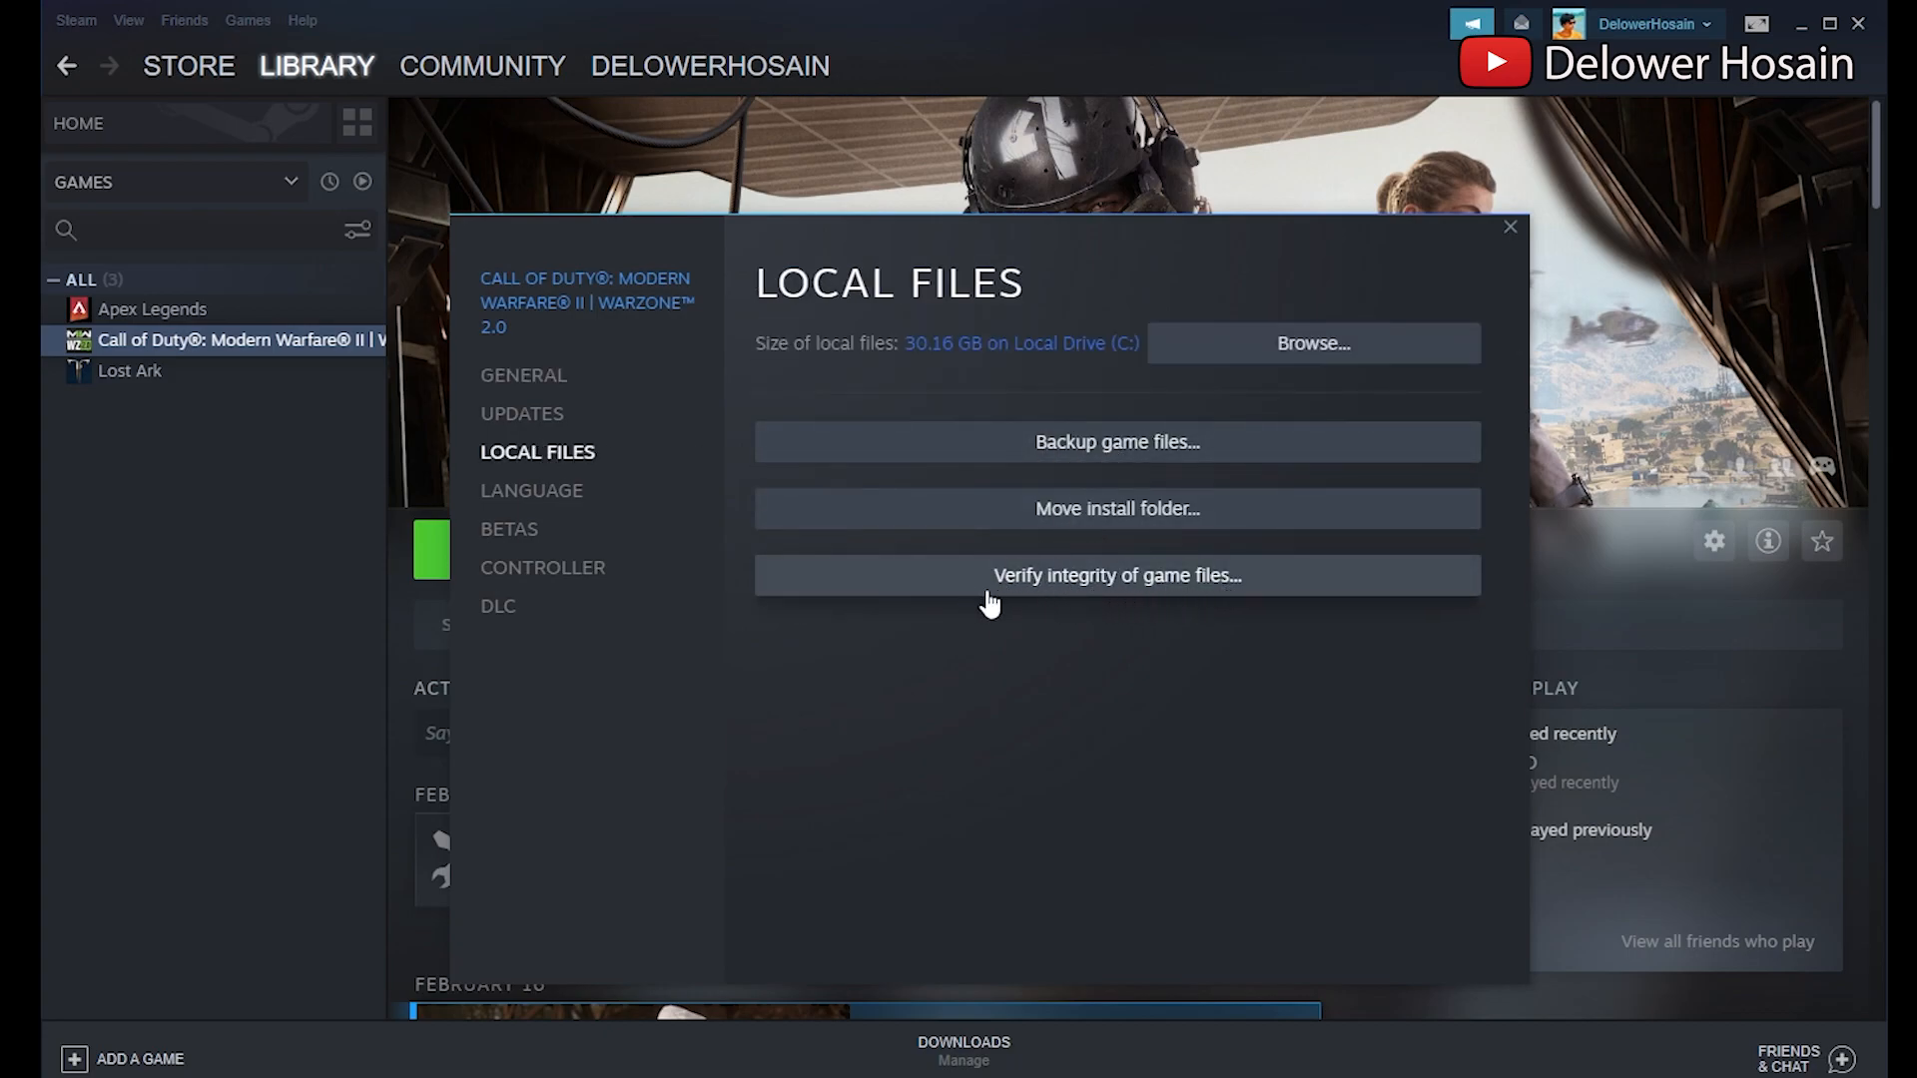
click(1114, 575)
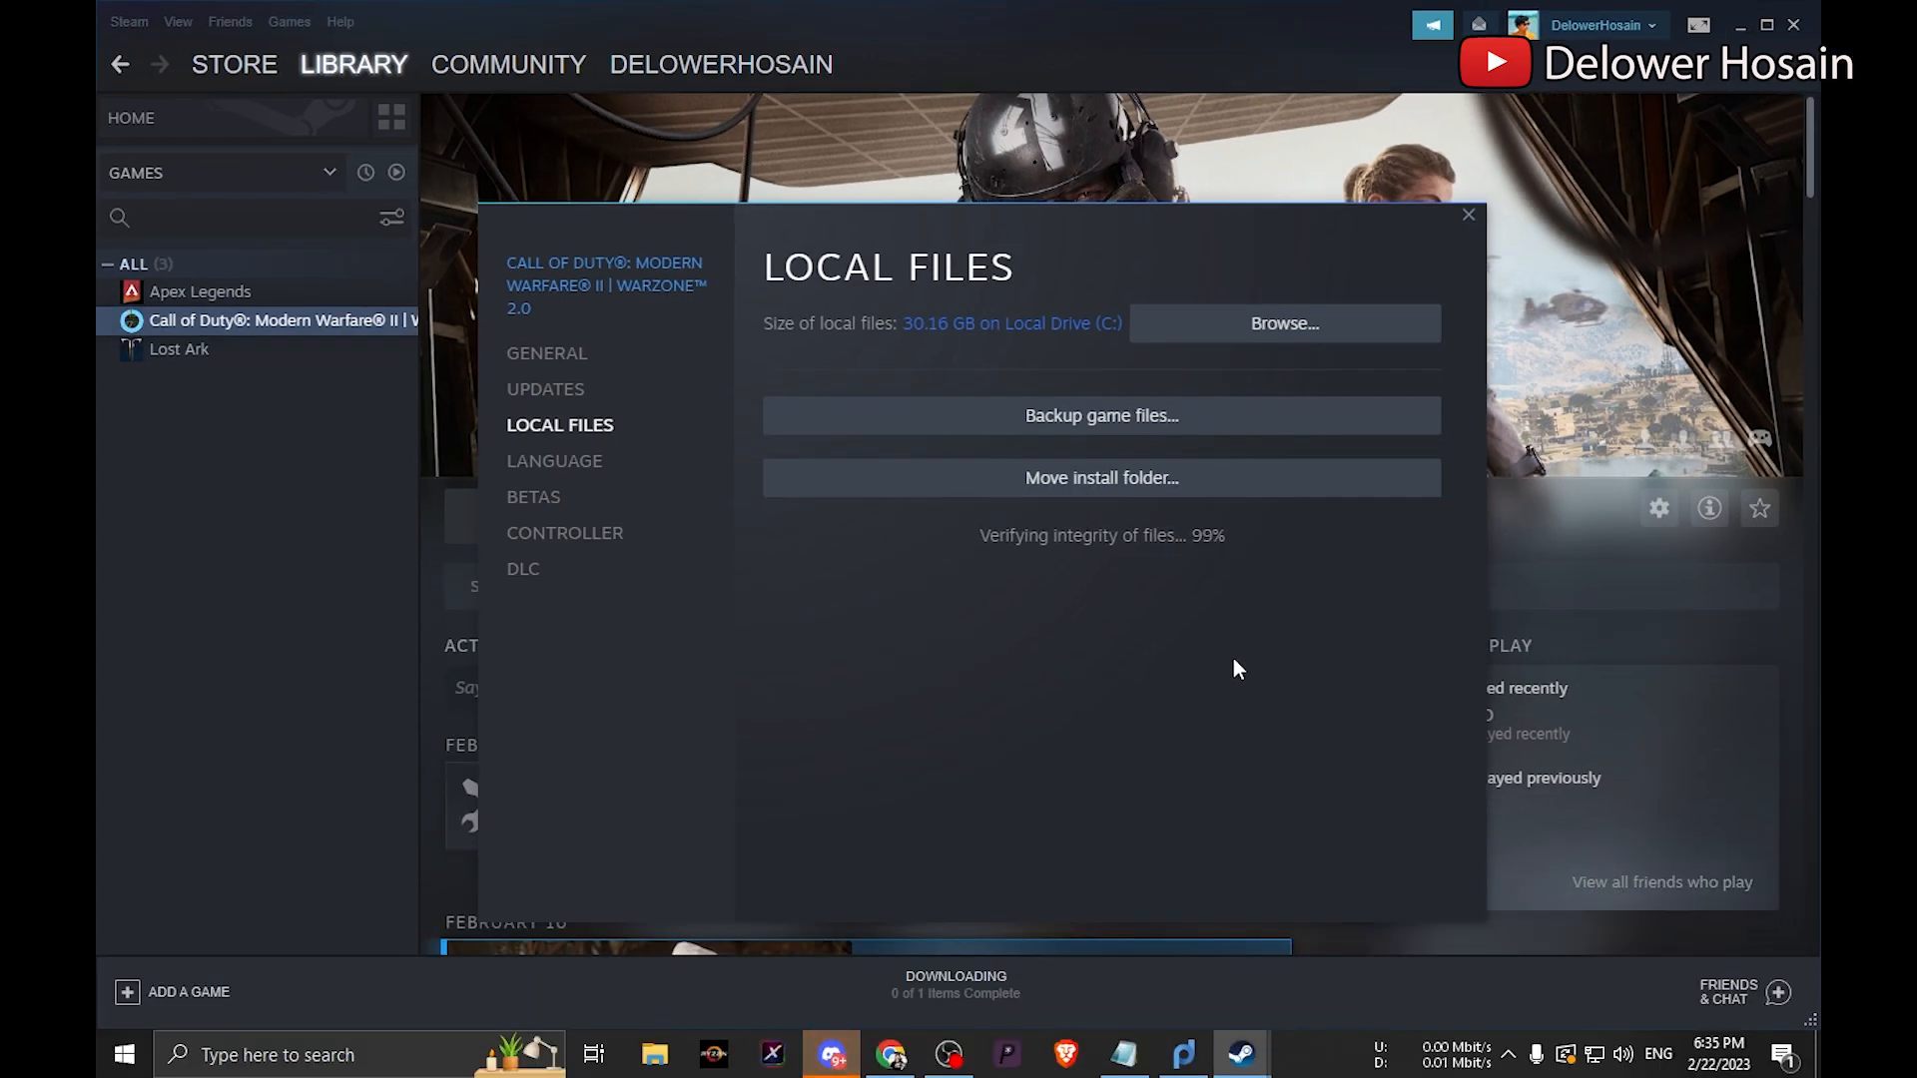
Close the game's Properties and let the small update finish.
click(546, 353)
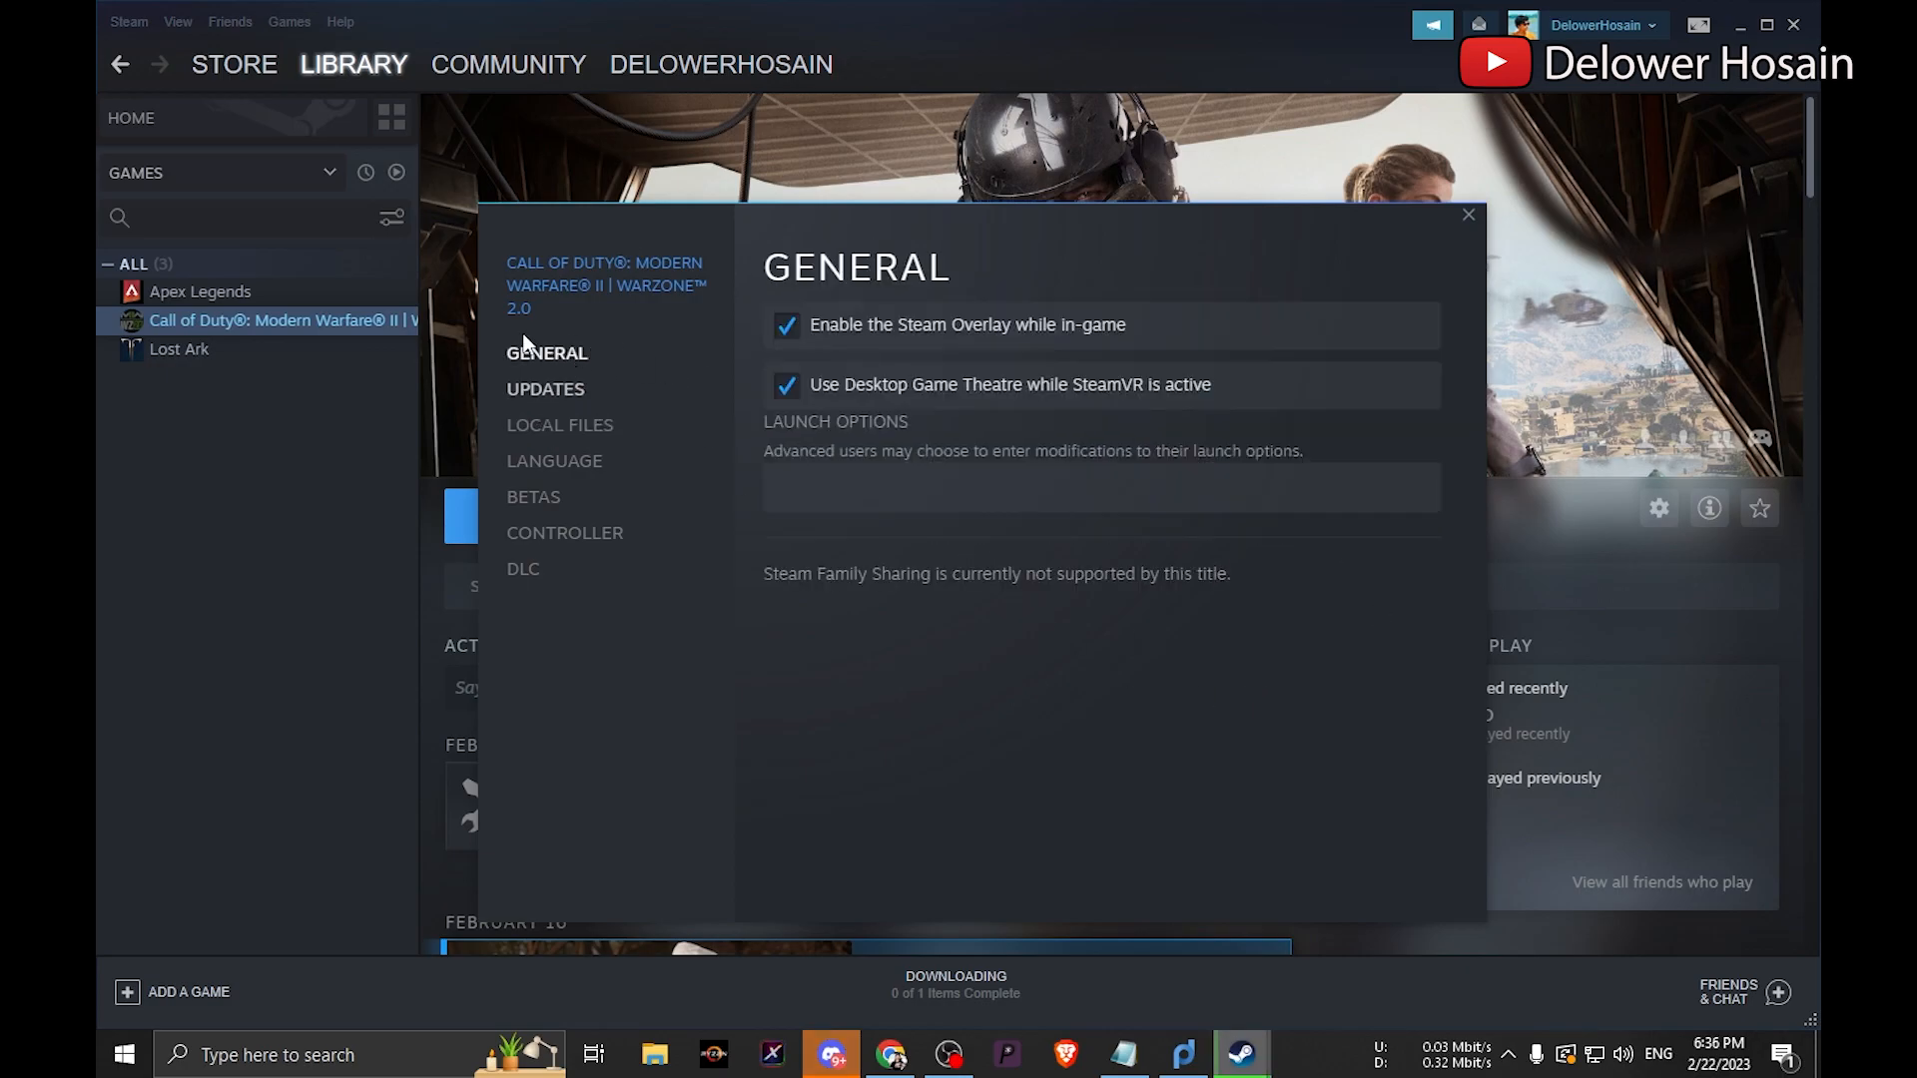
click(1468, 215)
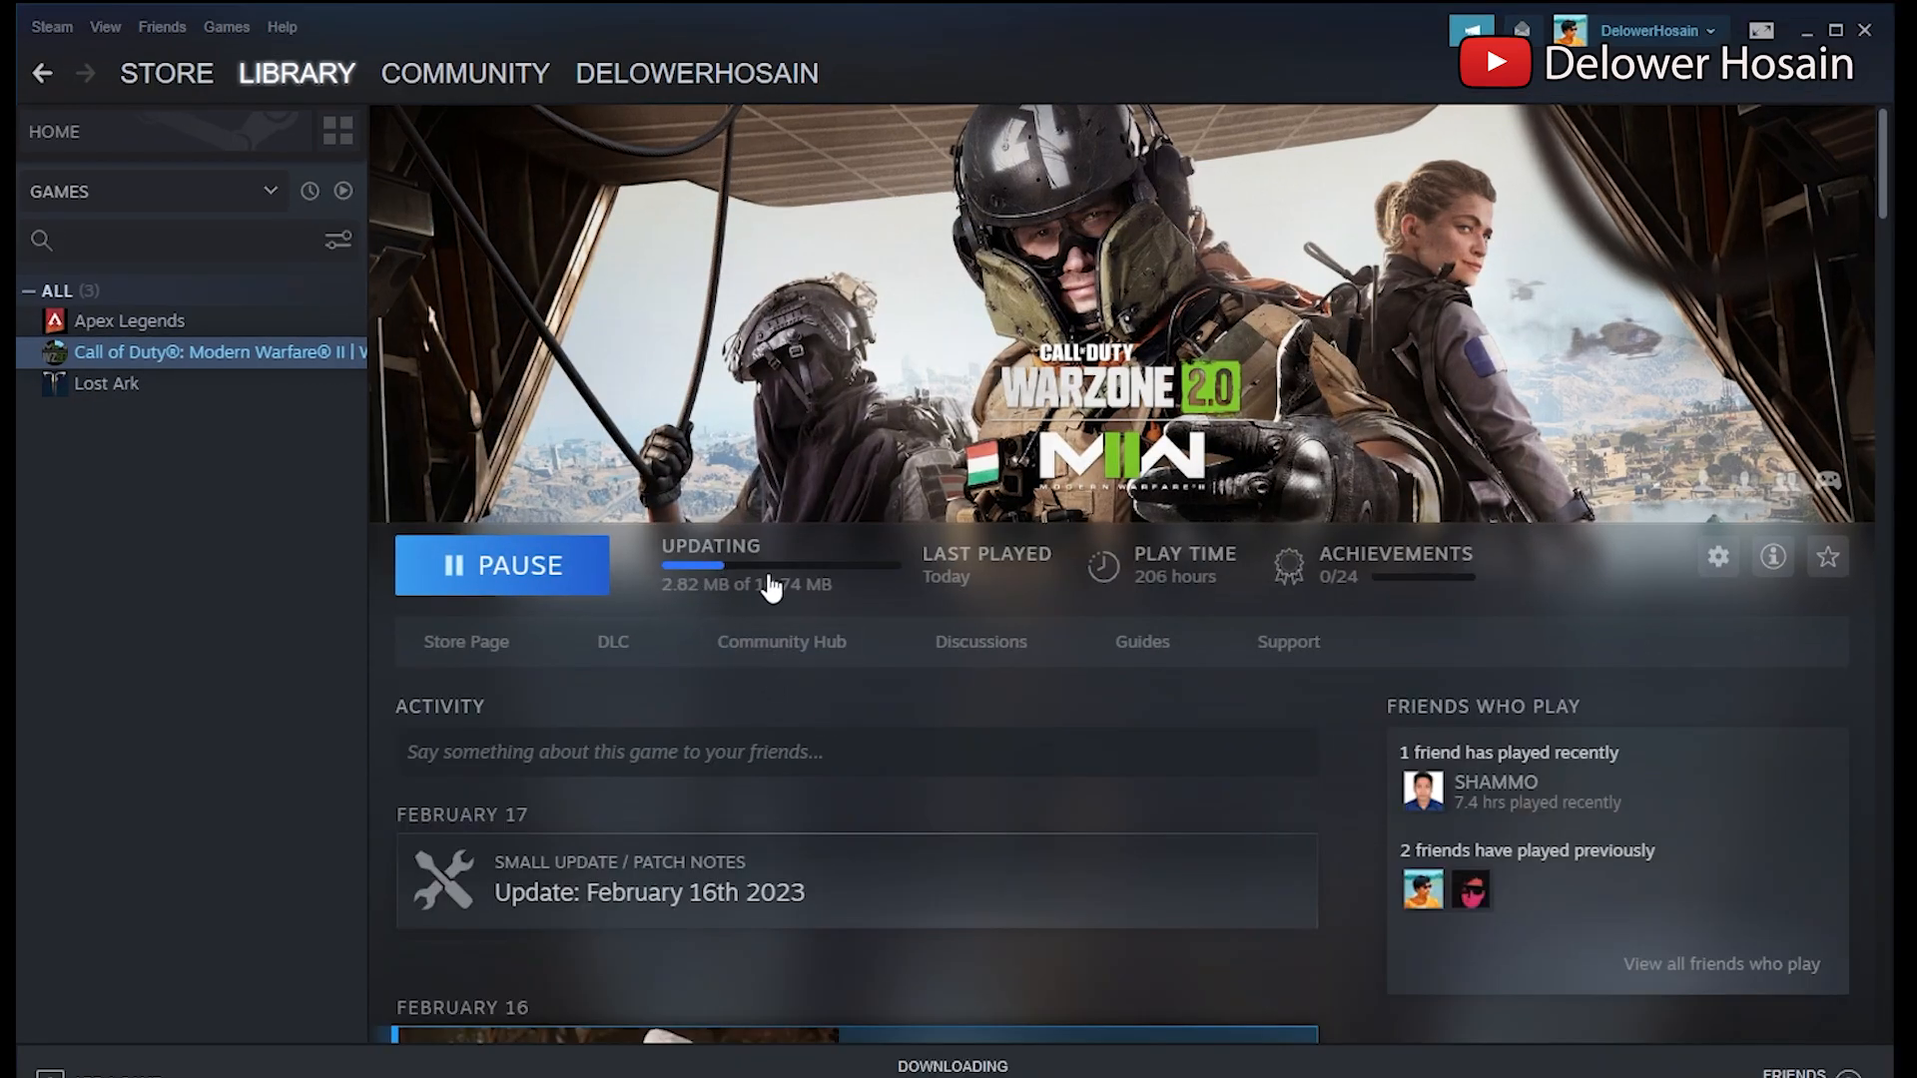
mouse_move(820, 688)
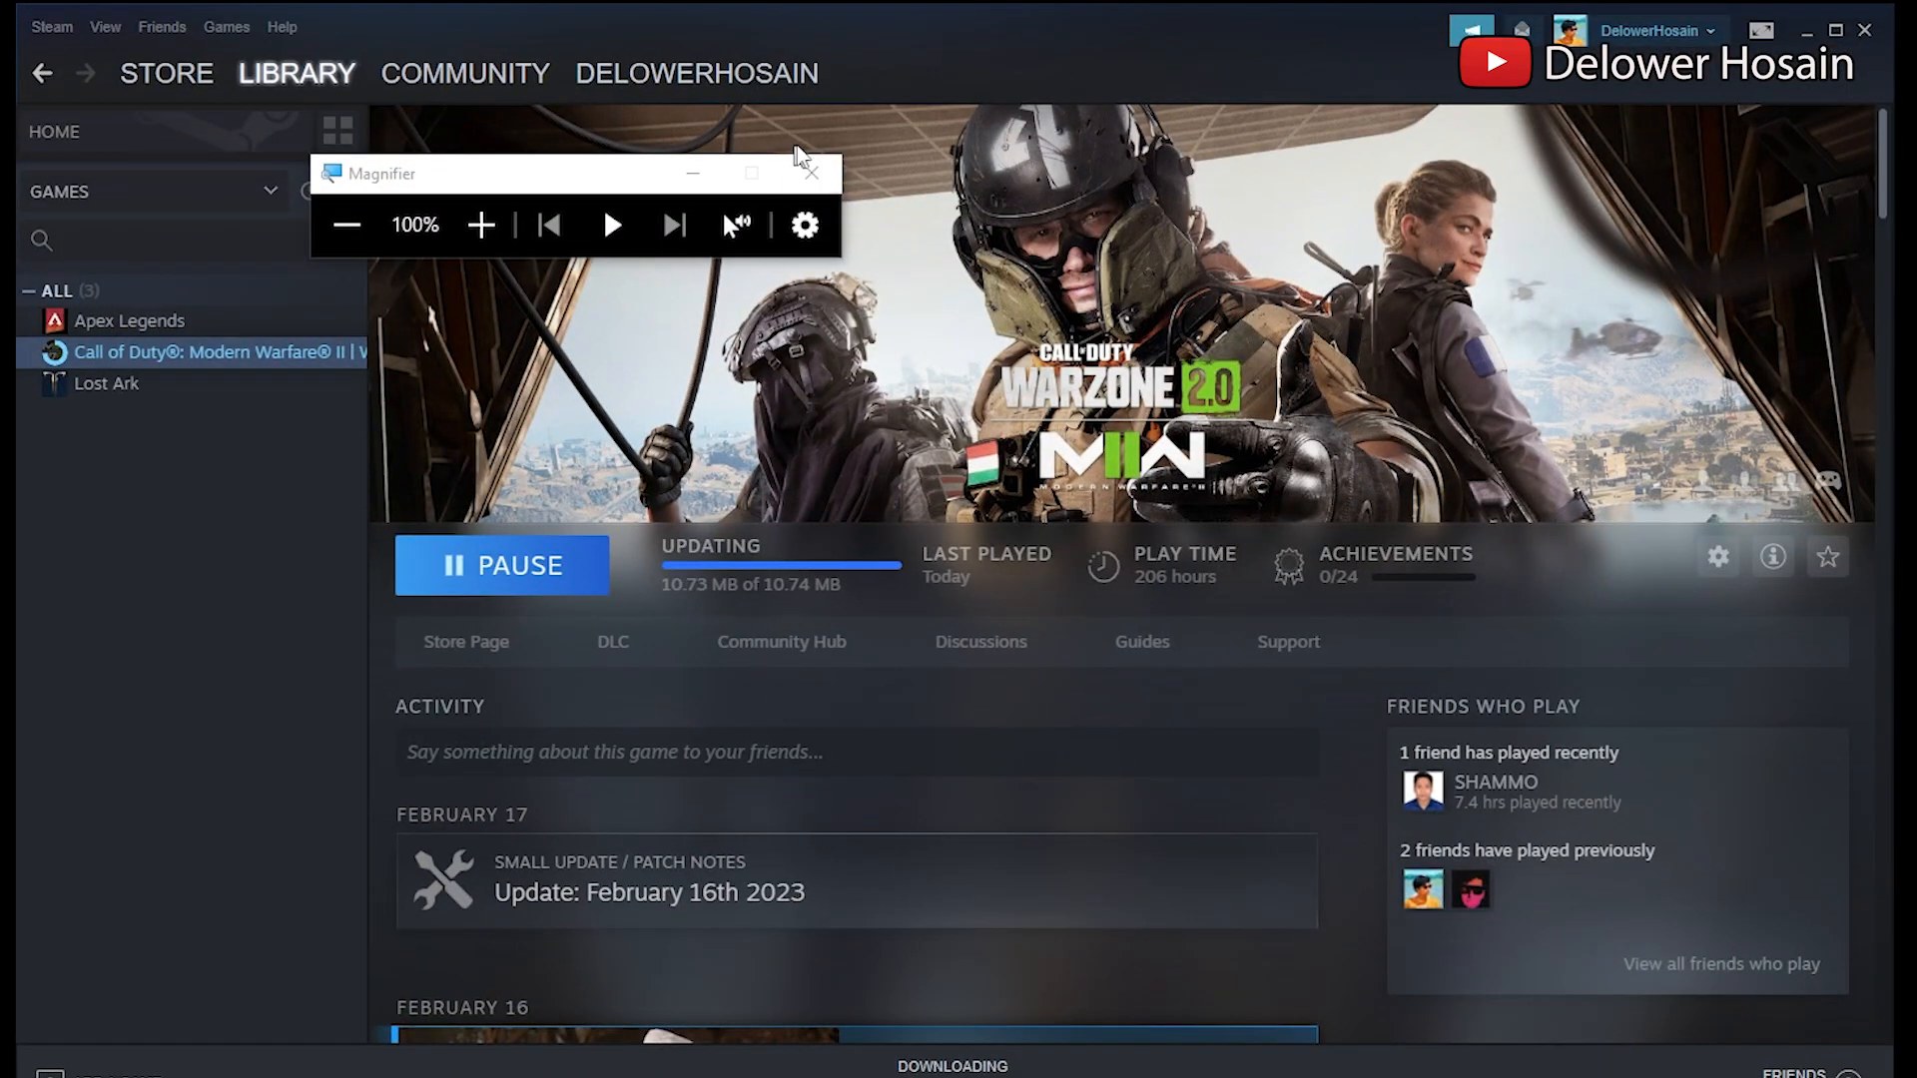
click(810, 173)
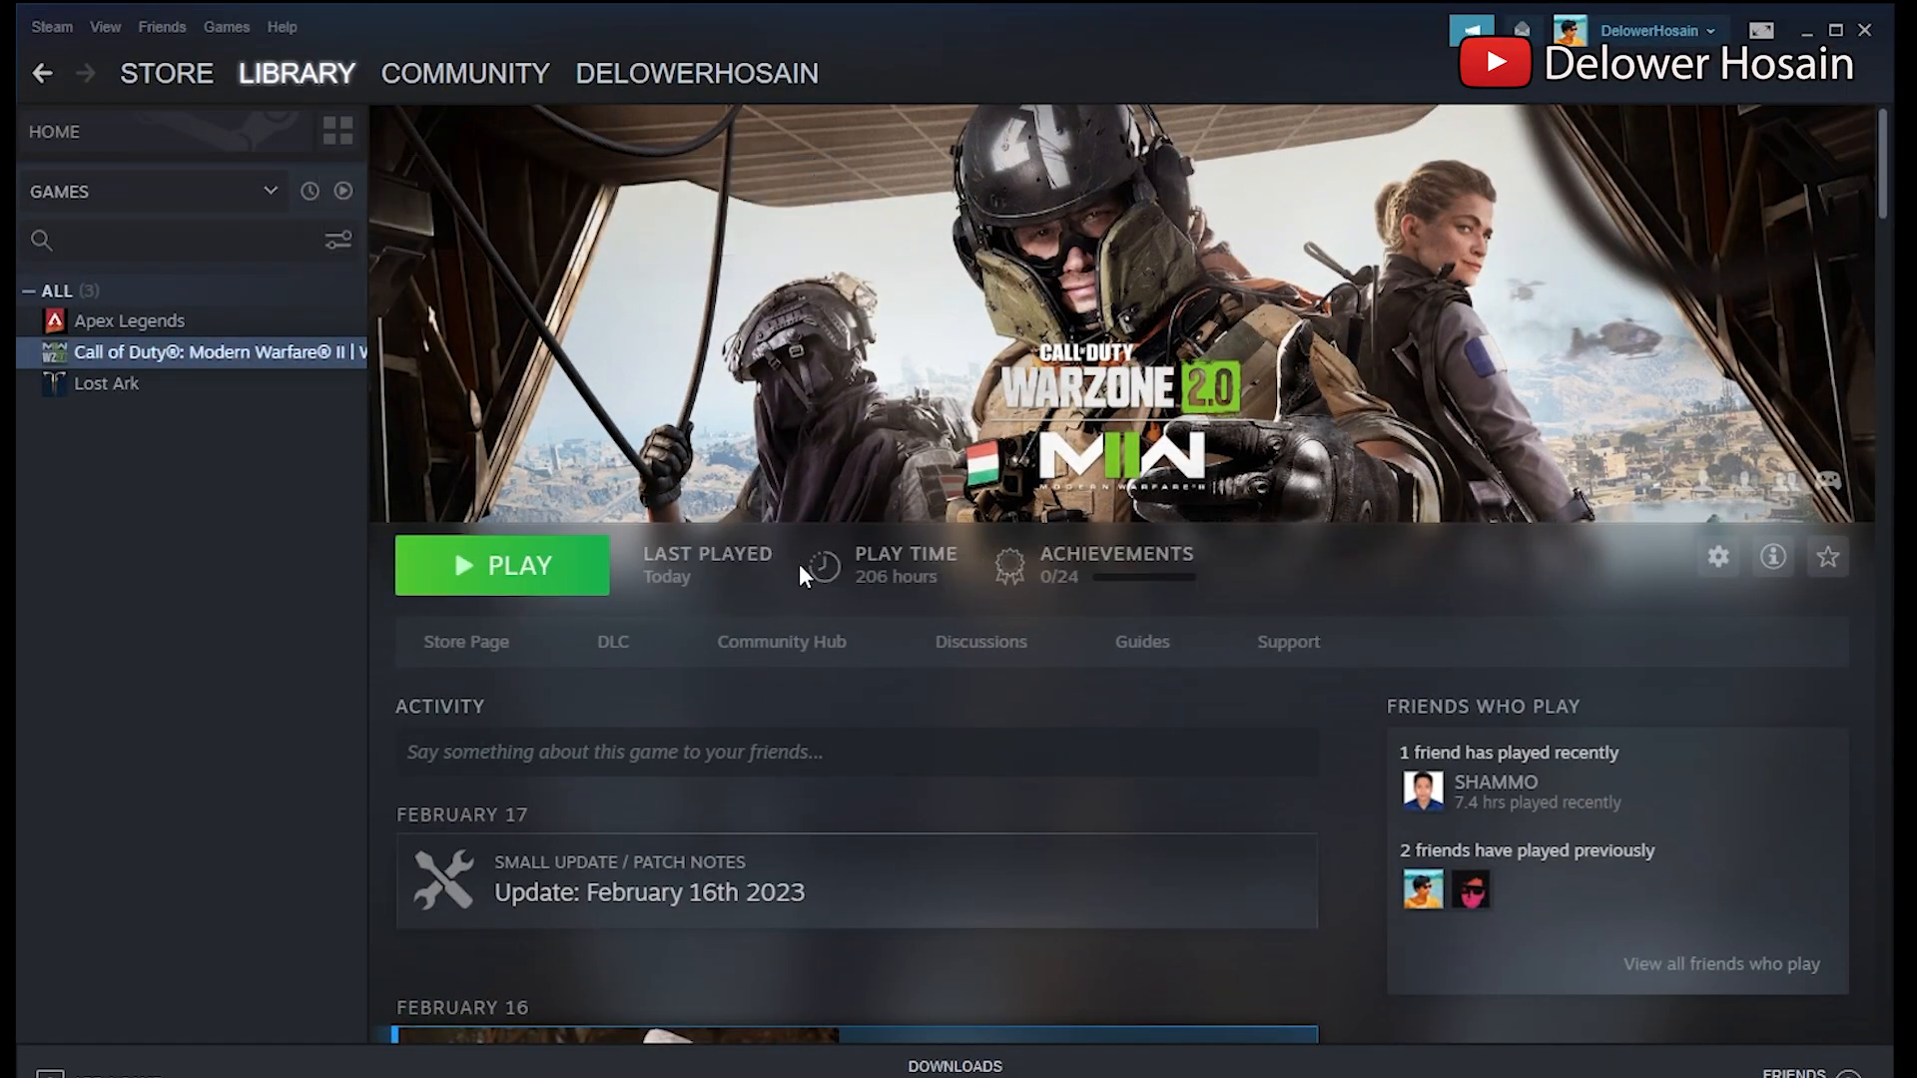
mouse_move(633, 587)
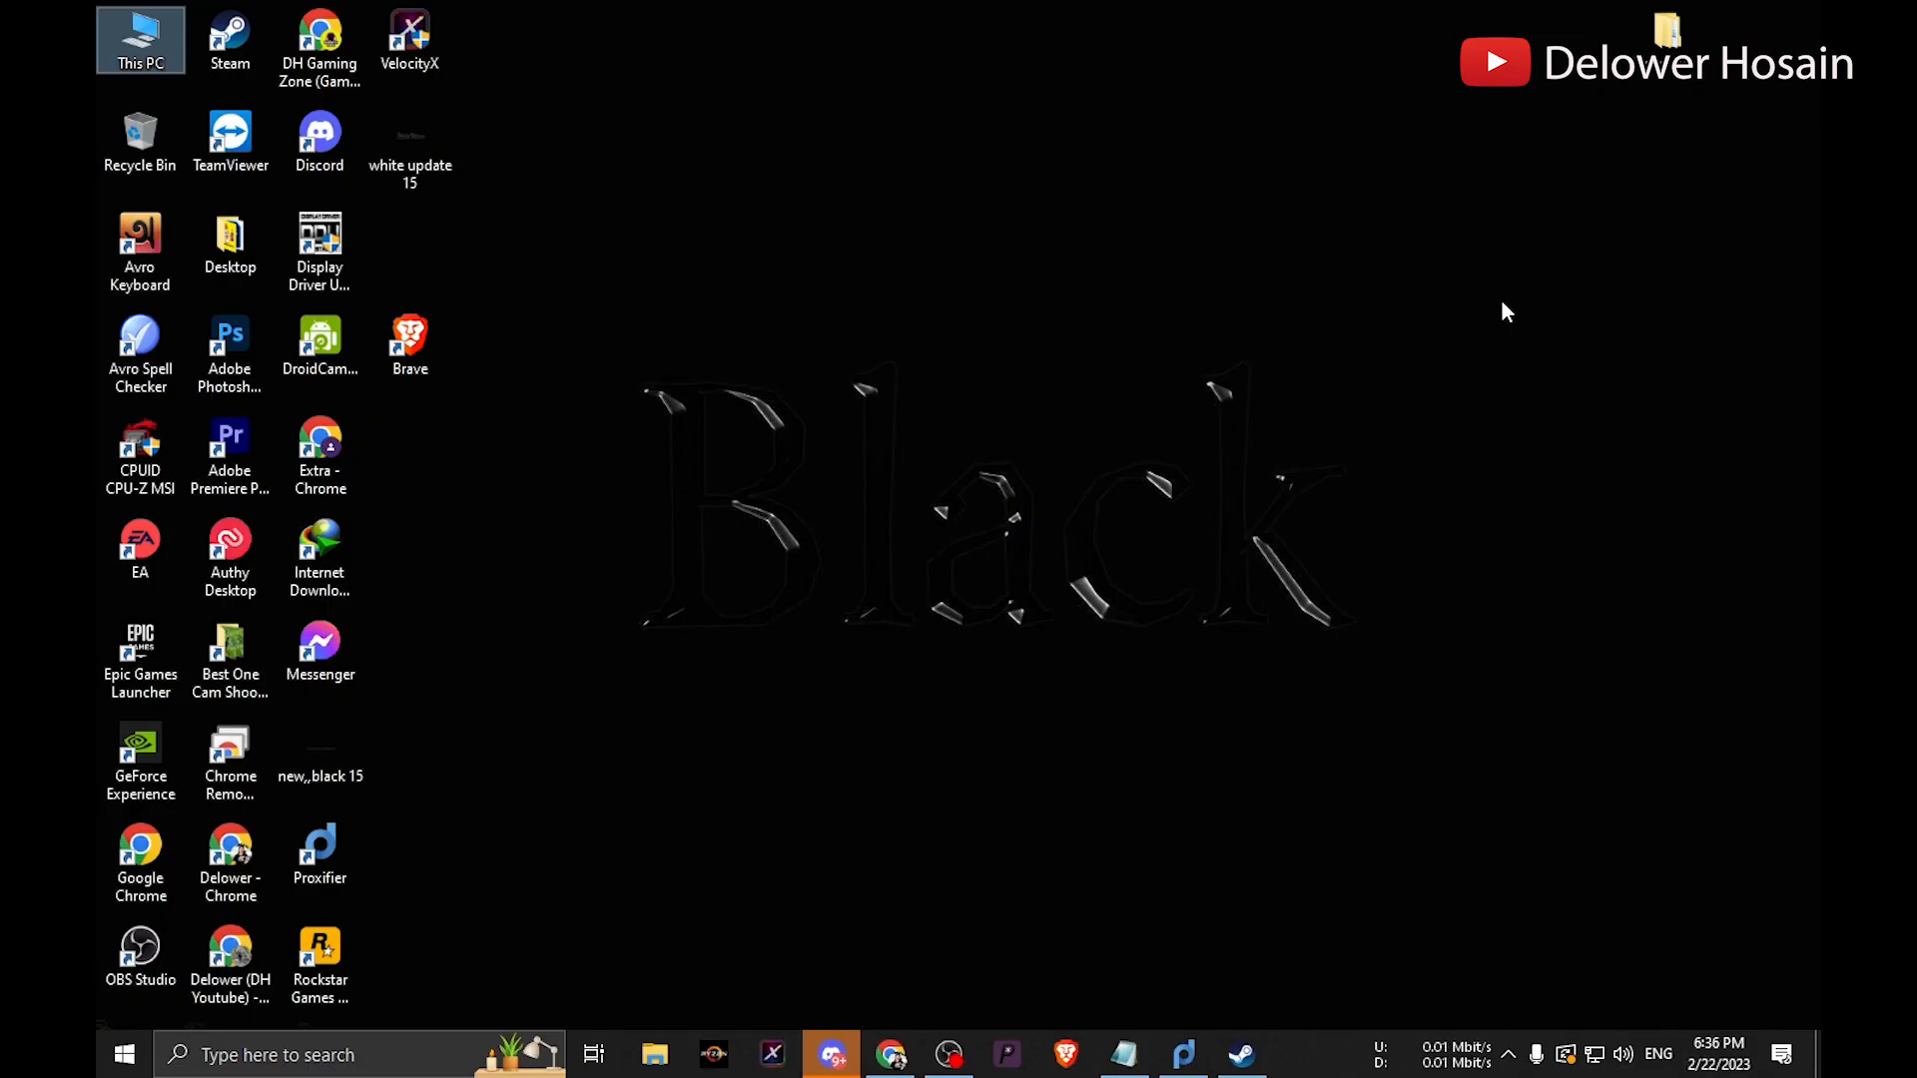
Open Device Manager maximized and choose Update driver on the NVIDIA GeForce RTX 3060.
right_click(122, 1054)
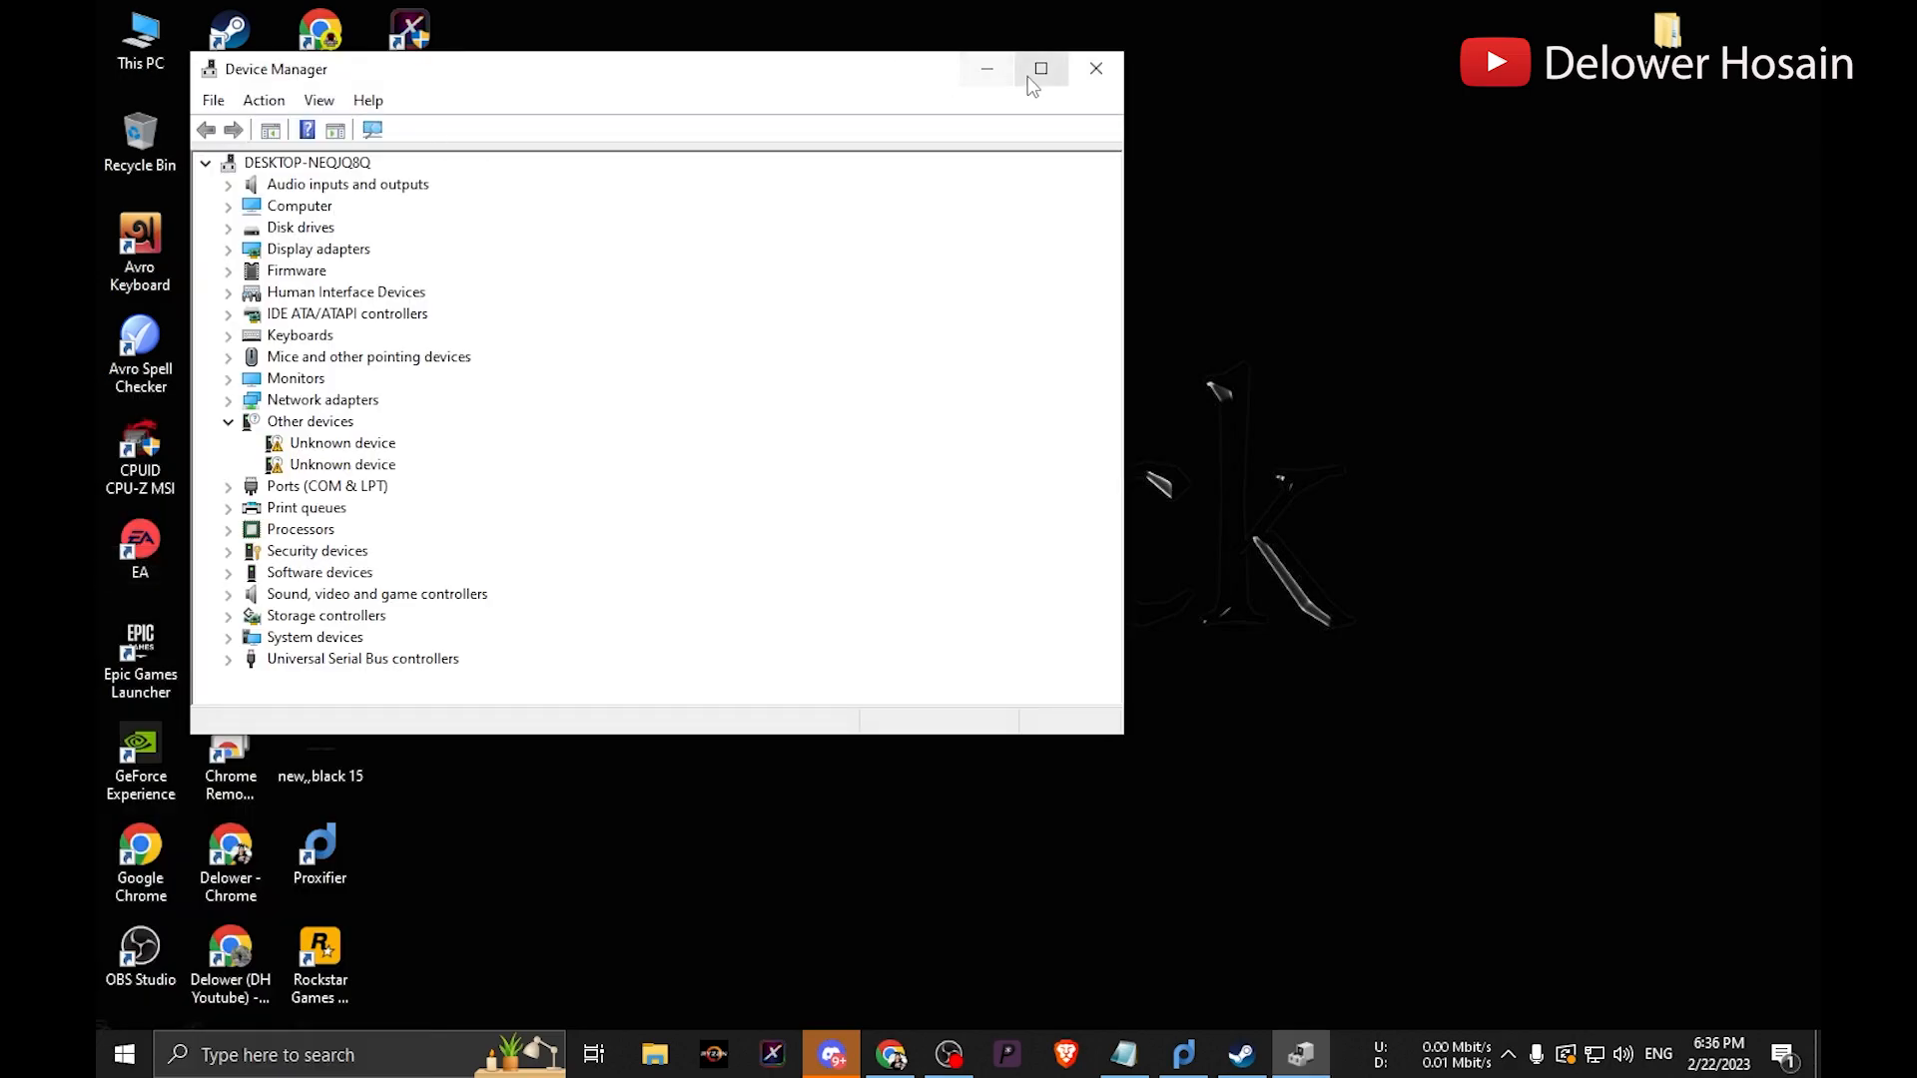
click(1040, 68)
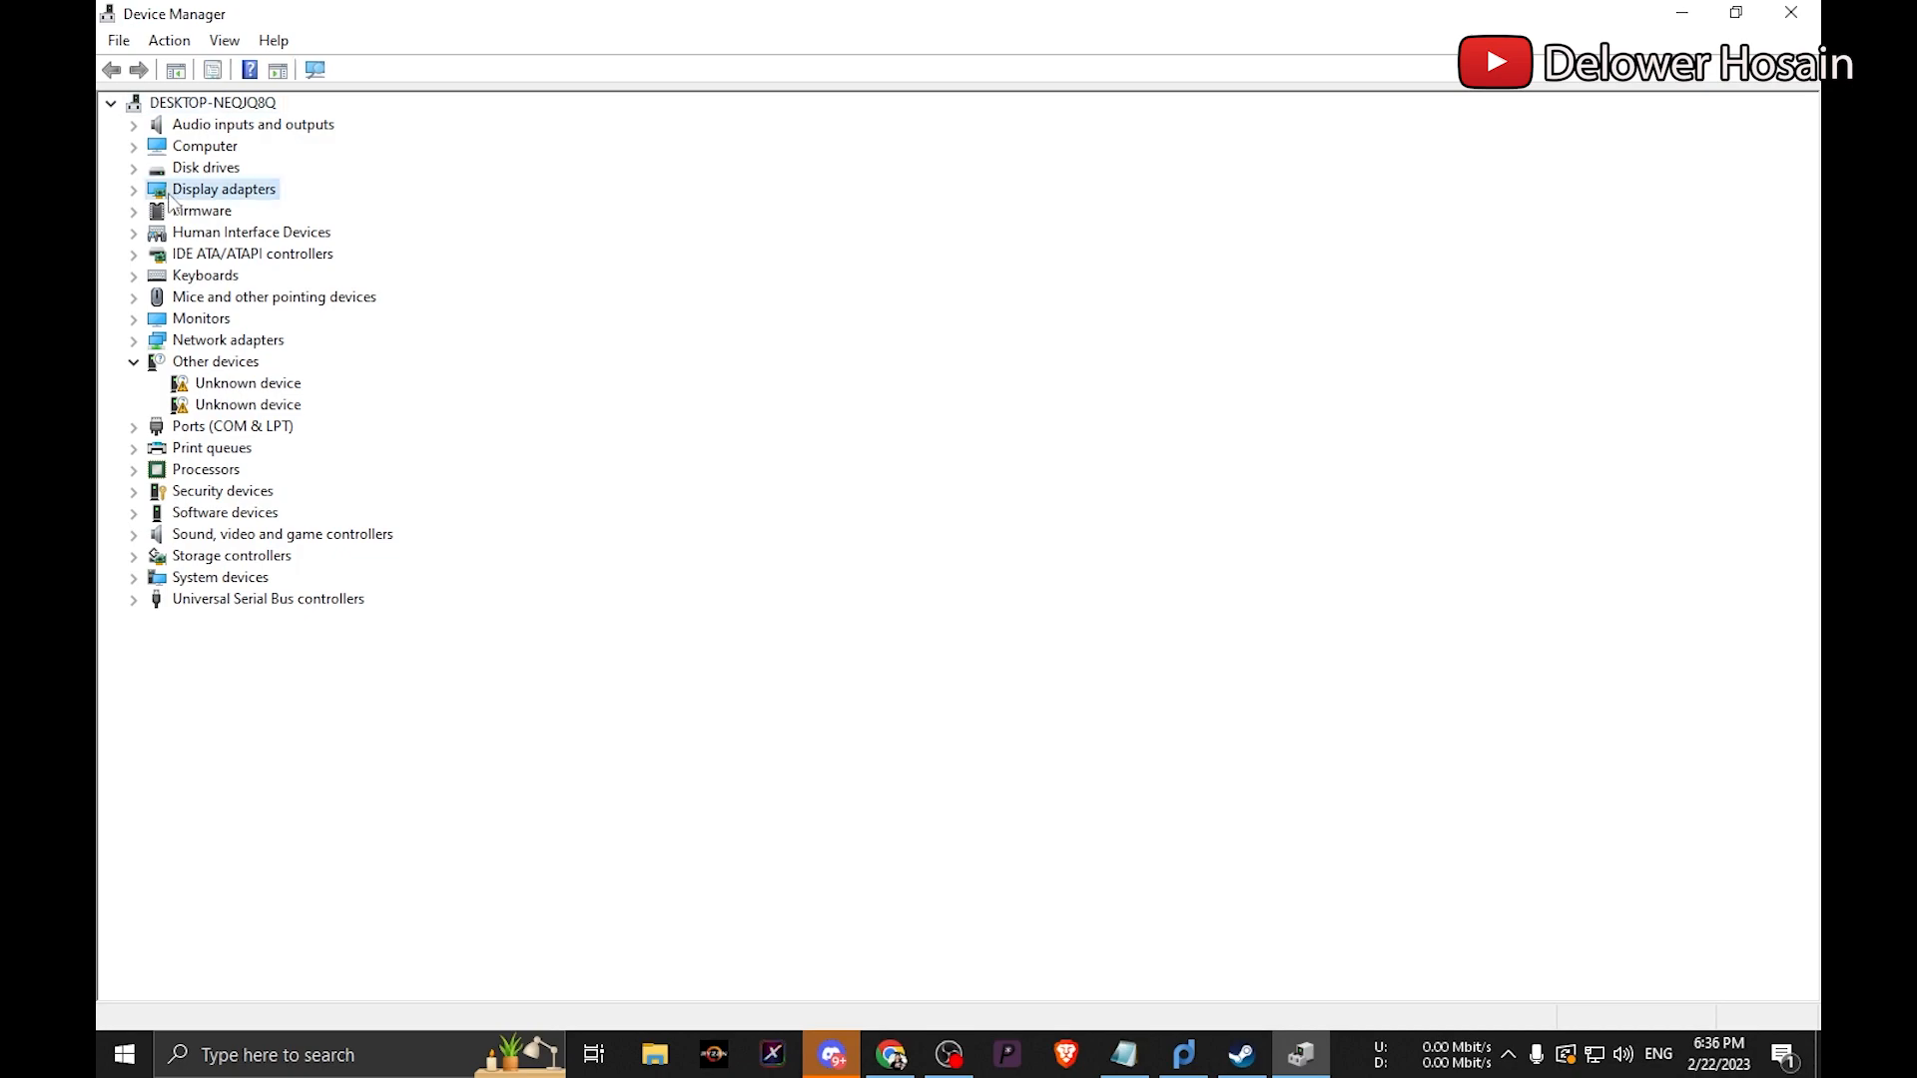
right_click(275, 211)
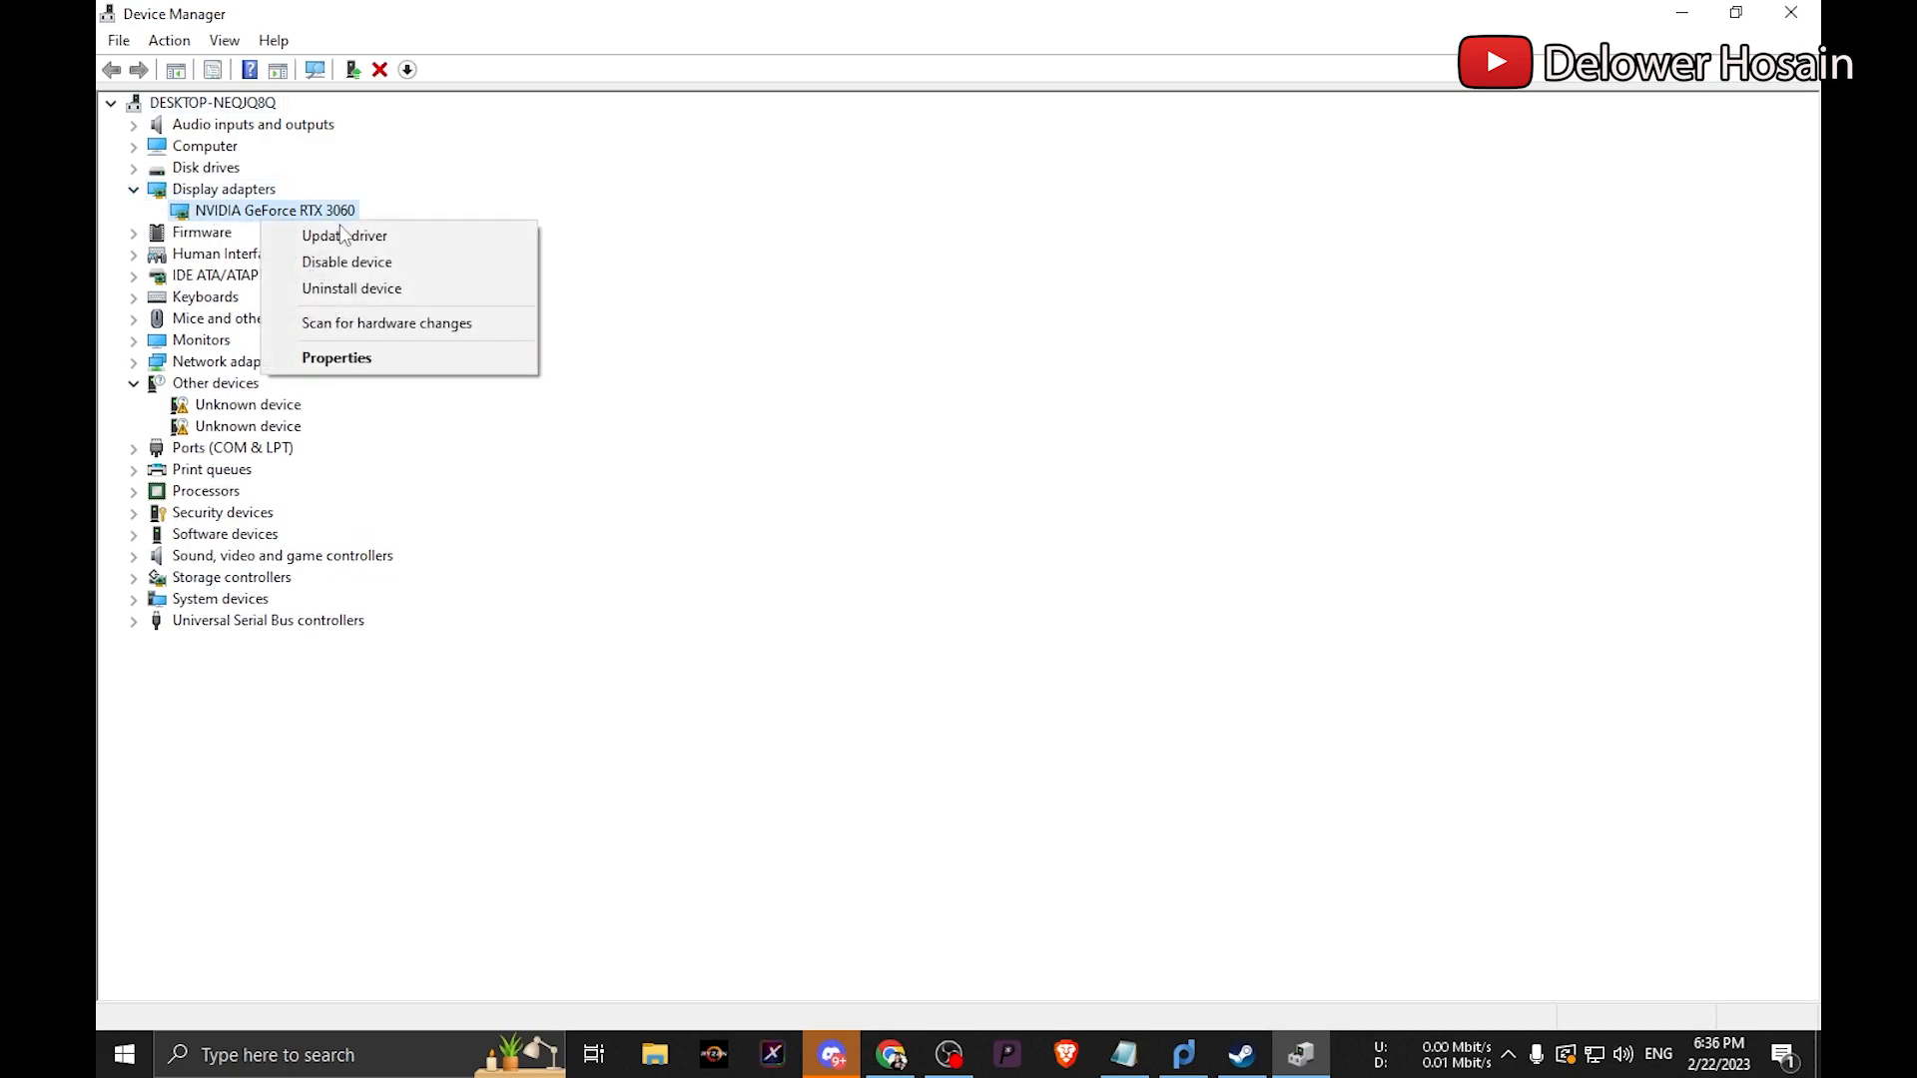
click(343, 235)
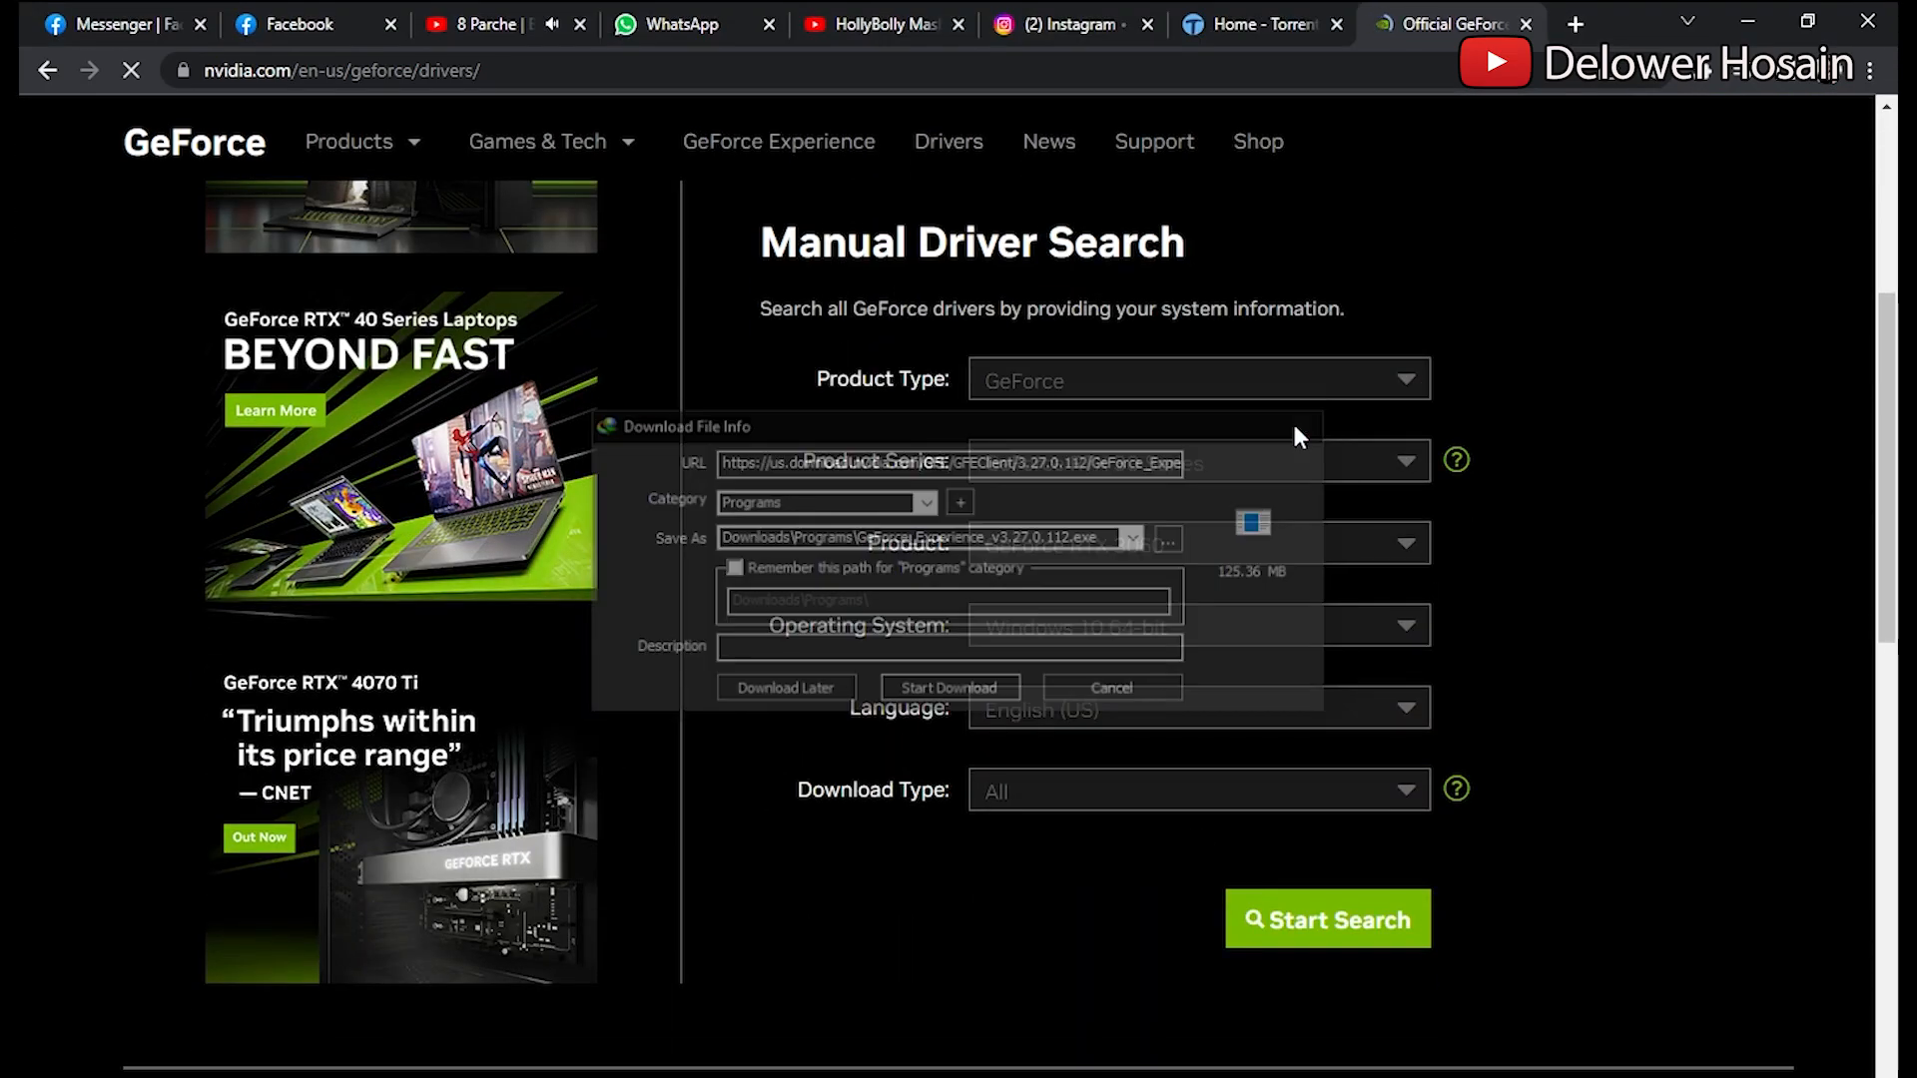
Start a GeForce driver search for RTX 30 Series RTX 3060 on Windows 10 64-bit.
click(1107, 686)
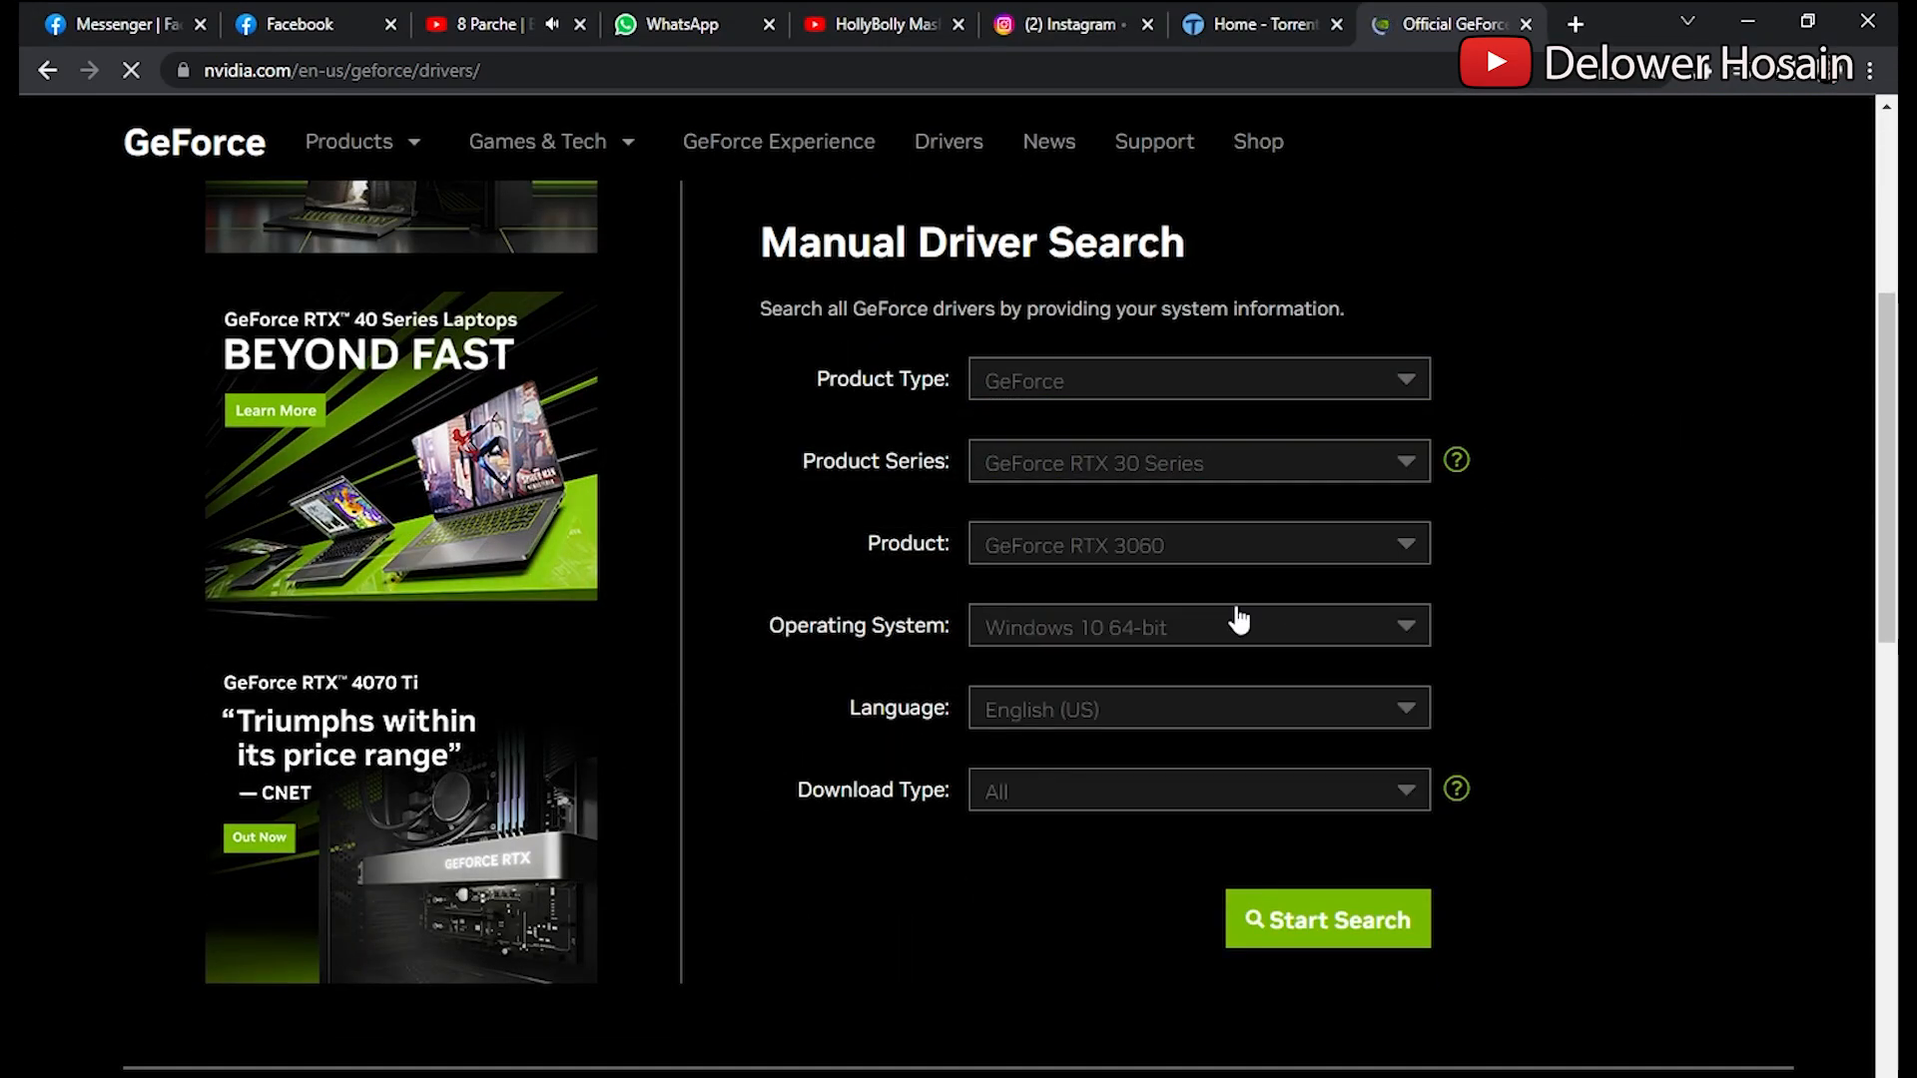
click(1327, 919)
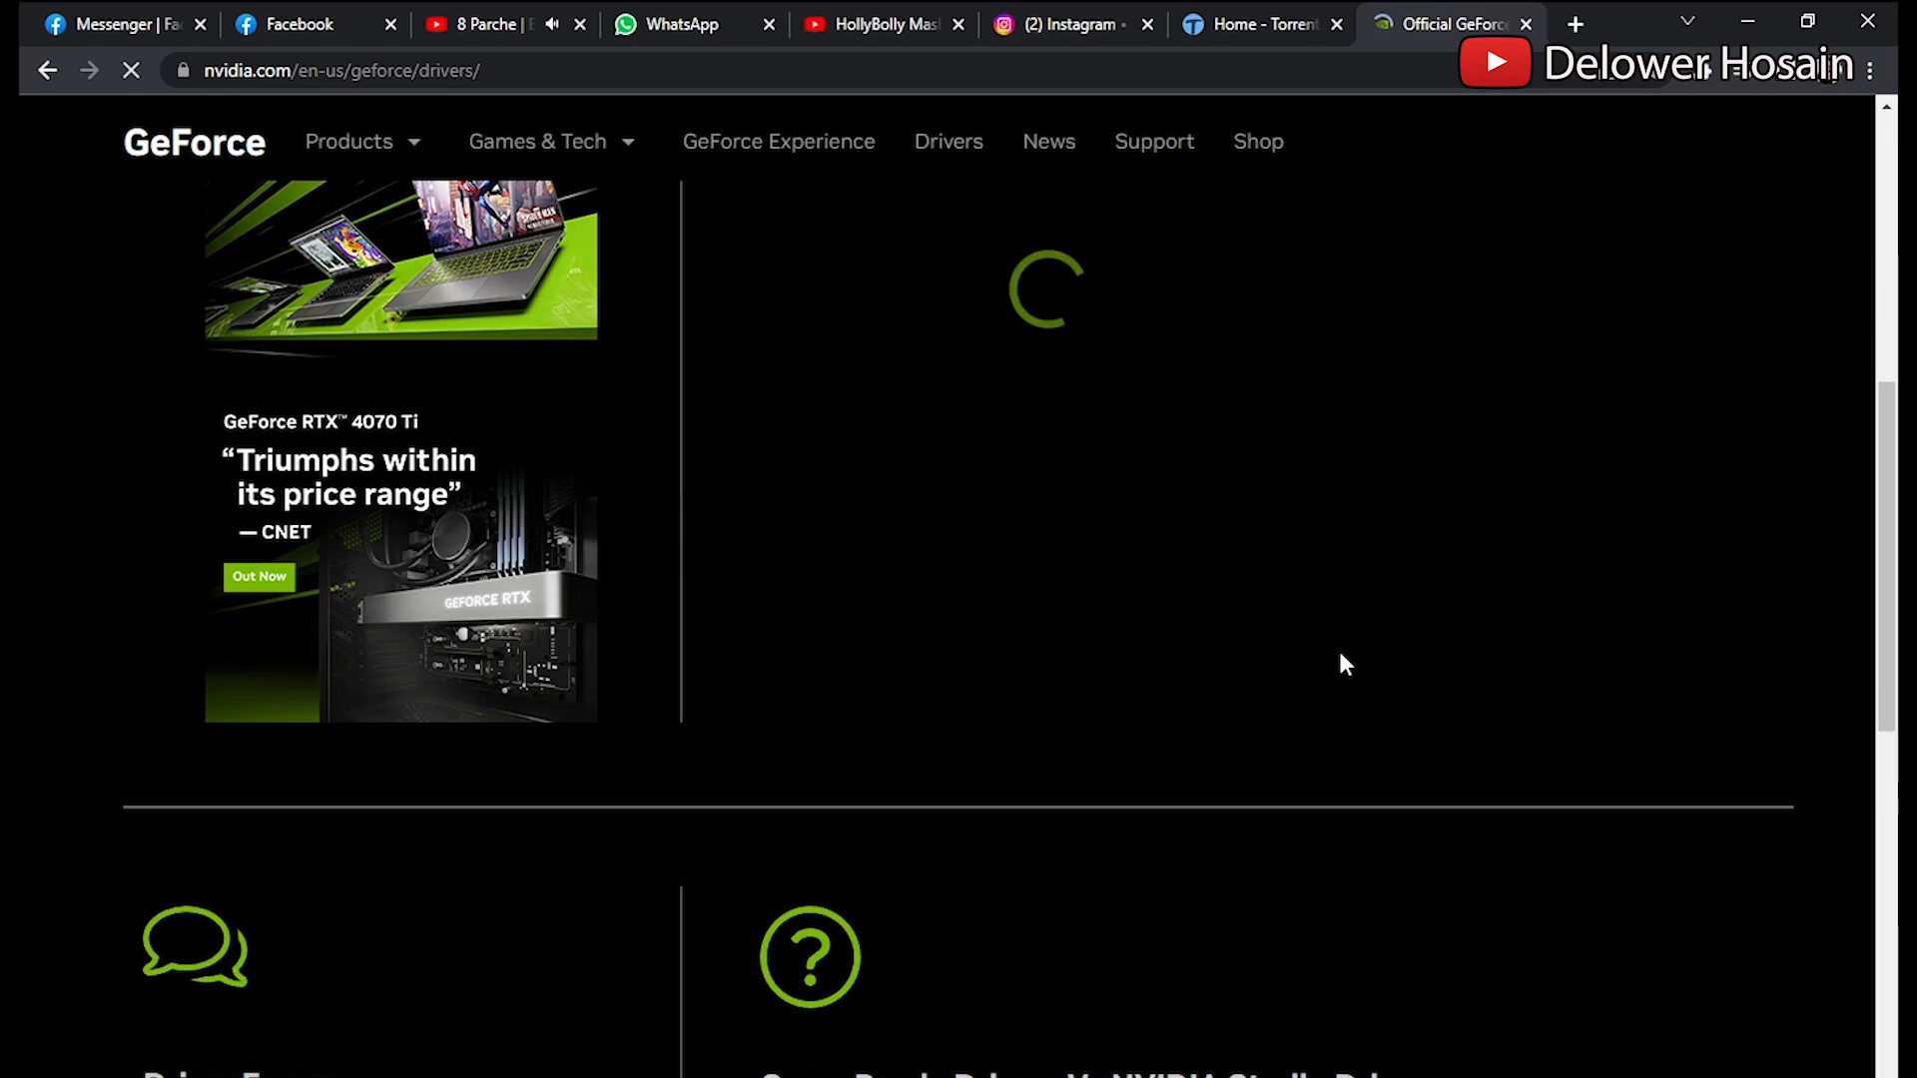
mouse_move(1371, 593)
text(amd d)
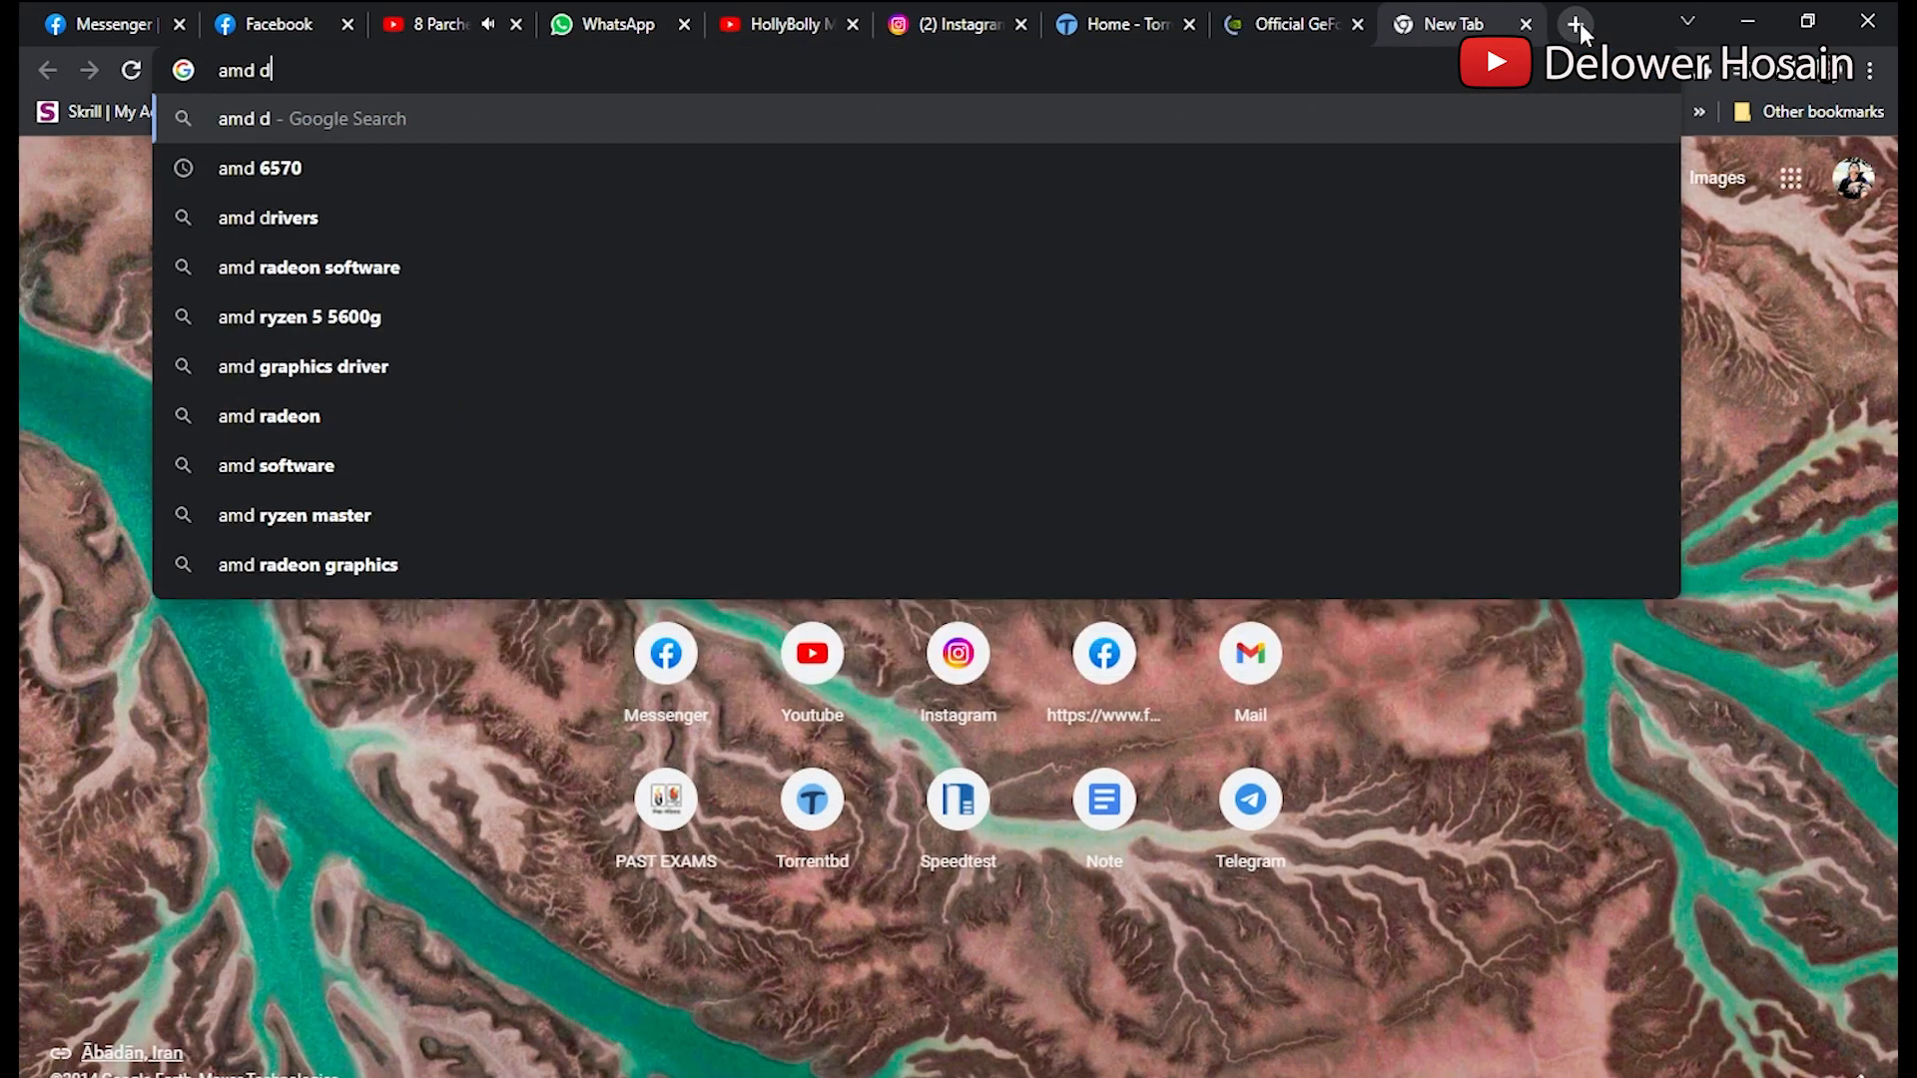
Search for AMD drivers, open AMD Drivers and Support, and choose Graphics products.
key(Return)
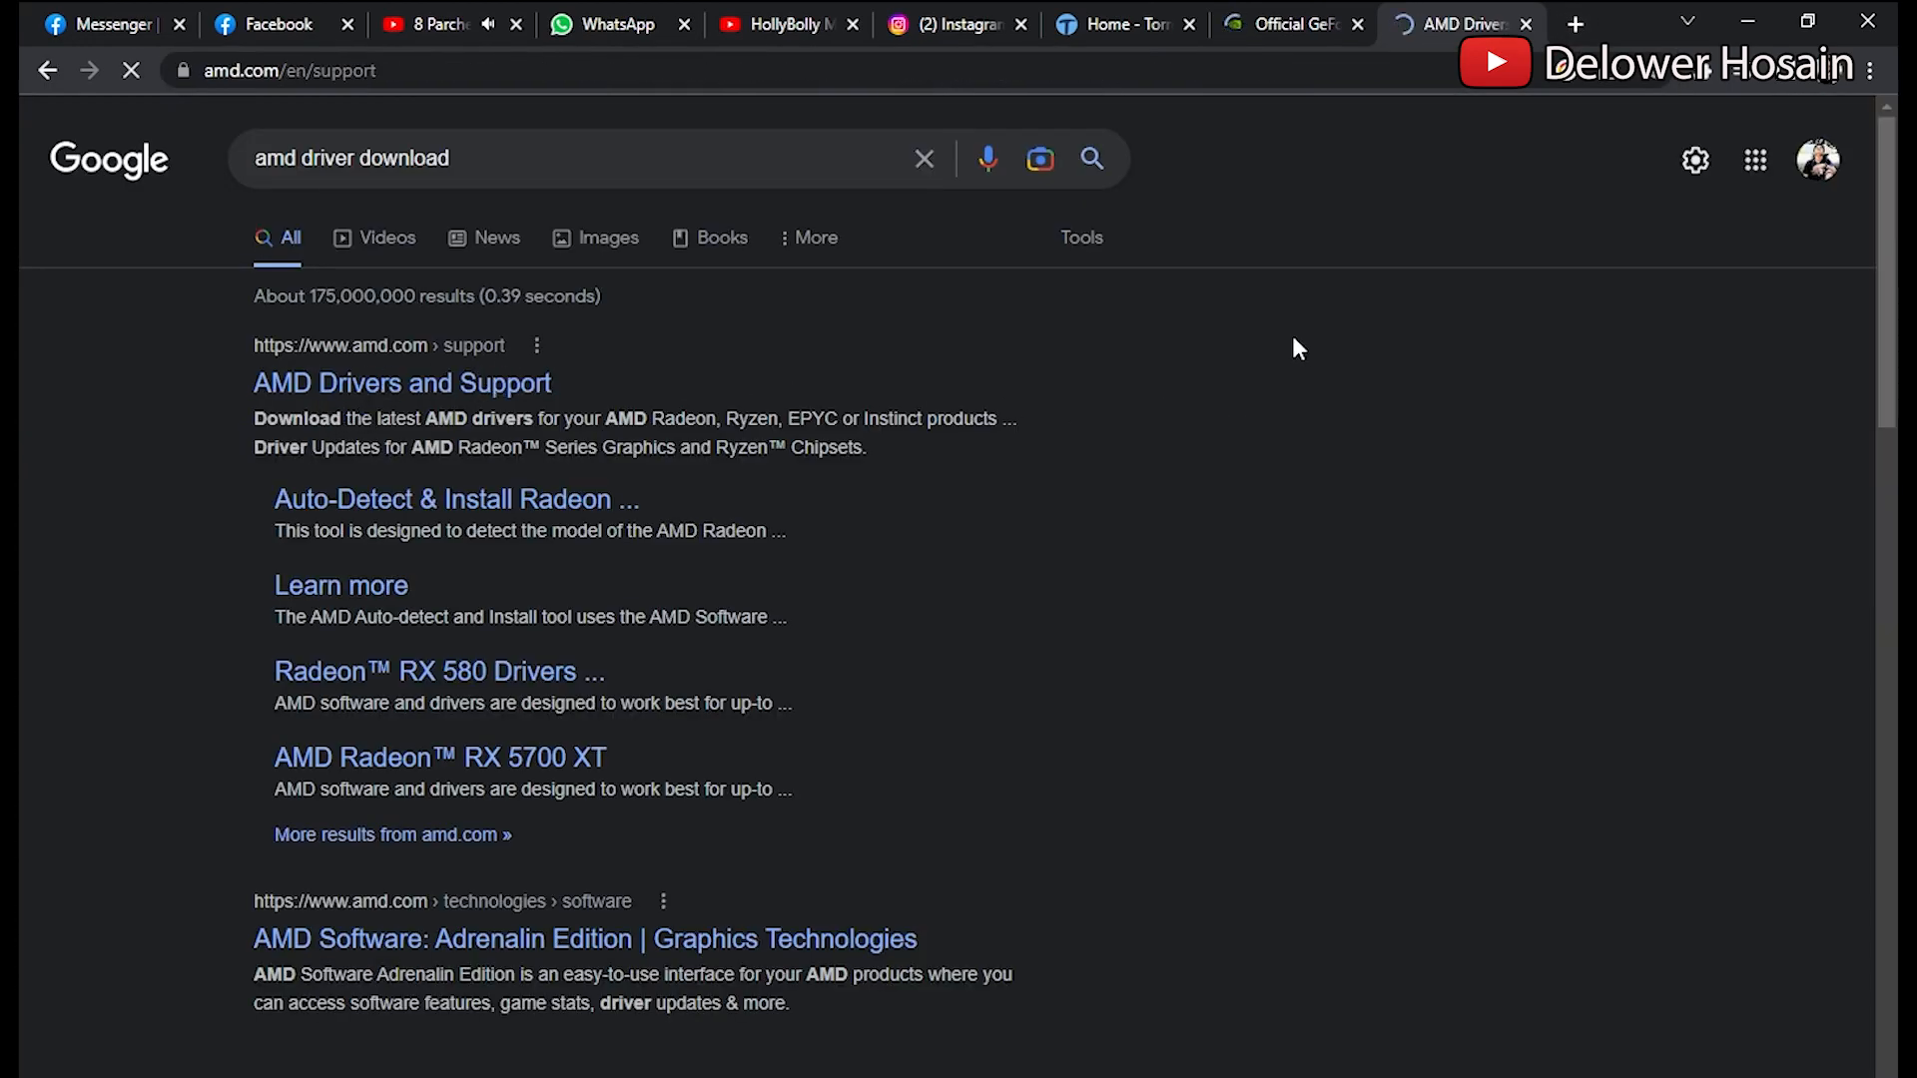
click(401, 382)
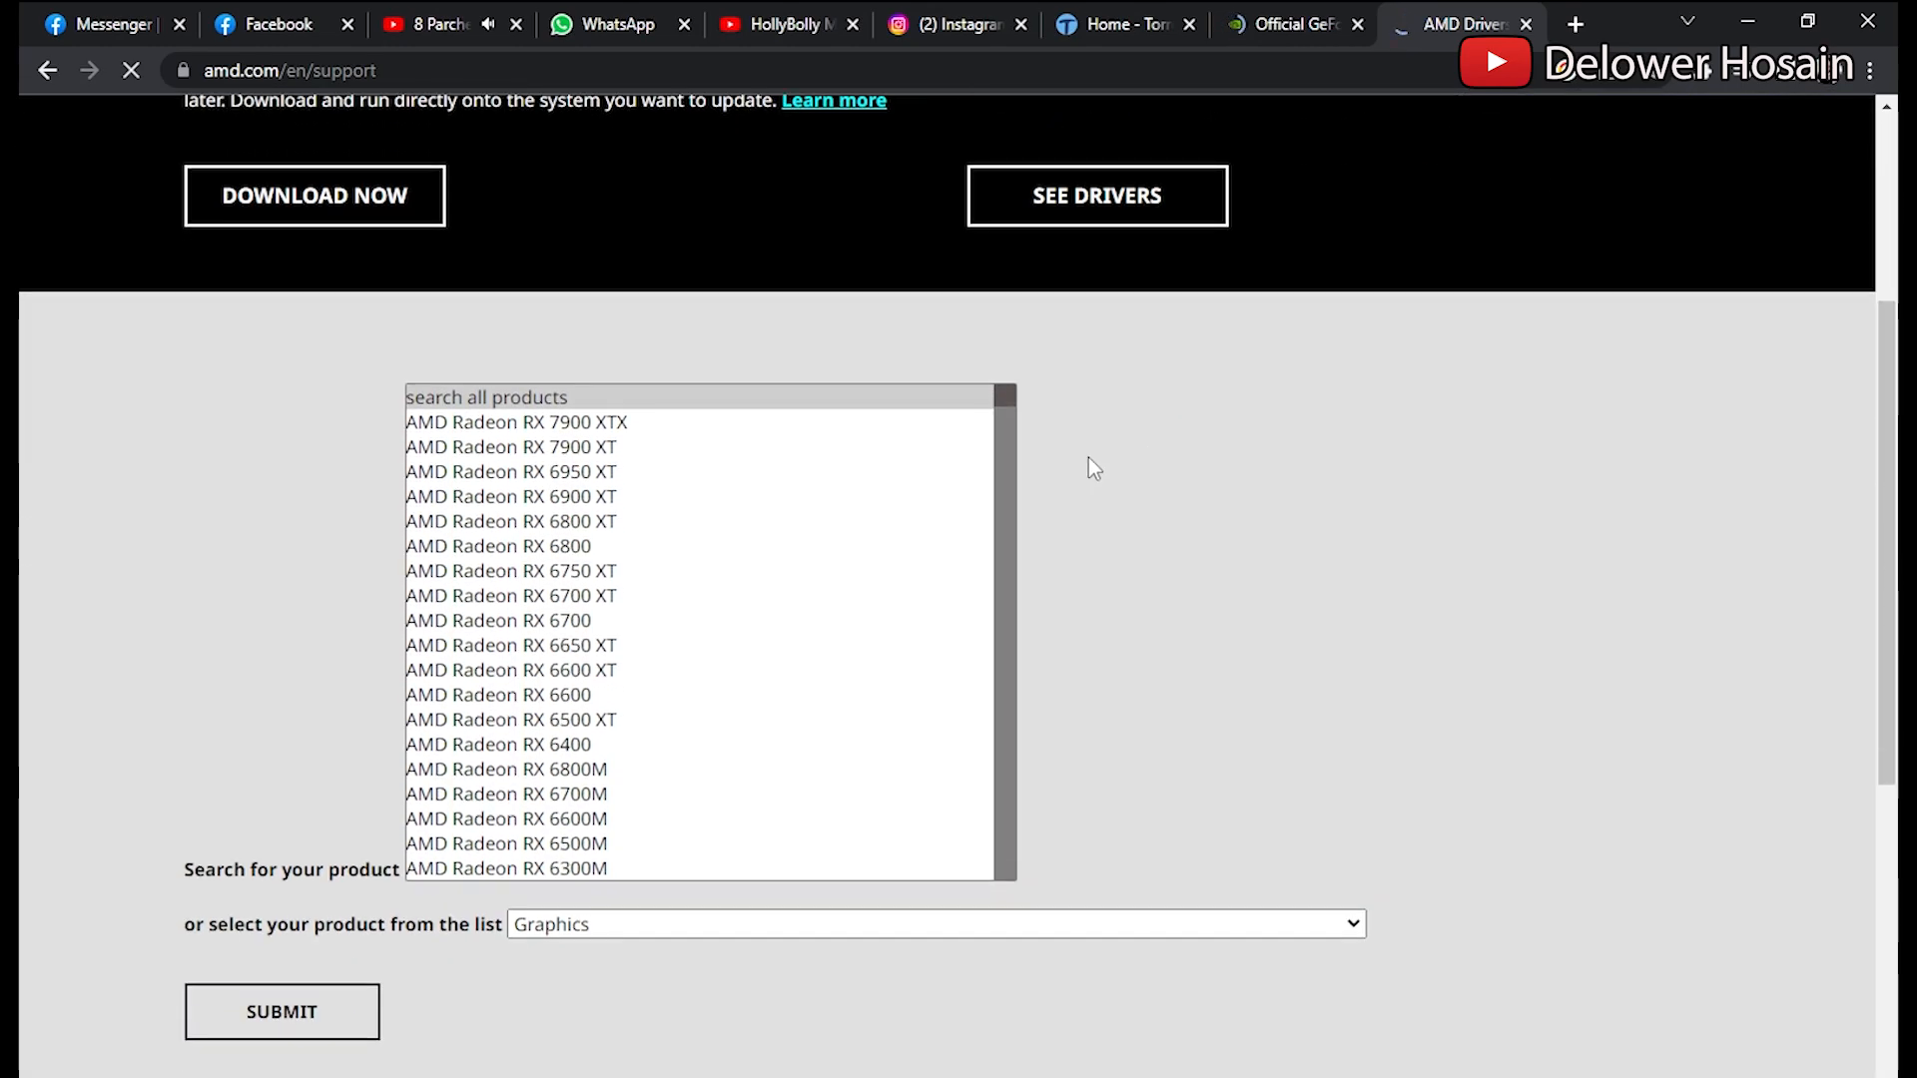
scroll(down, 3)
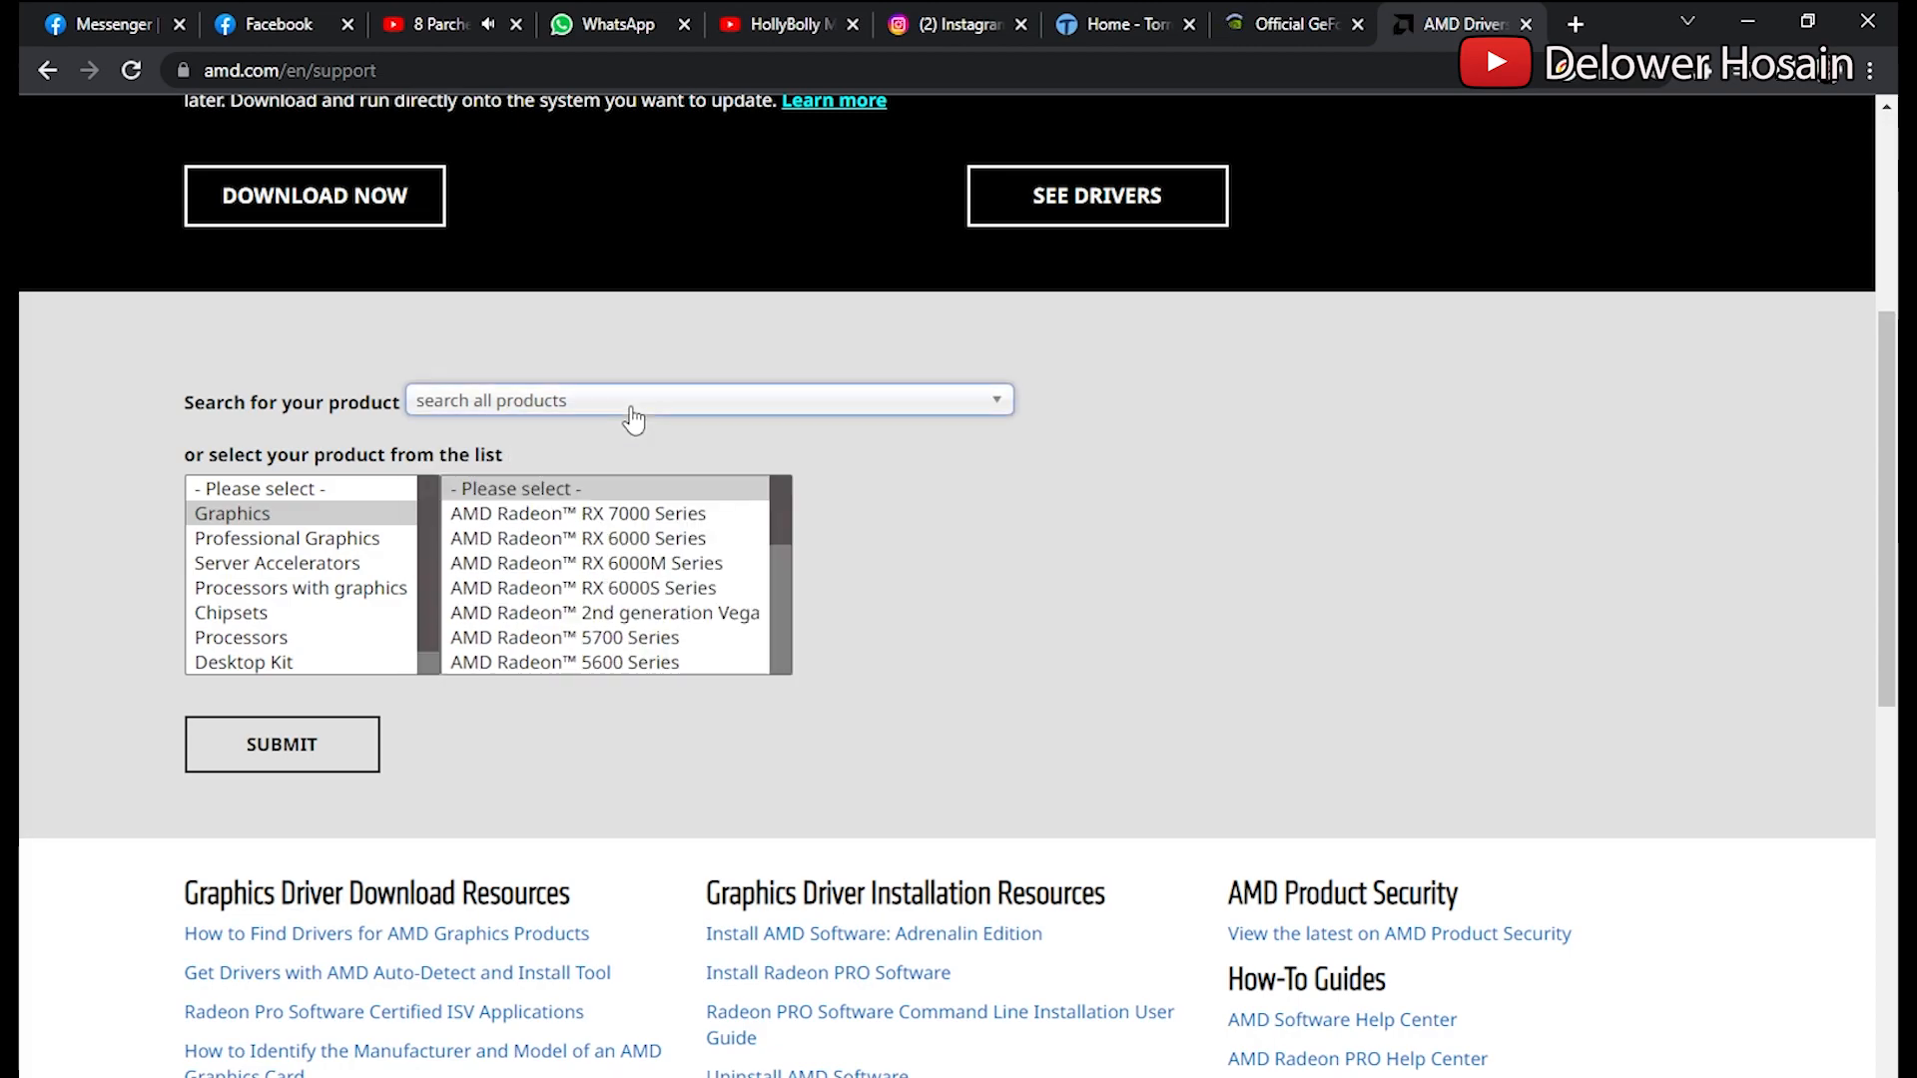
click(708, 399)
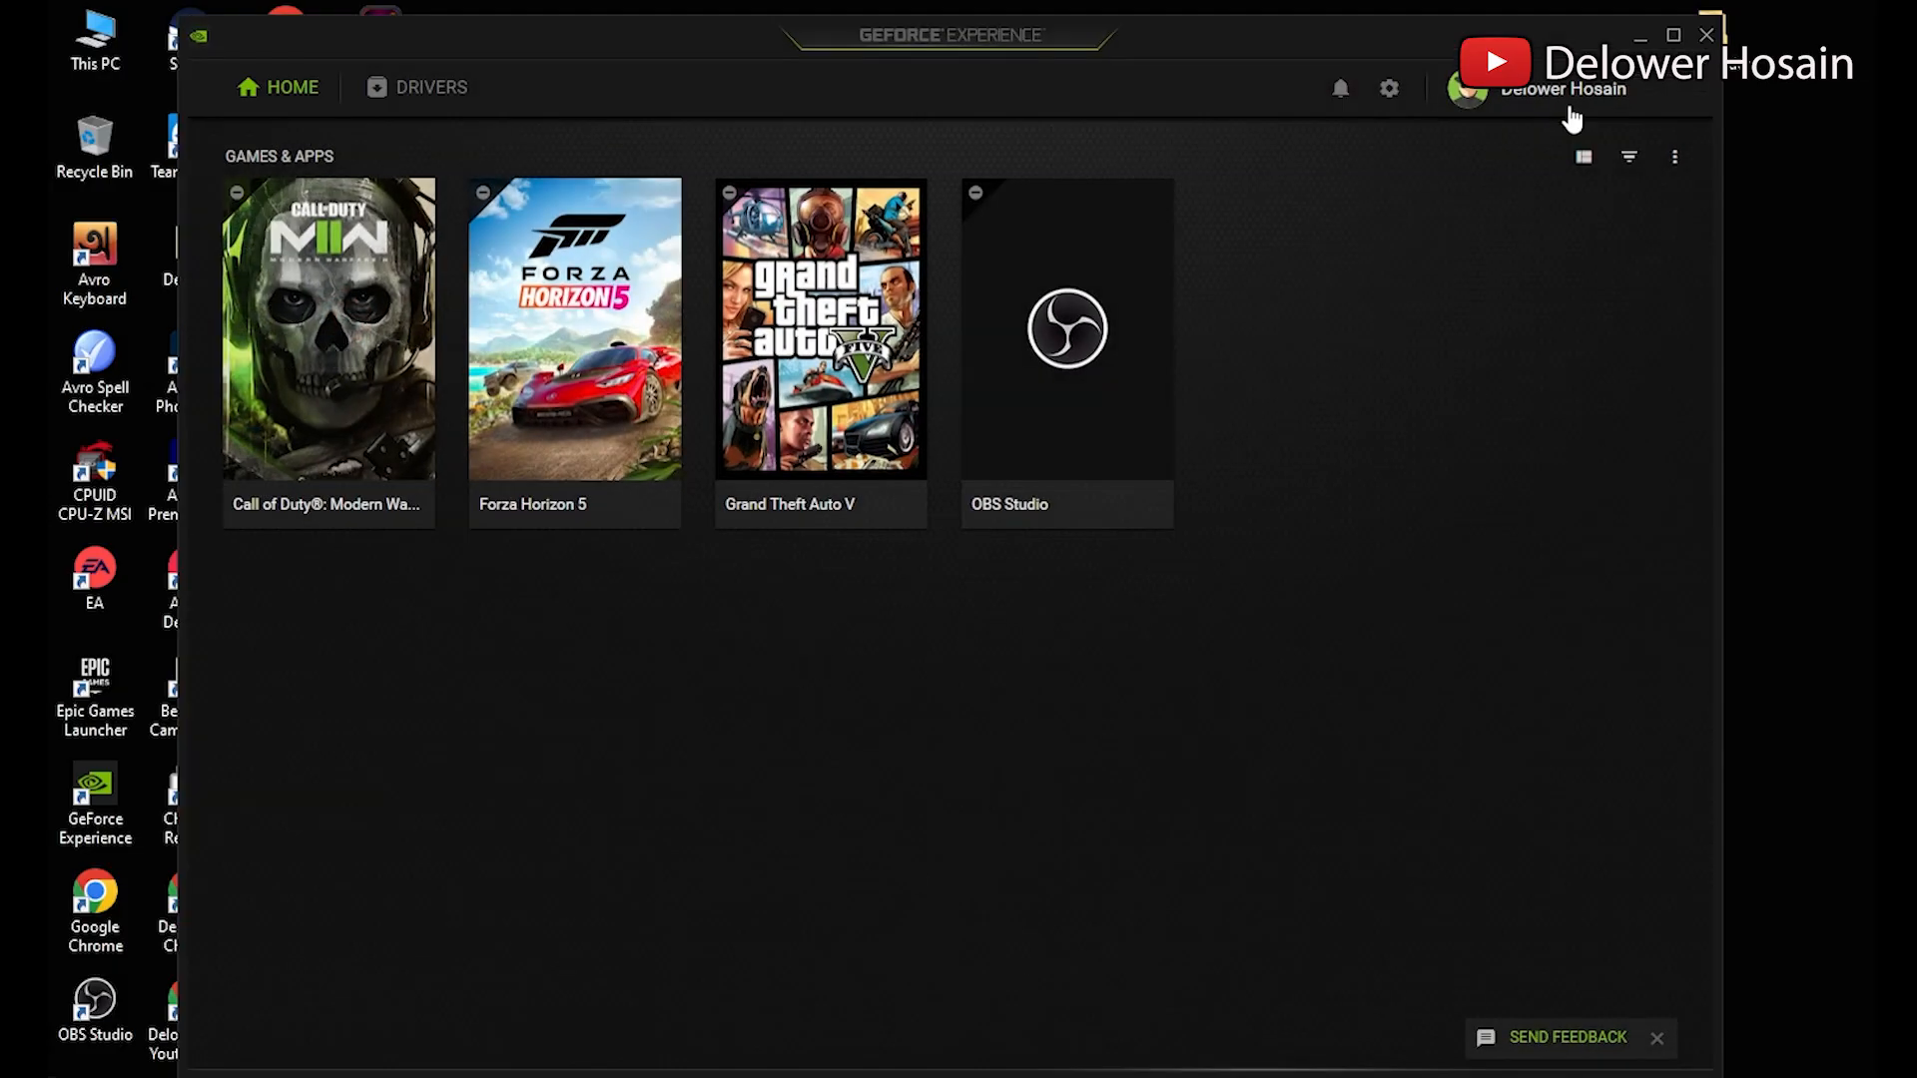
Switch the In-Game Overlay toggle off in GeForce Experience's General settings.
click(1387, 87)
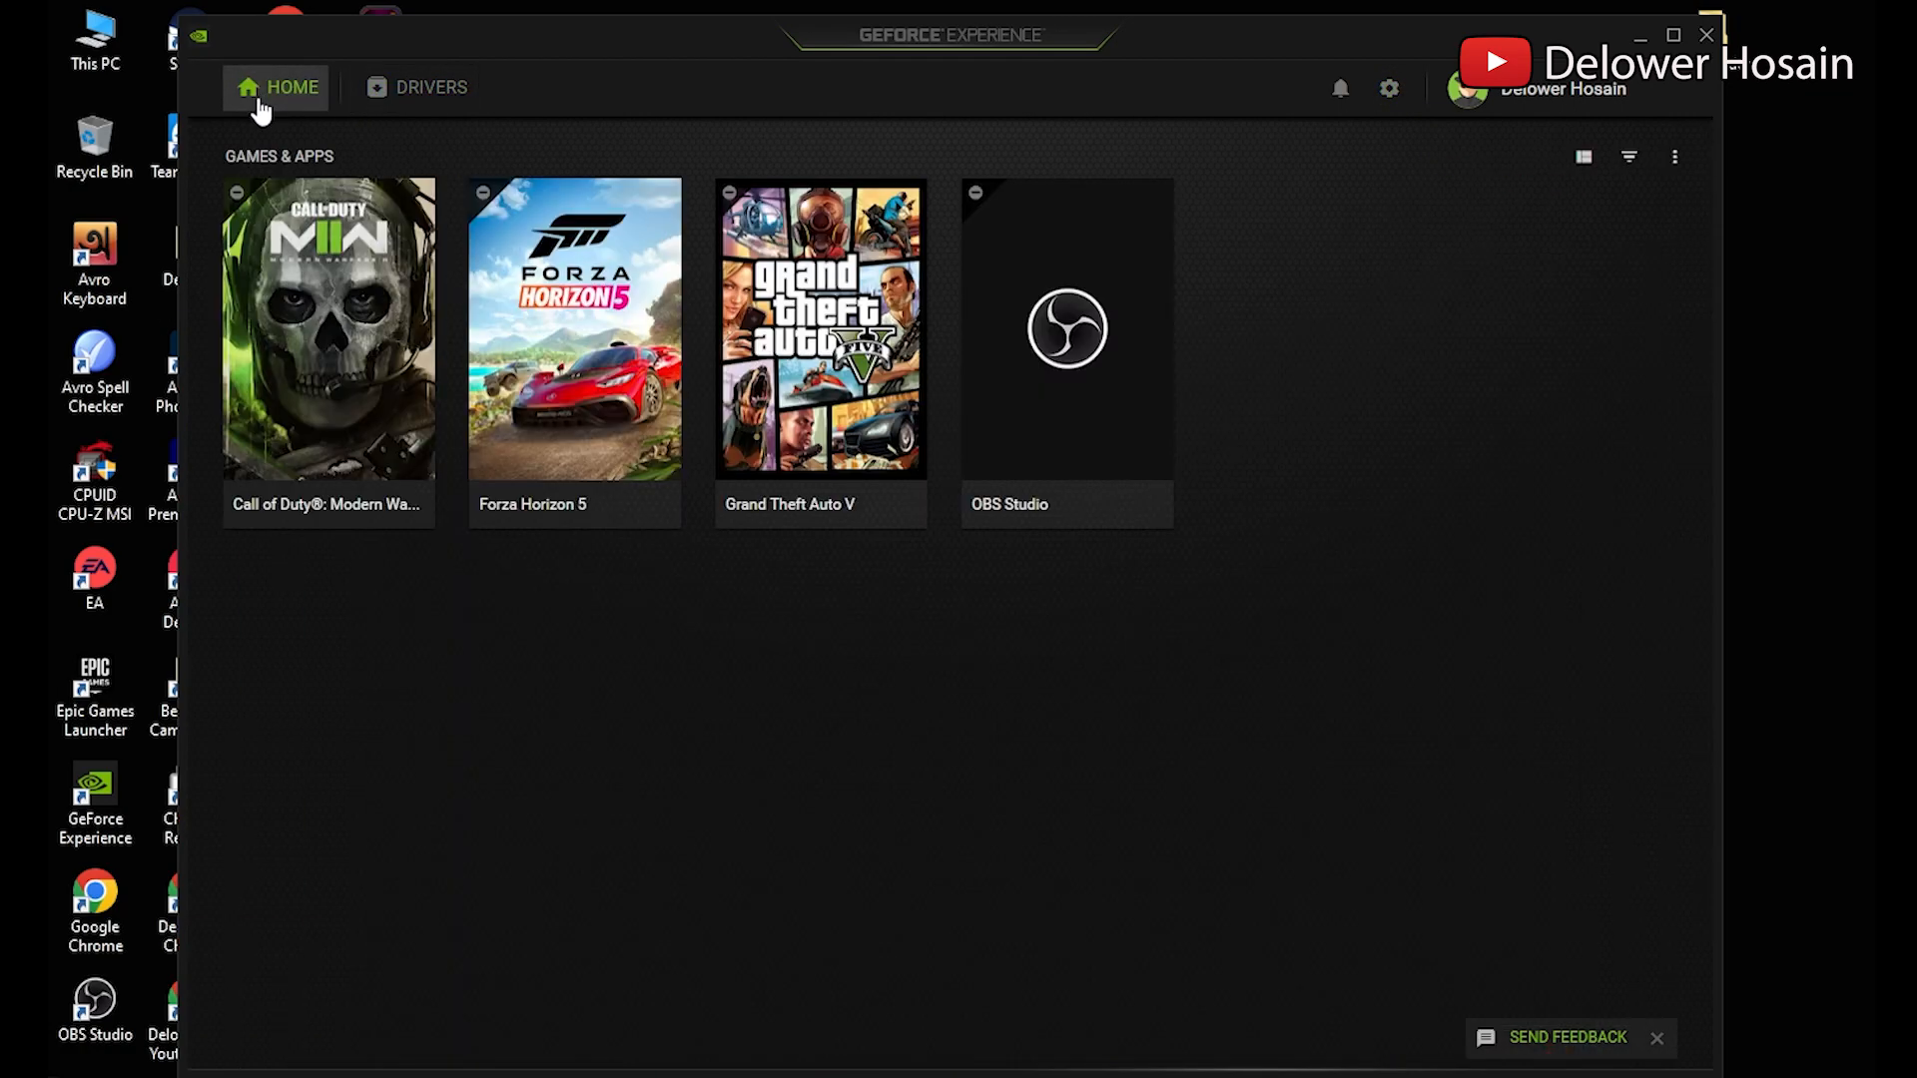
click(1388, 88)
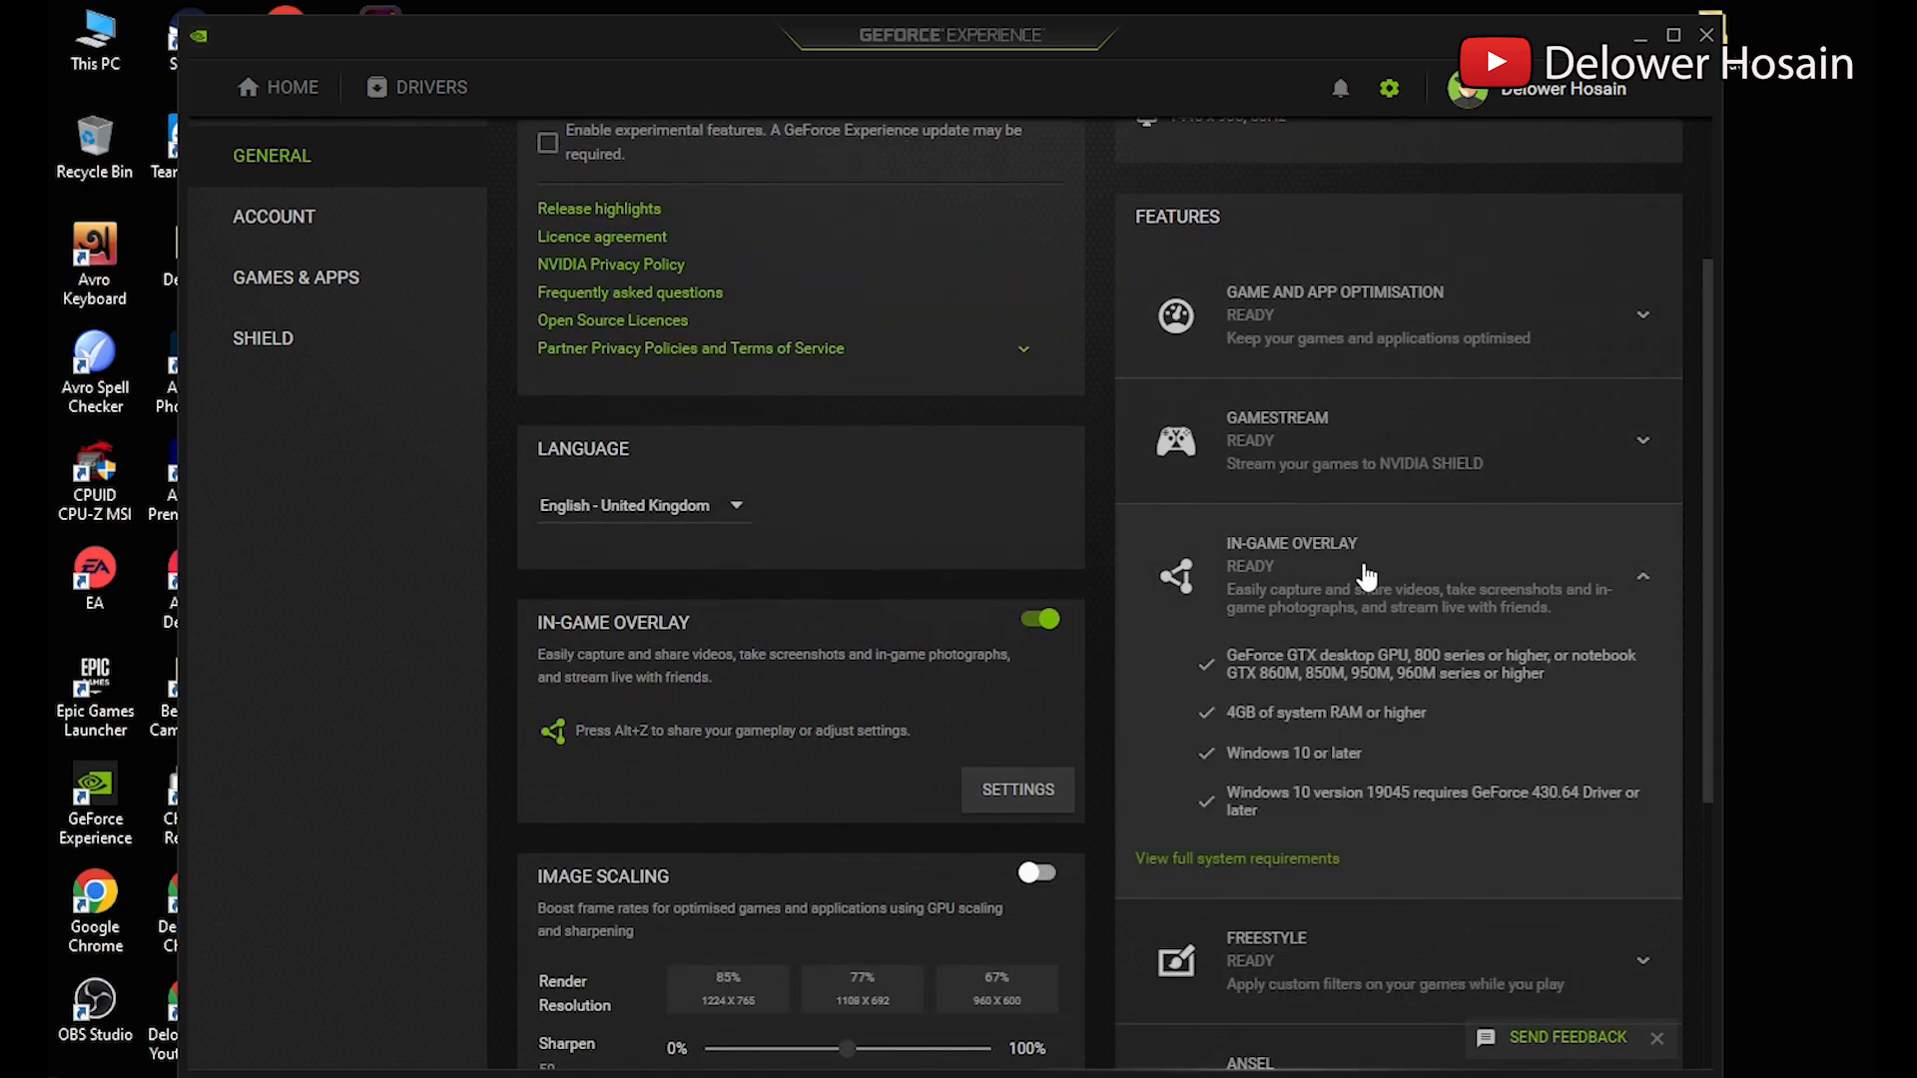
scroll(down, 3)
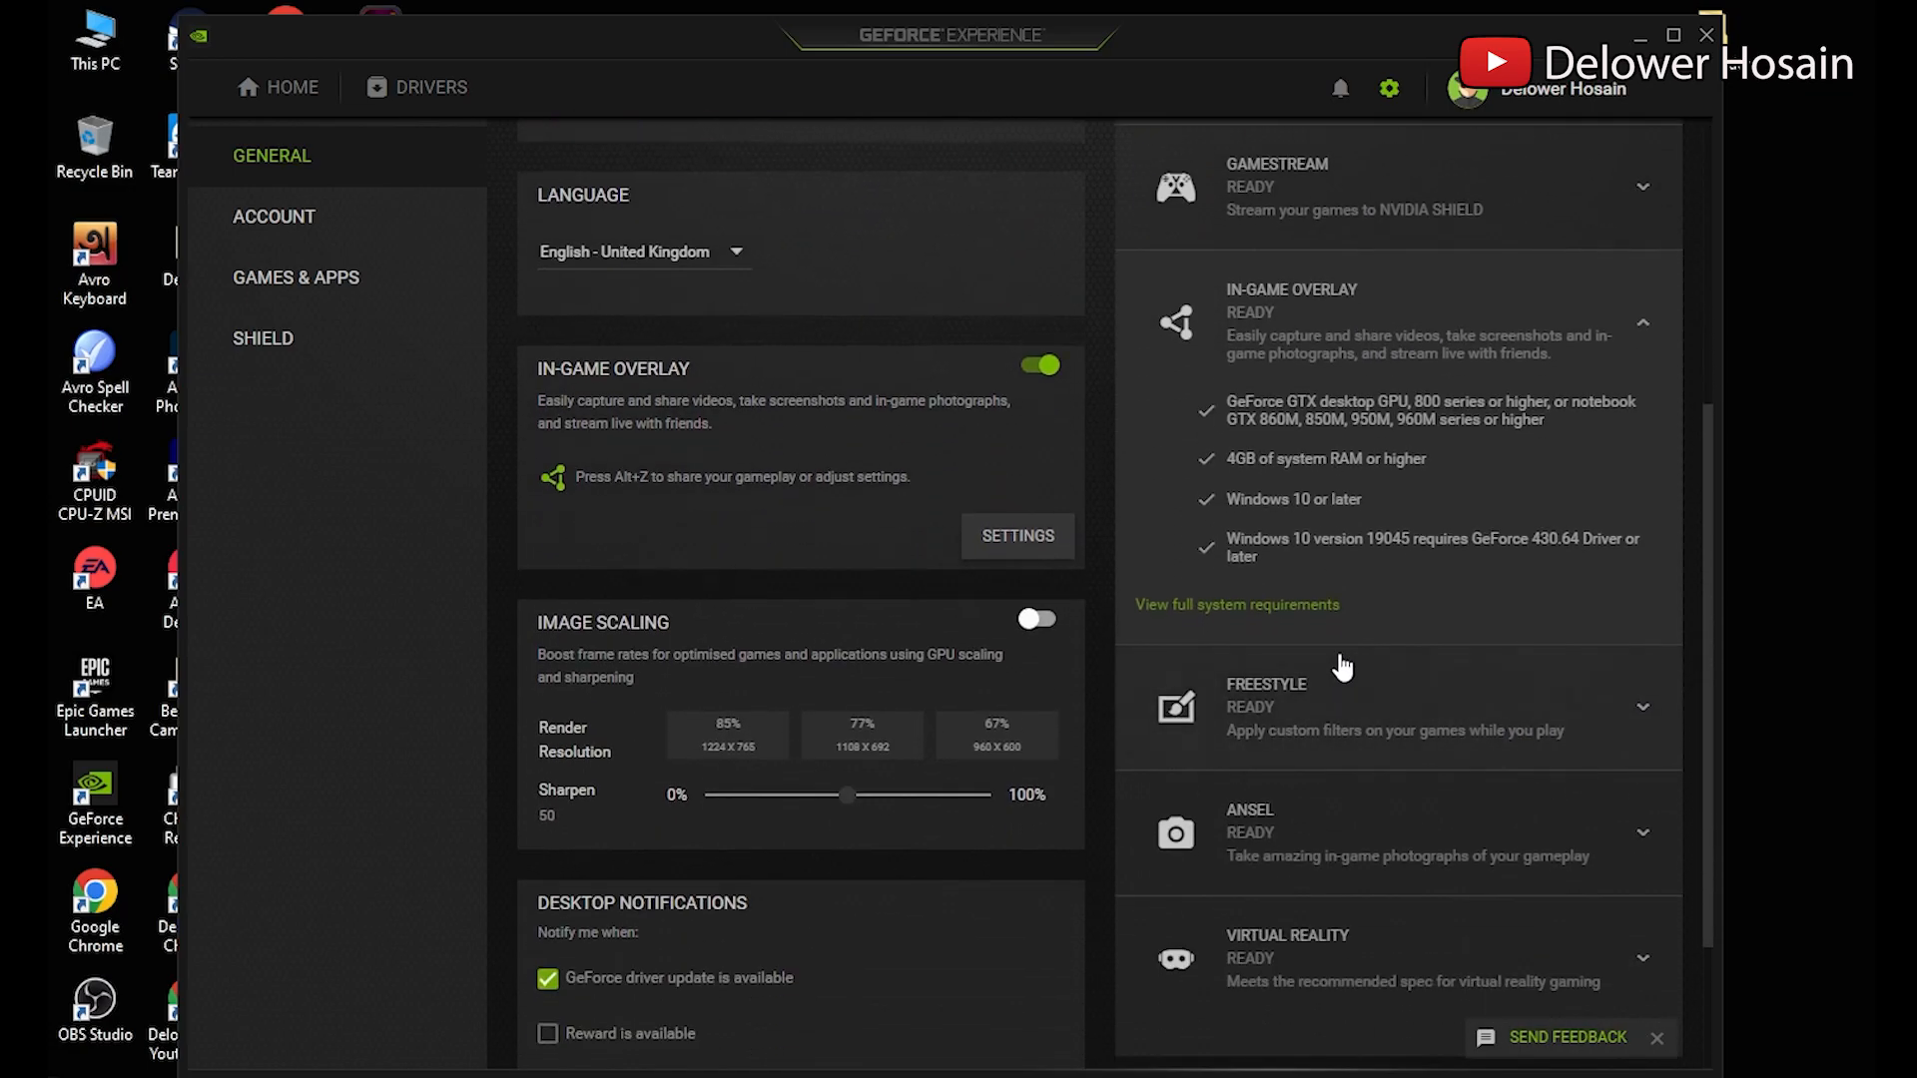
scroll(up, 3)
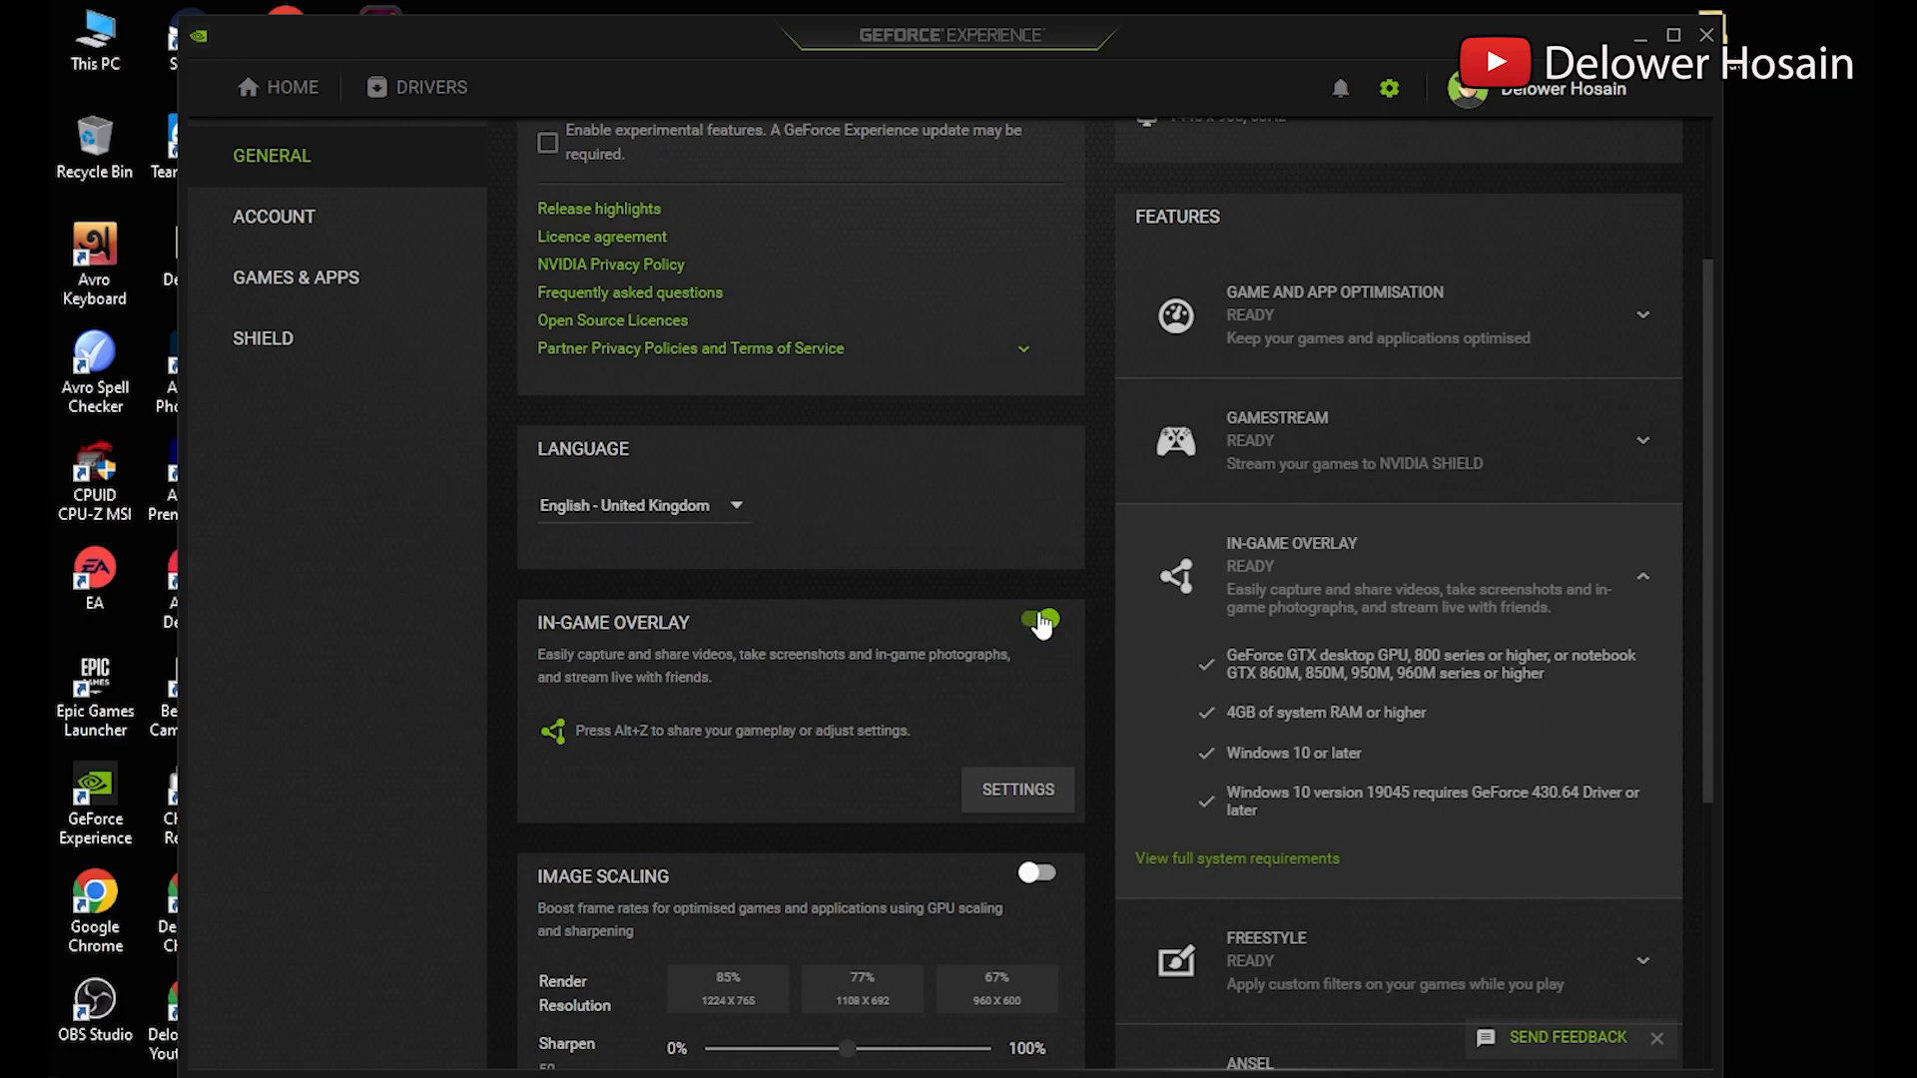
click(1036, 623)
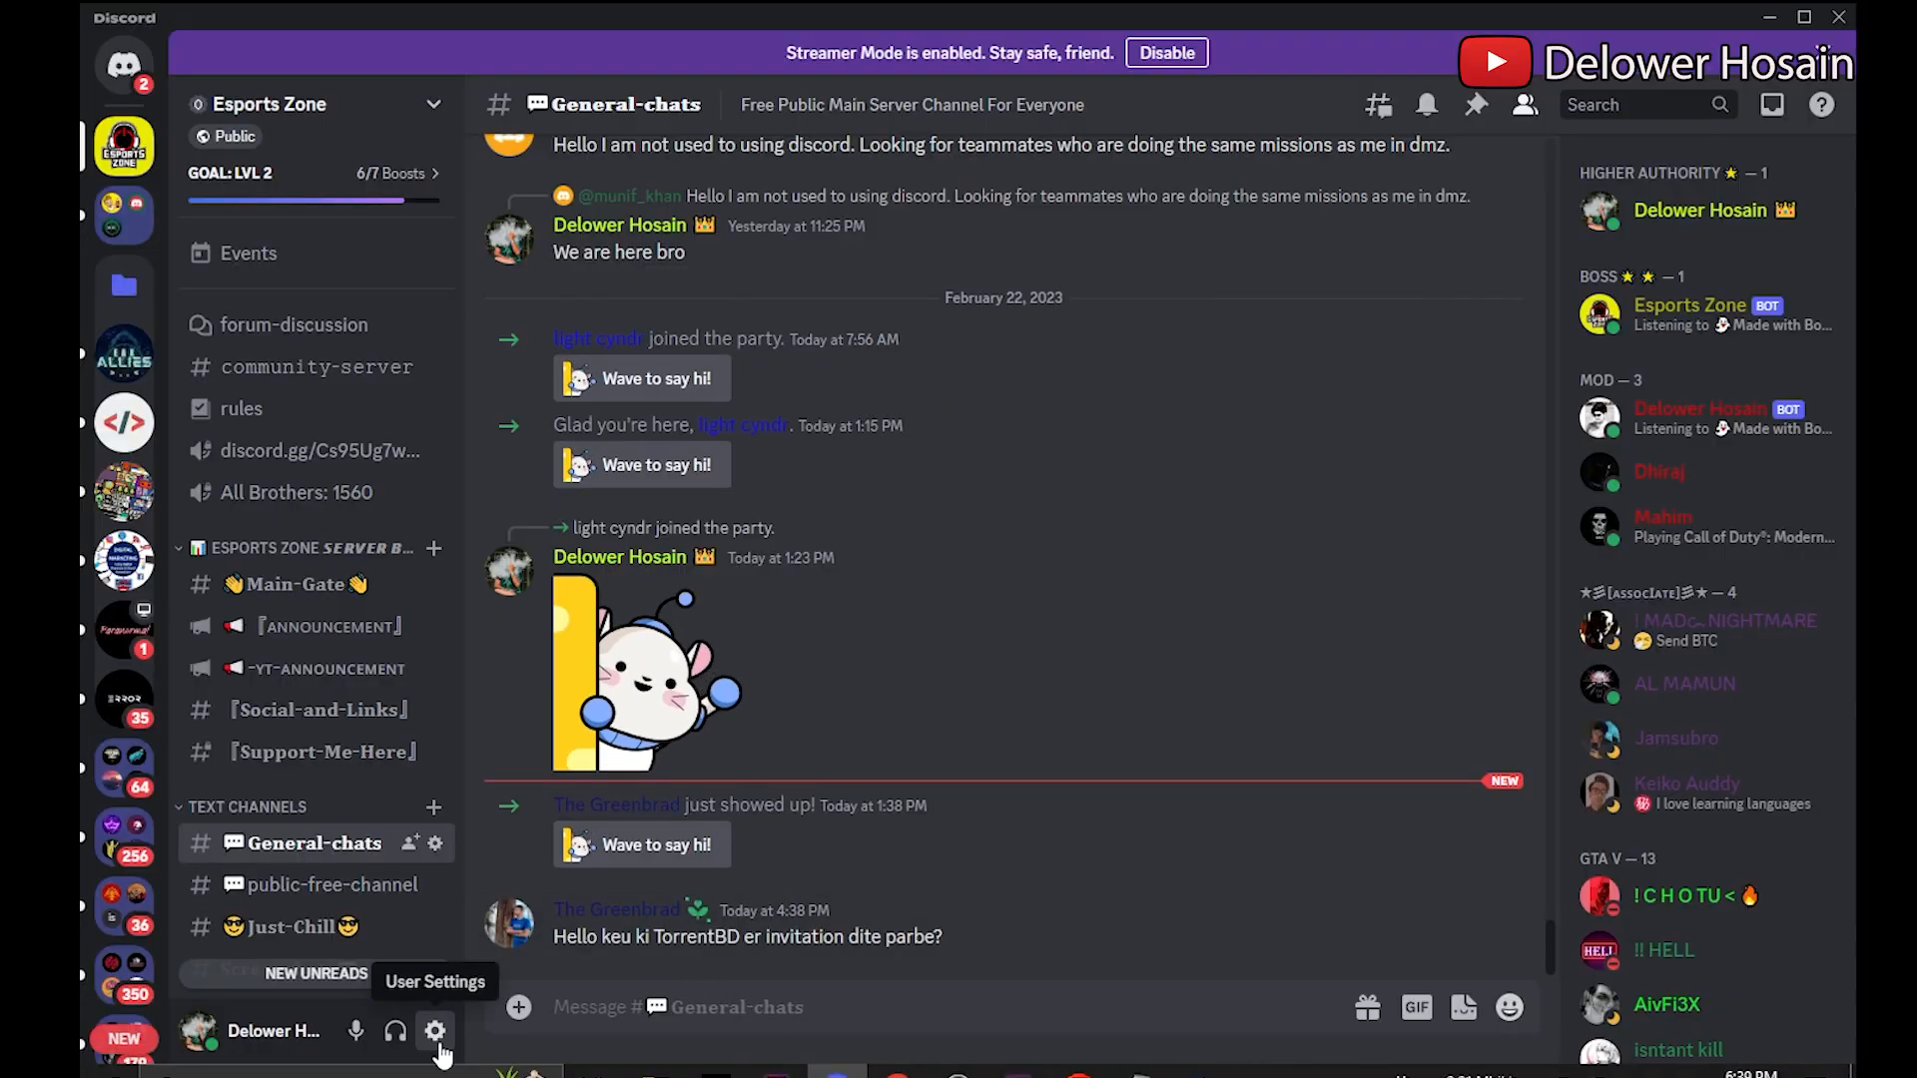
Turn off Enable in-game overlay under Discord's User Settings > Game Overlay, then exit settings.
click(435, 1030)
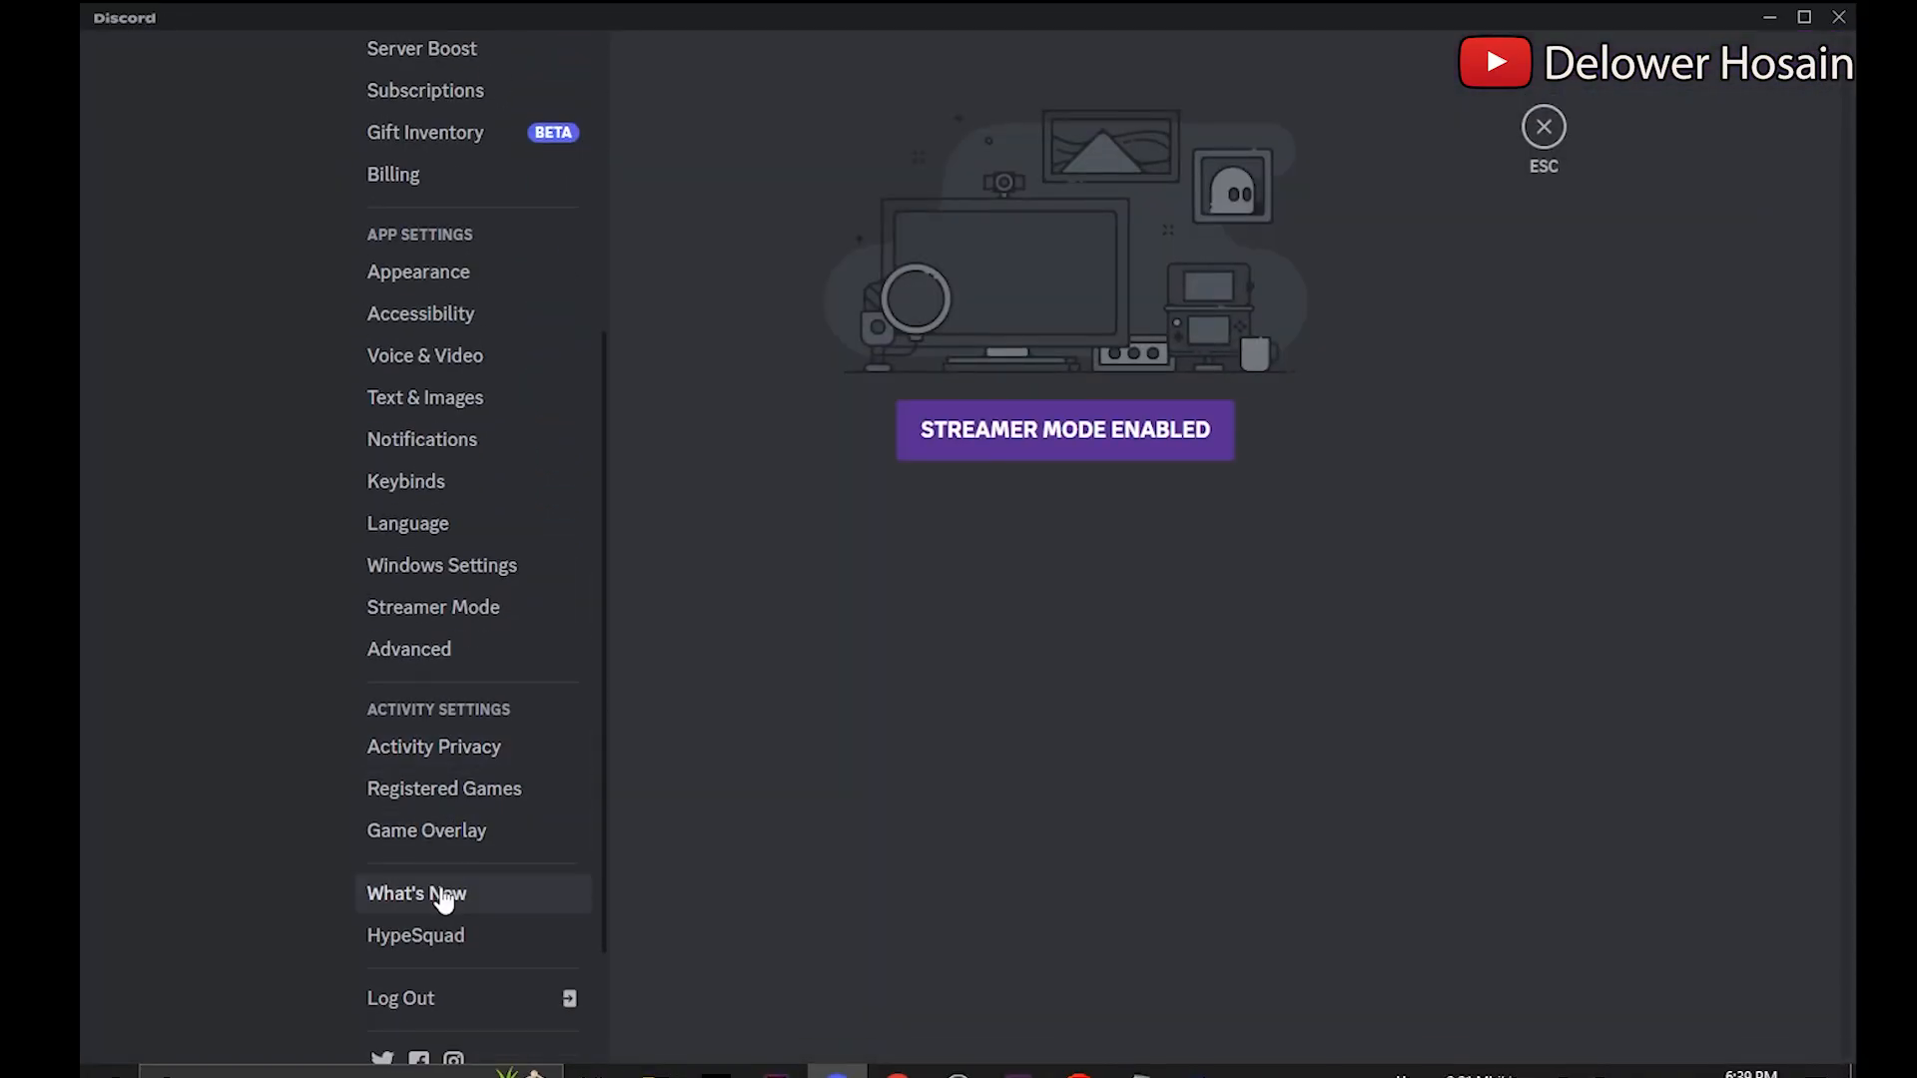
click(426, 829)
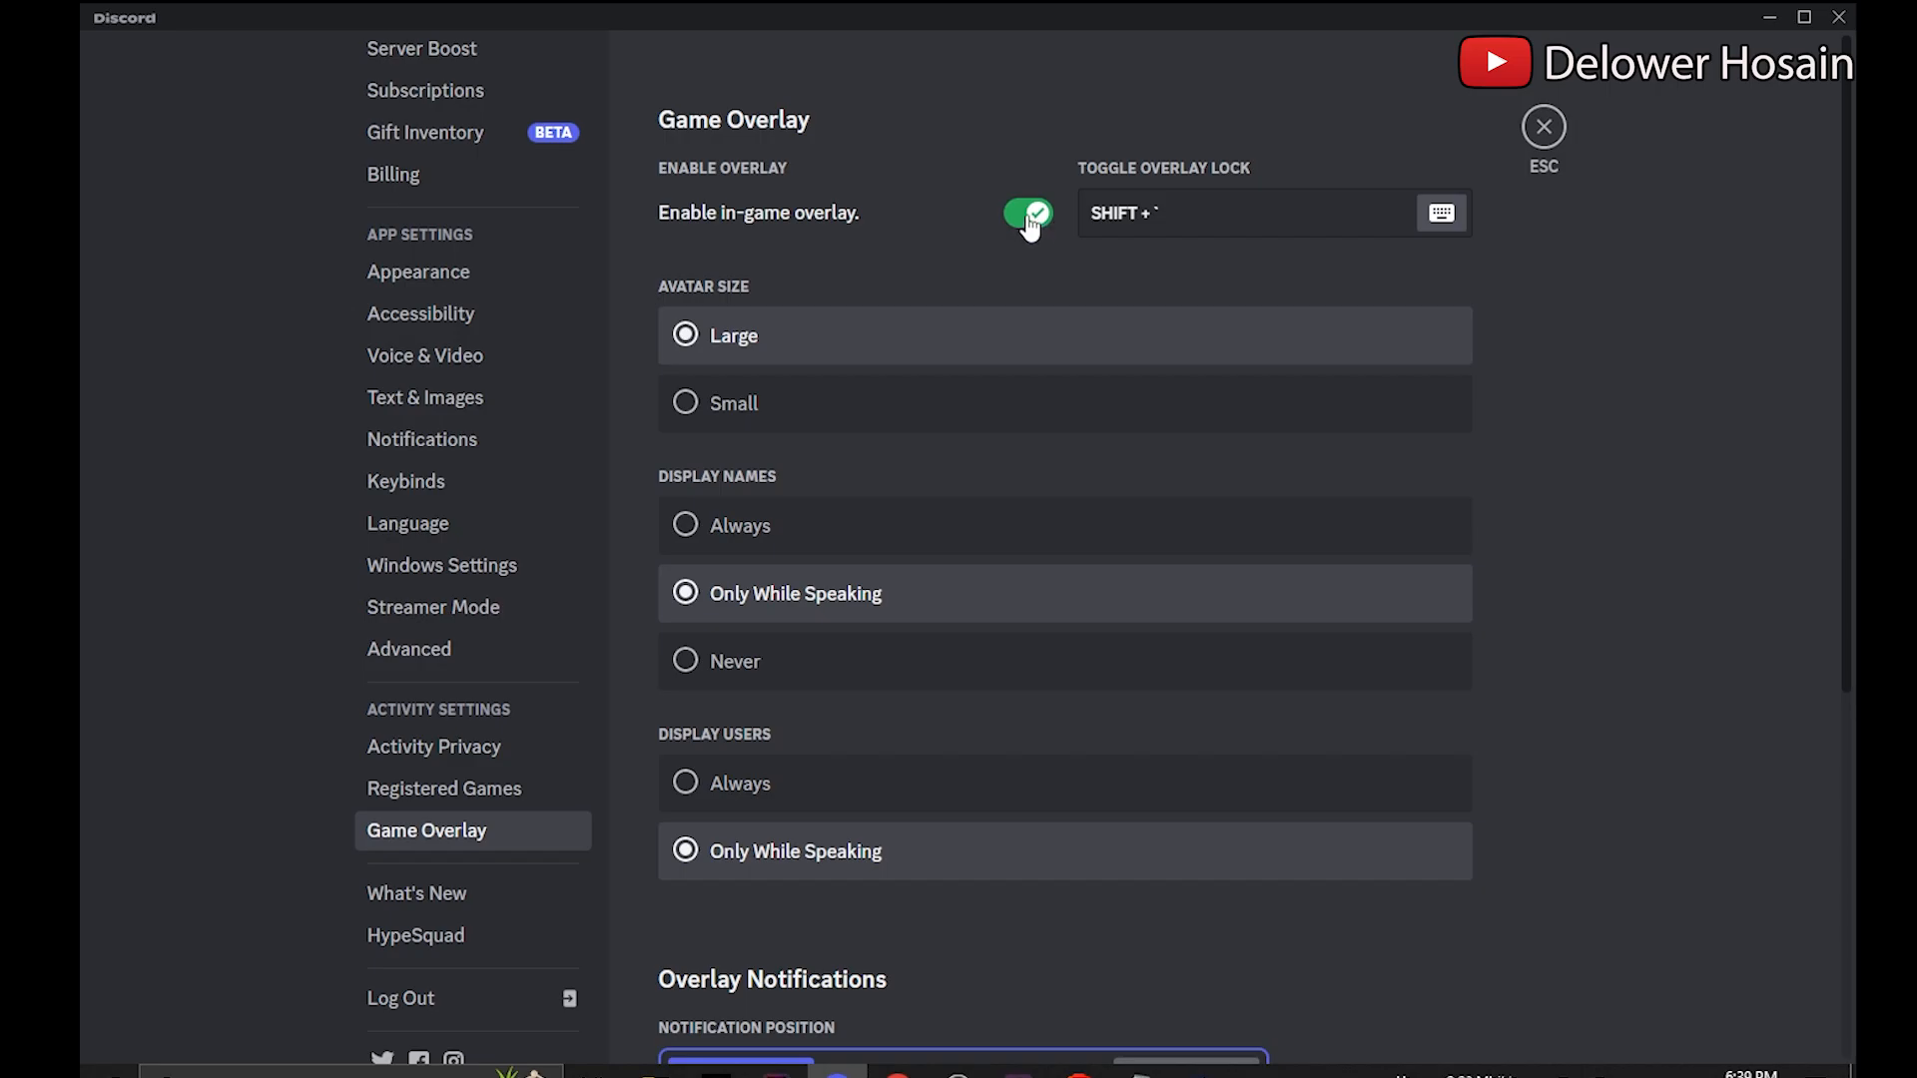
click(1028, 213)
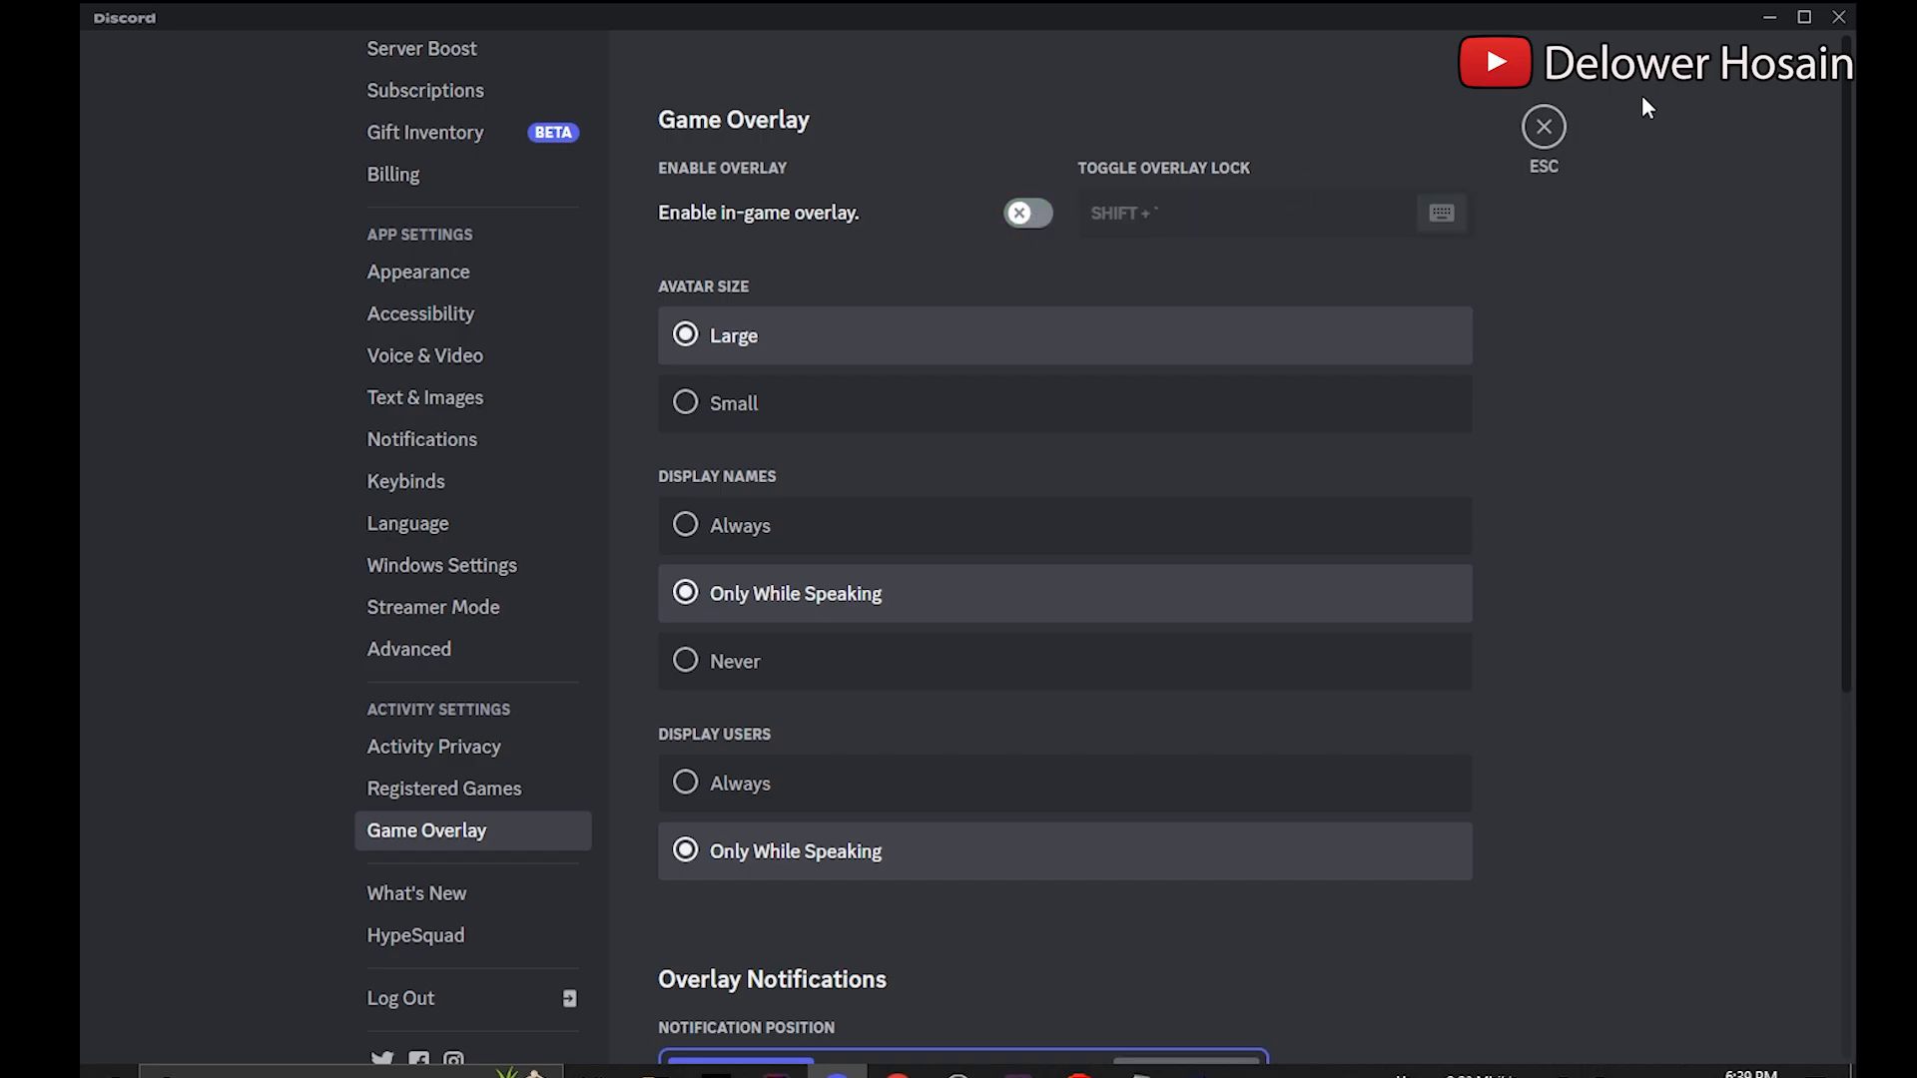
click(1542, 126)
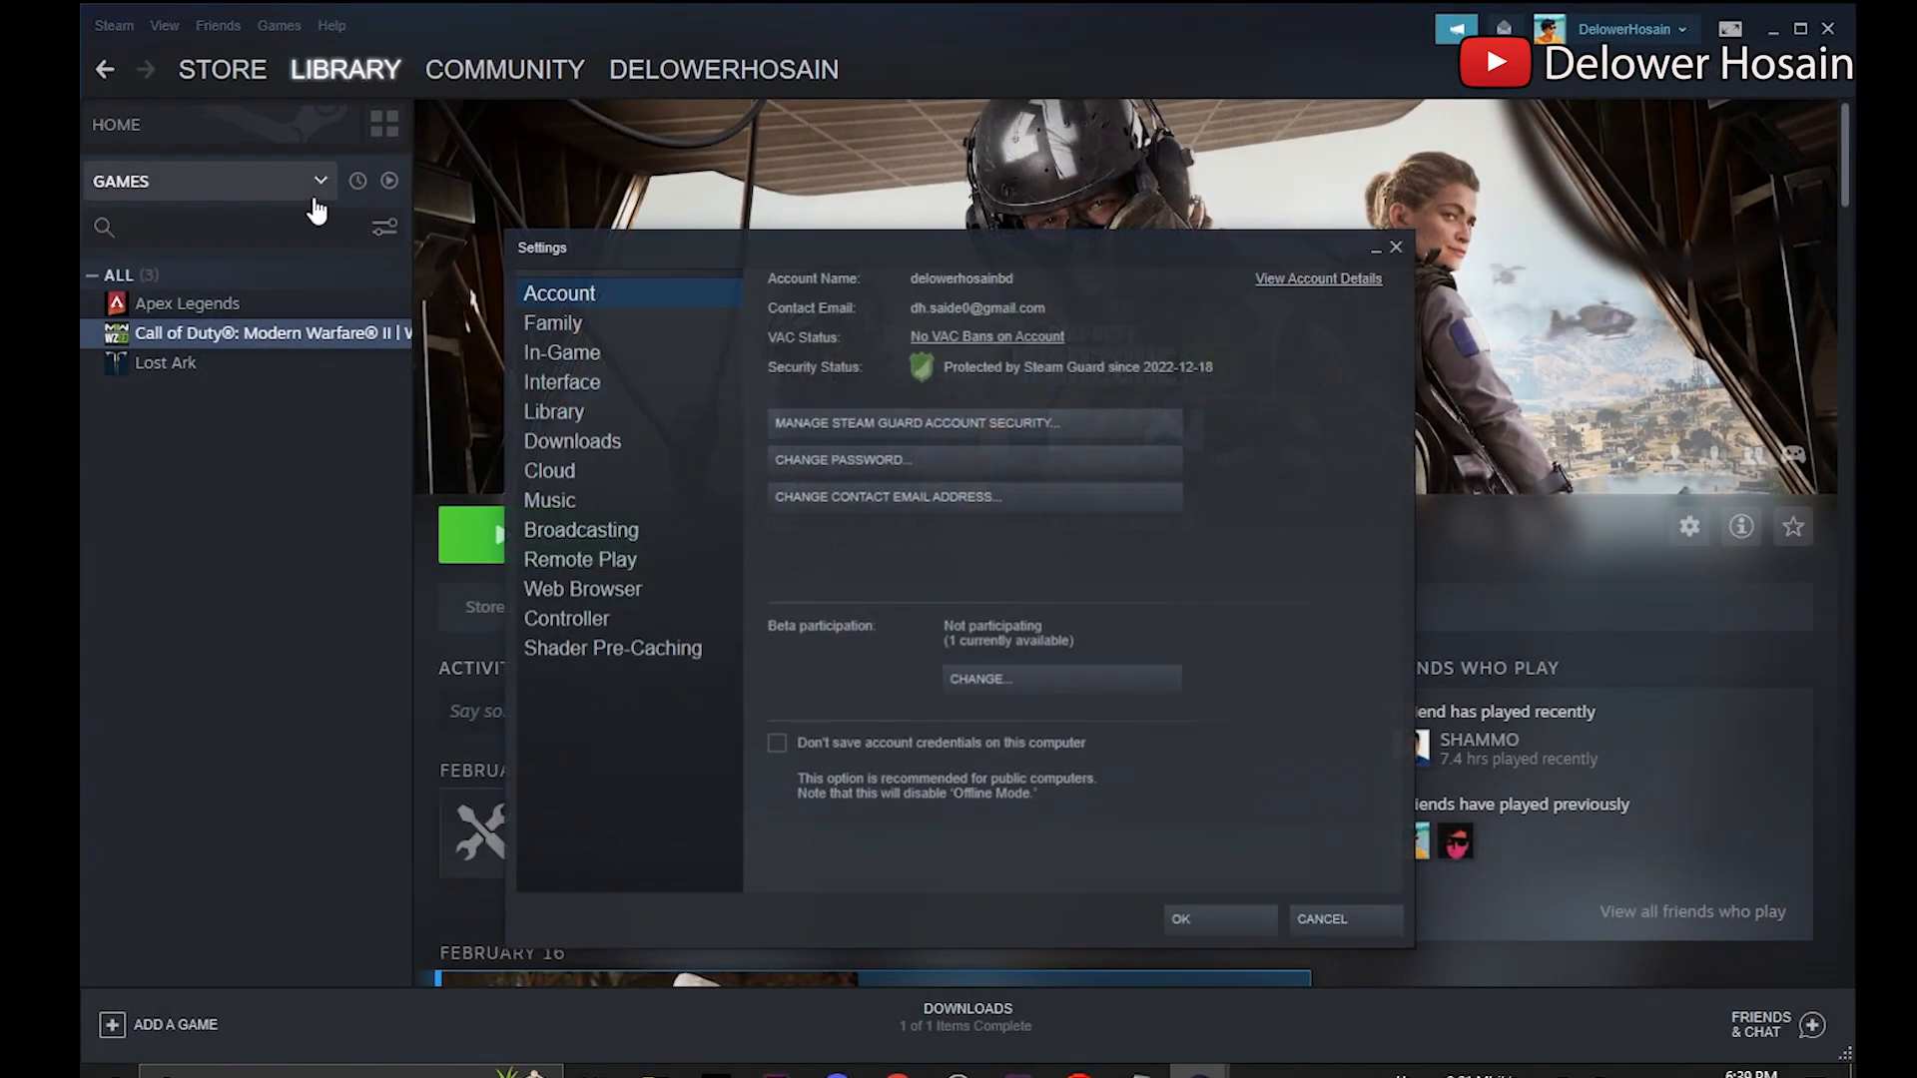
Uncheck the Steam Overlay in In-Game settings, then play Modern Warfare II.
click(562, 353)
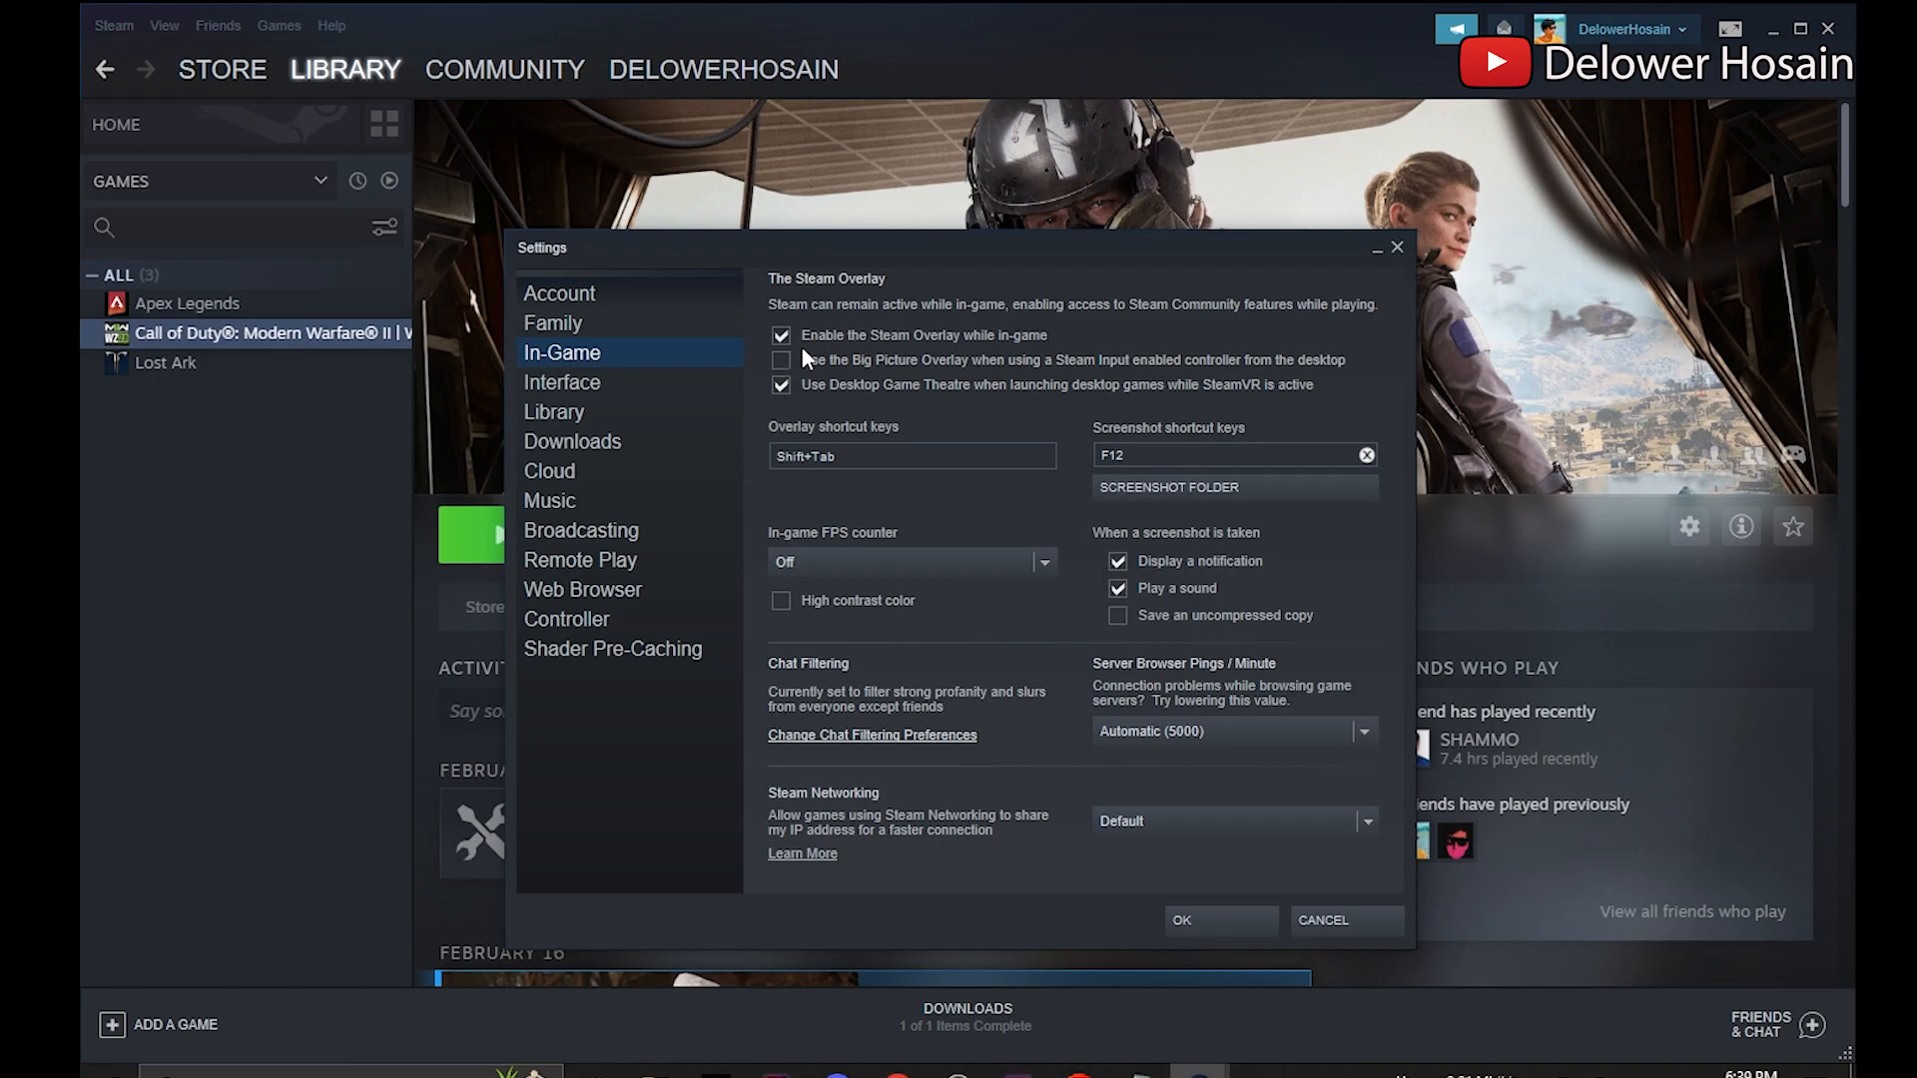
click(780, 336)
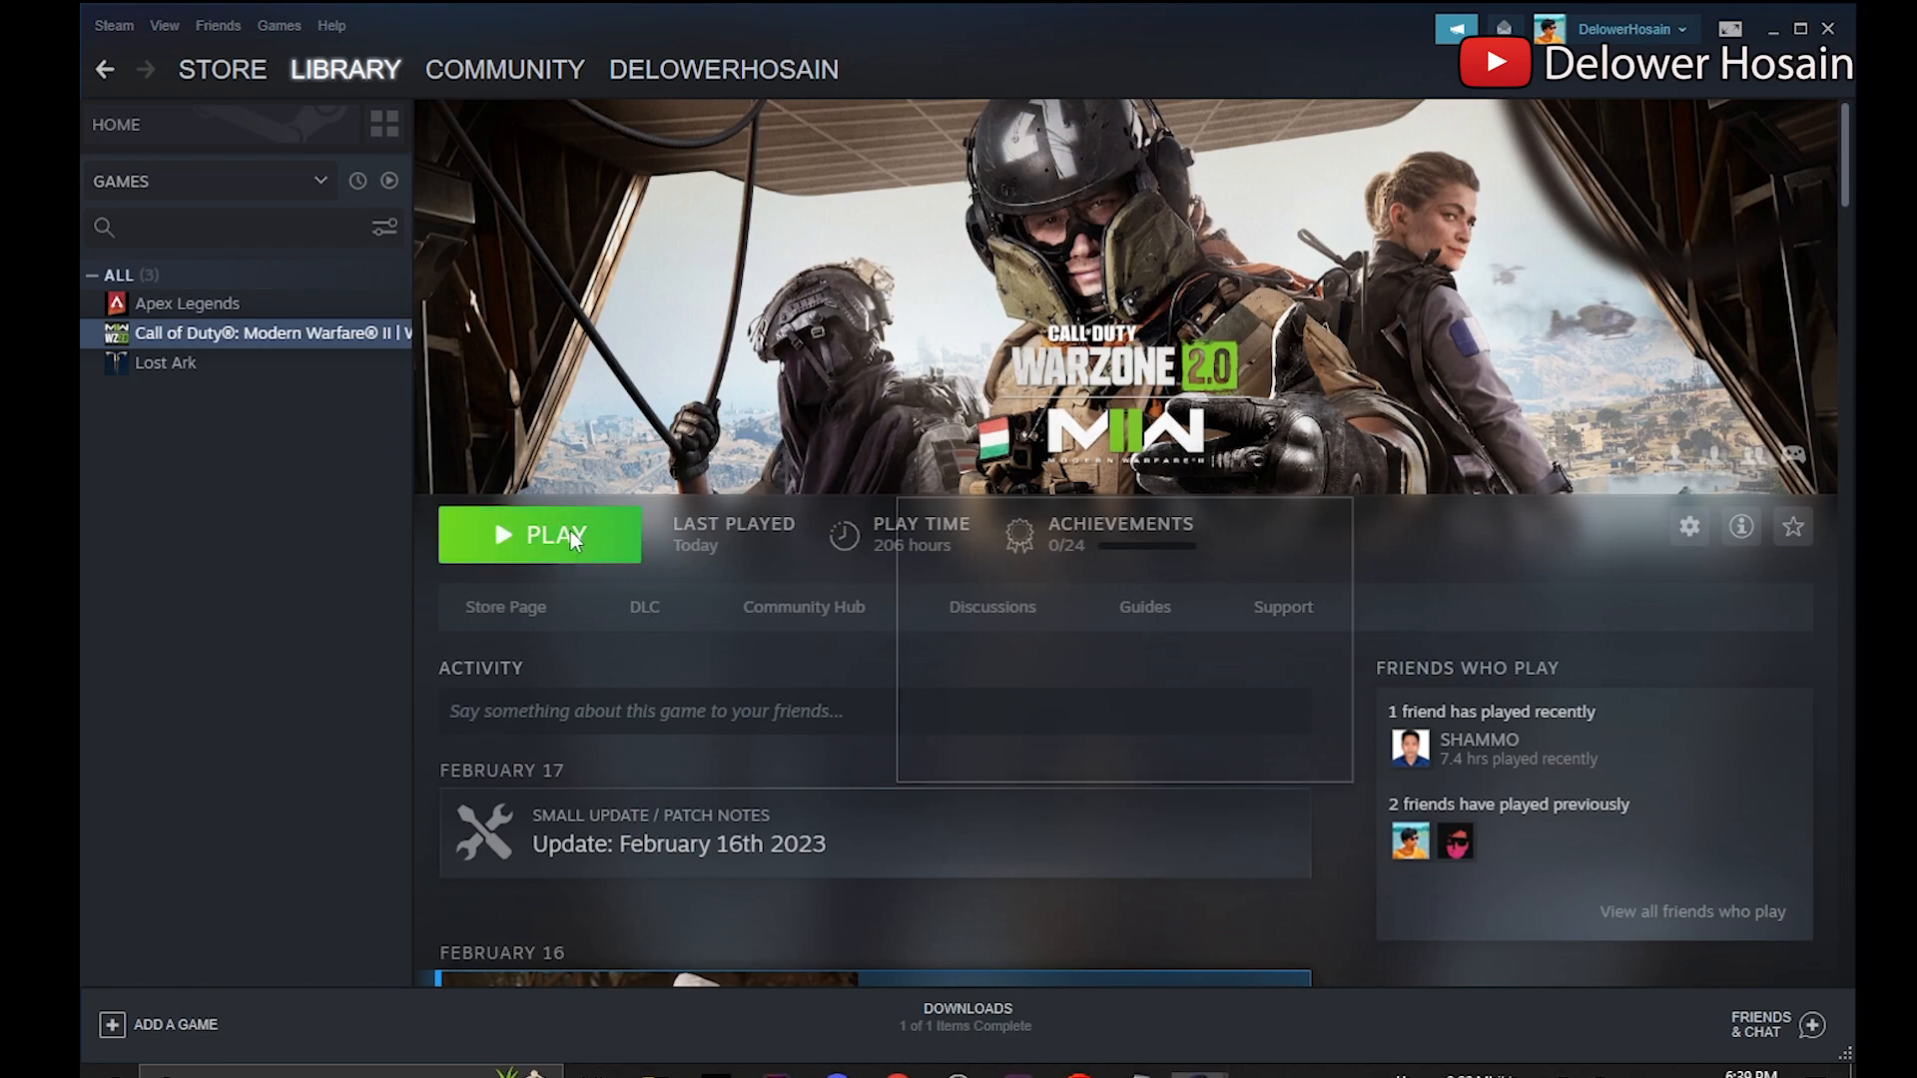
click(539, 534)
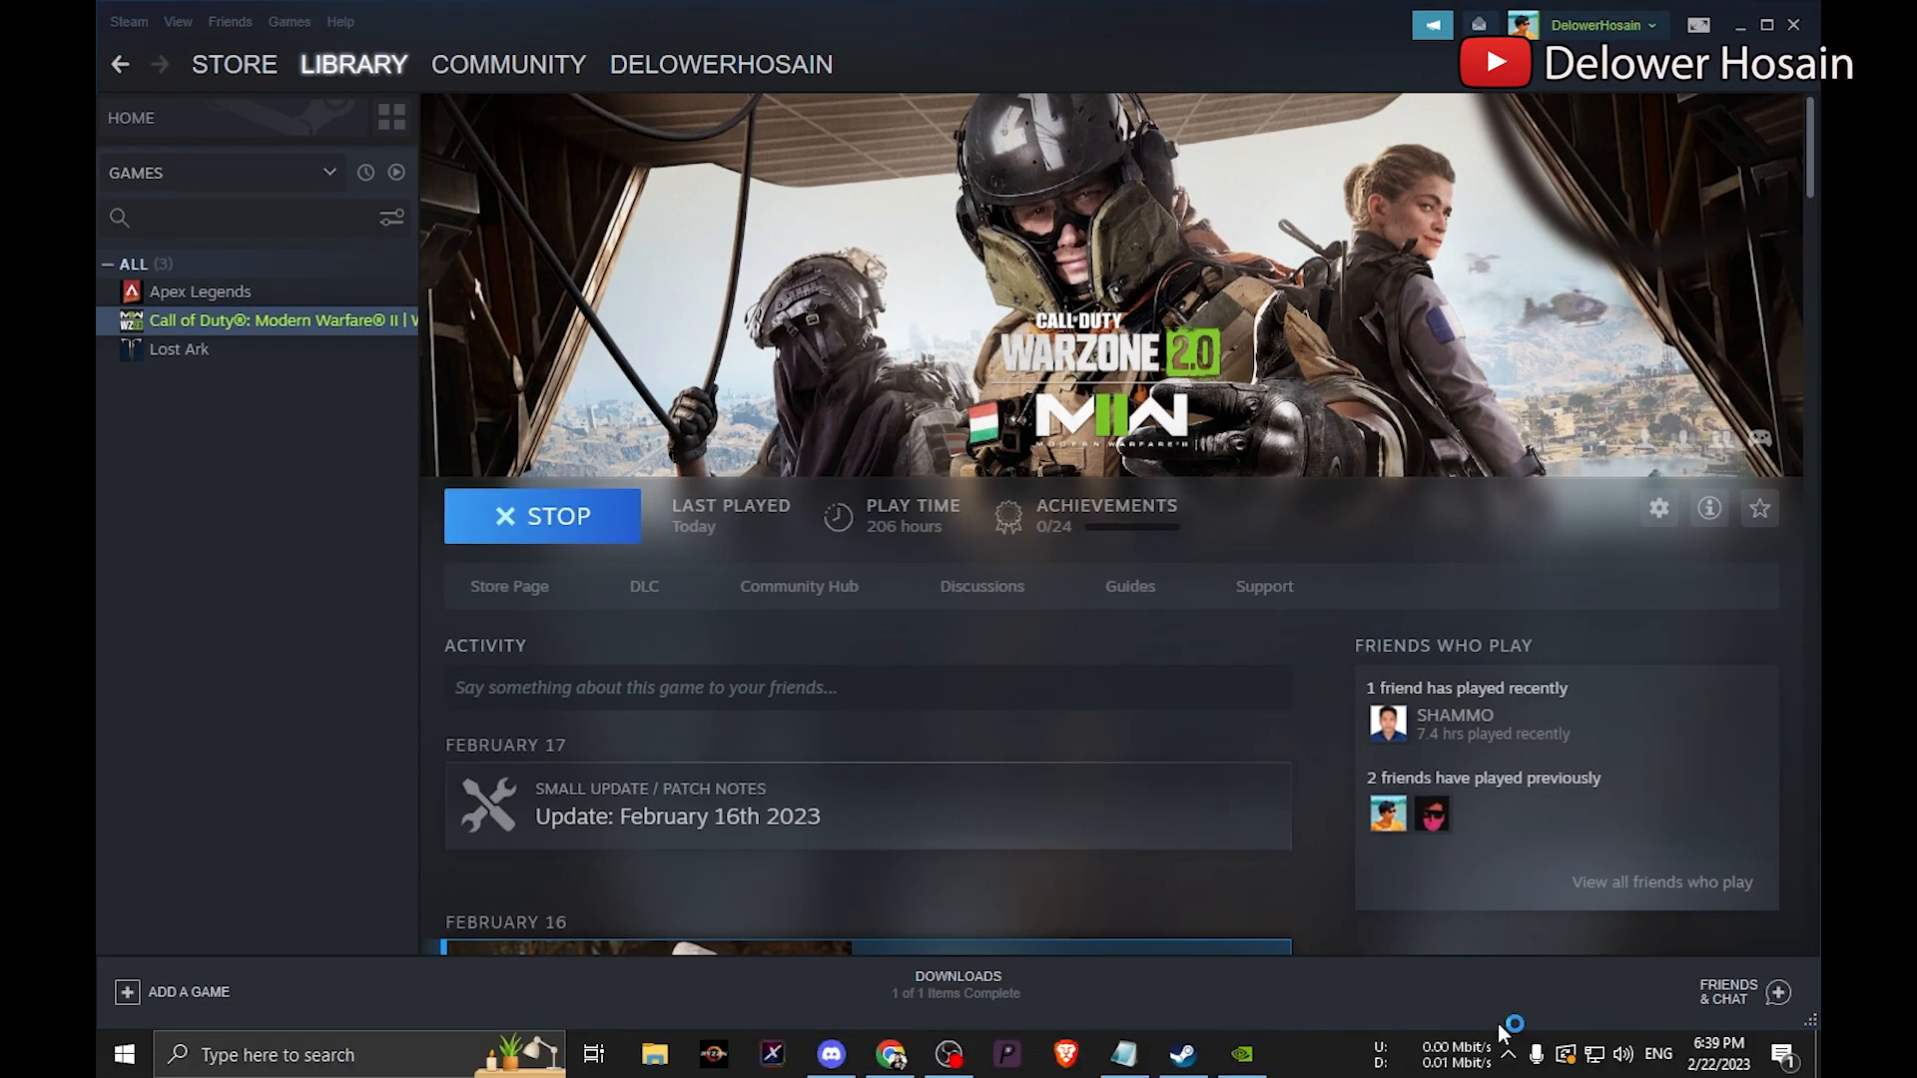
mouse_move(1162, 844)
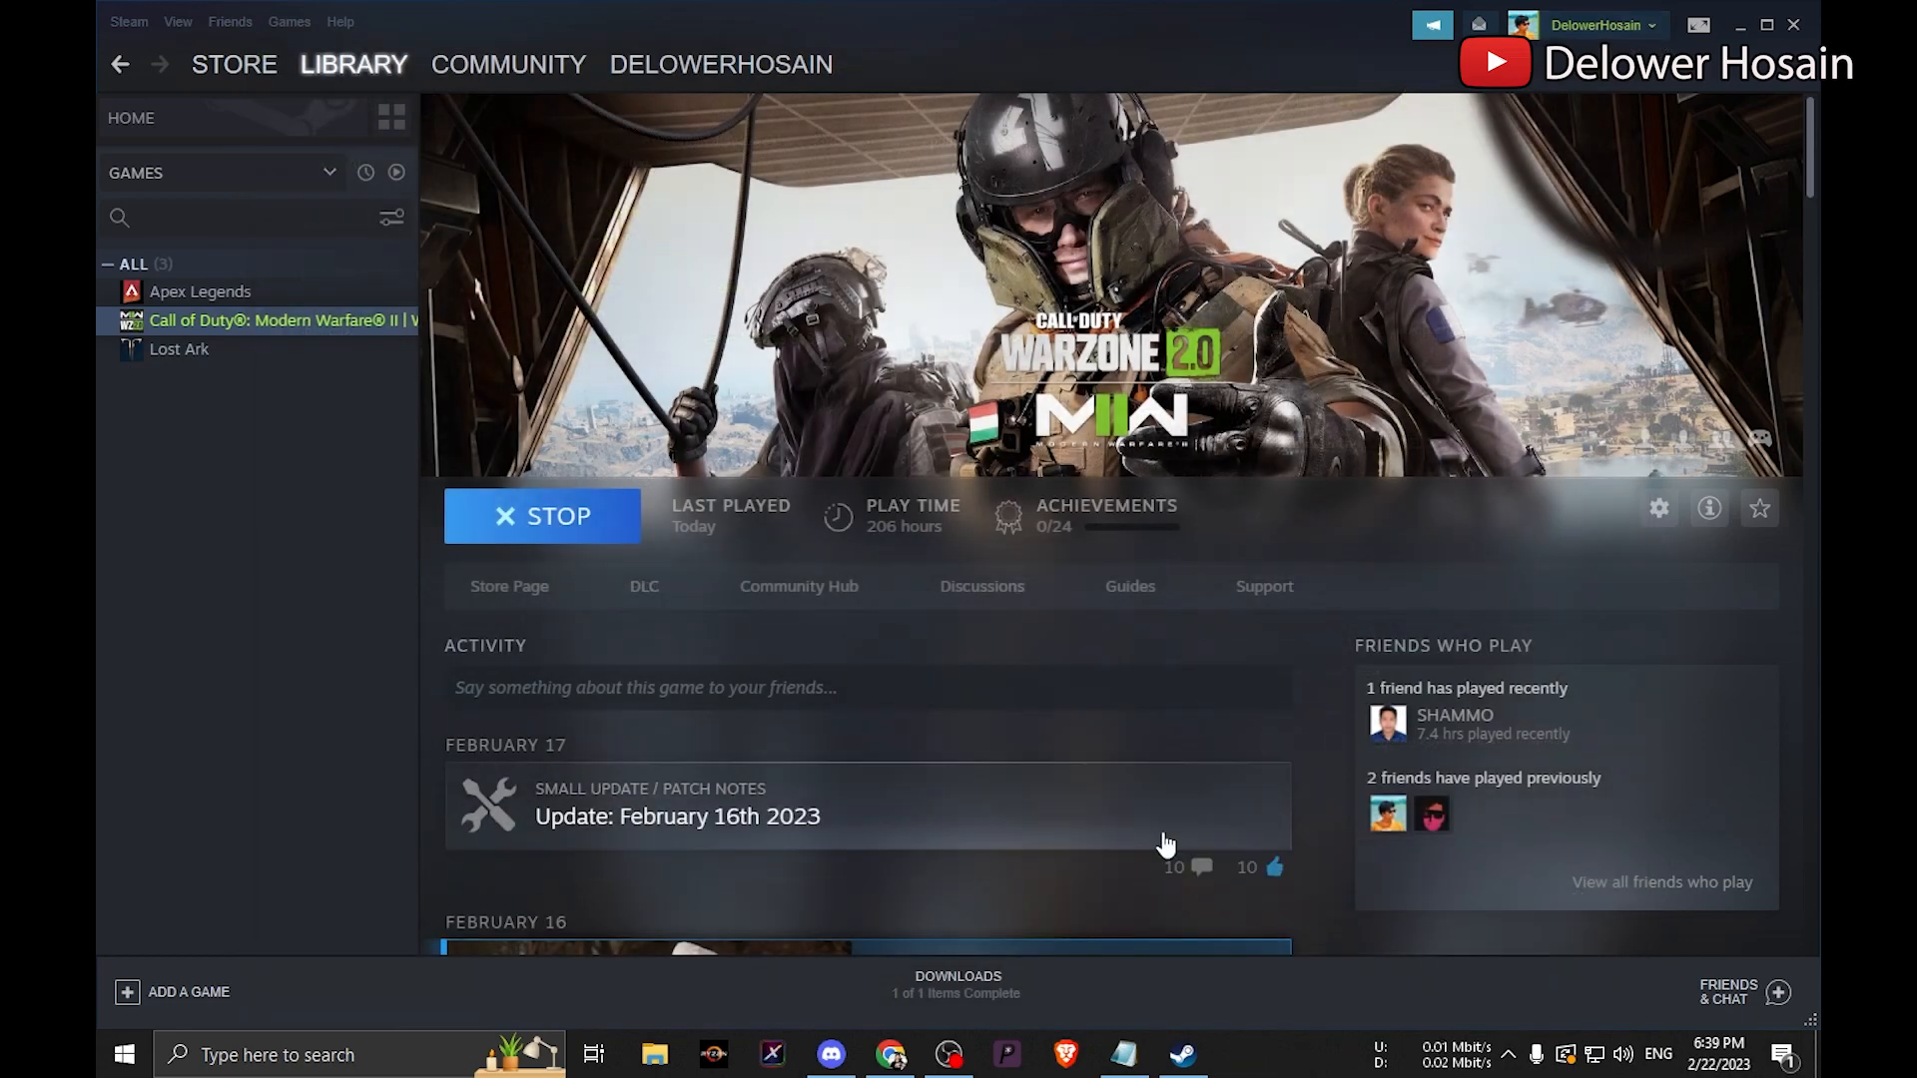
mouse_move(1369, 1058)
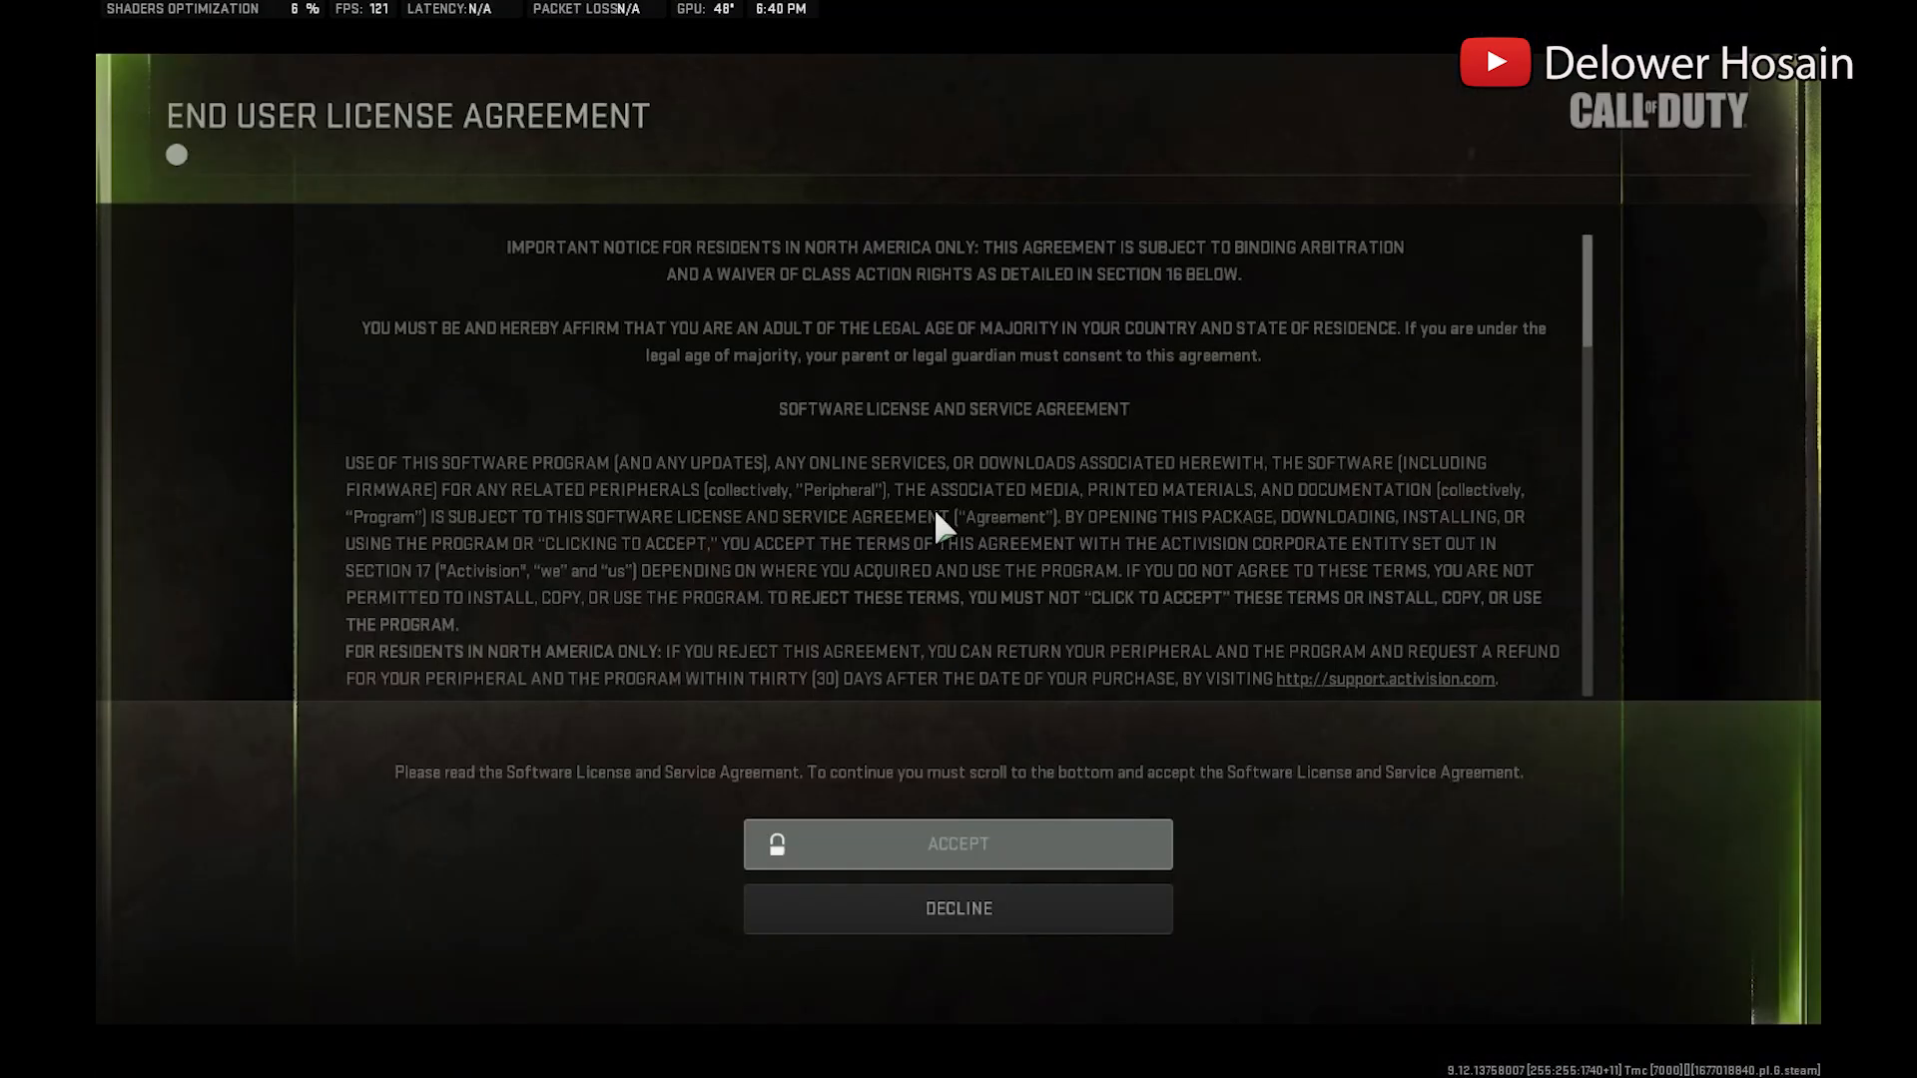
Scroll through and accept the Terms of Use, then acknowledge the privacy policy.
scroll(down, 3)
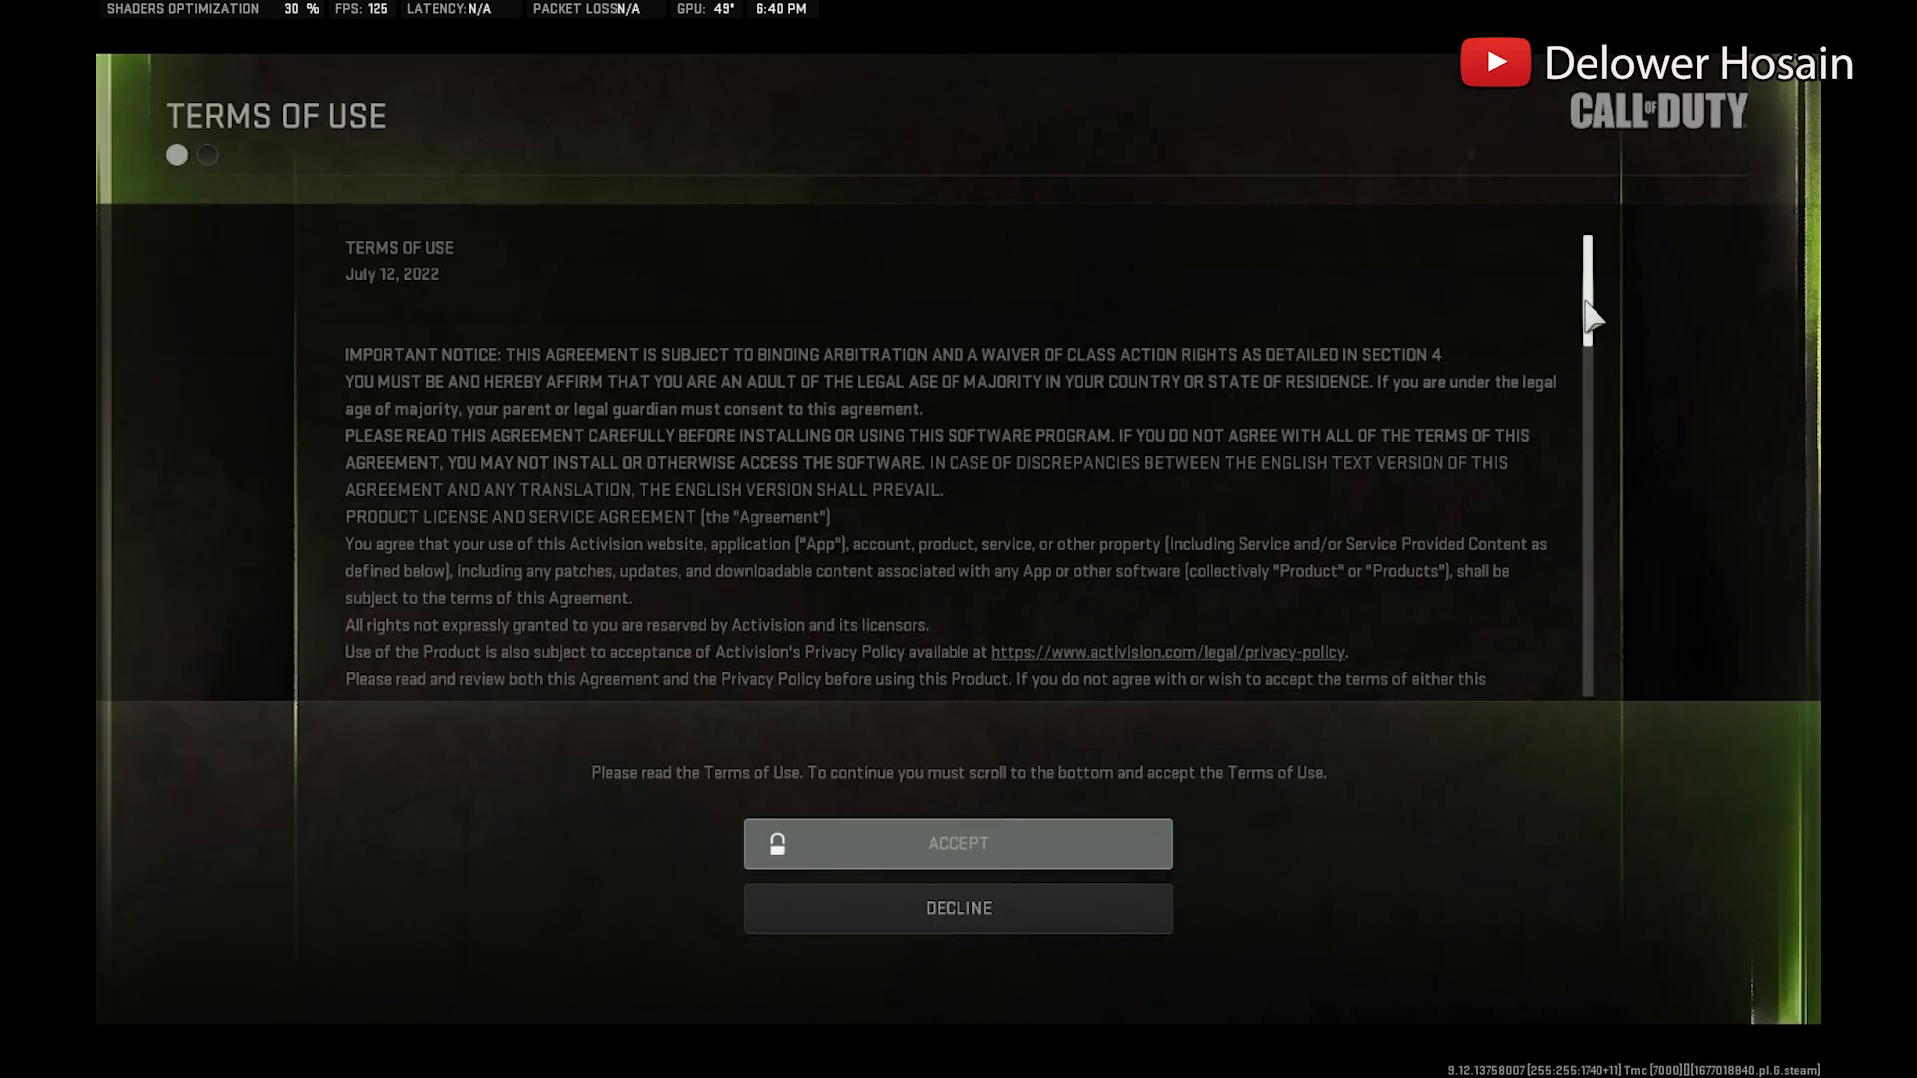
scroll(down, 3)
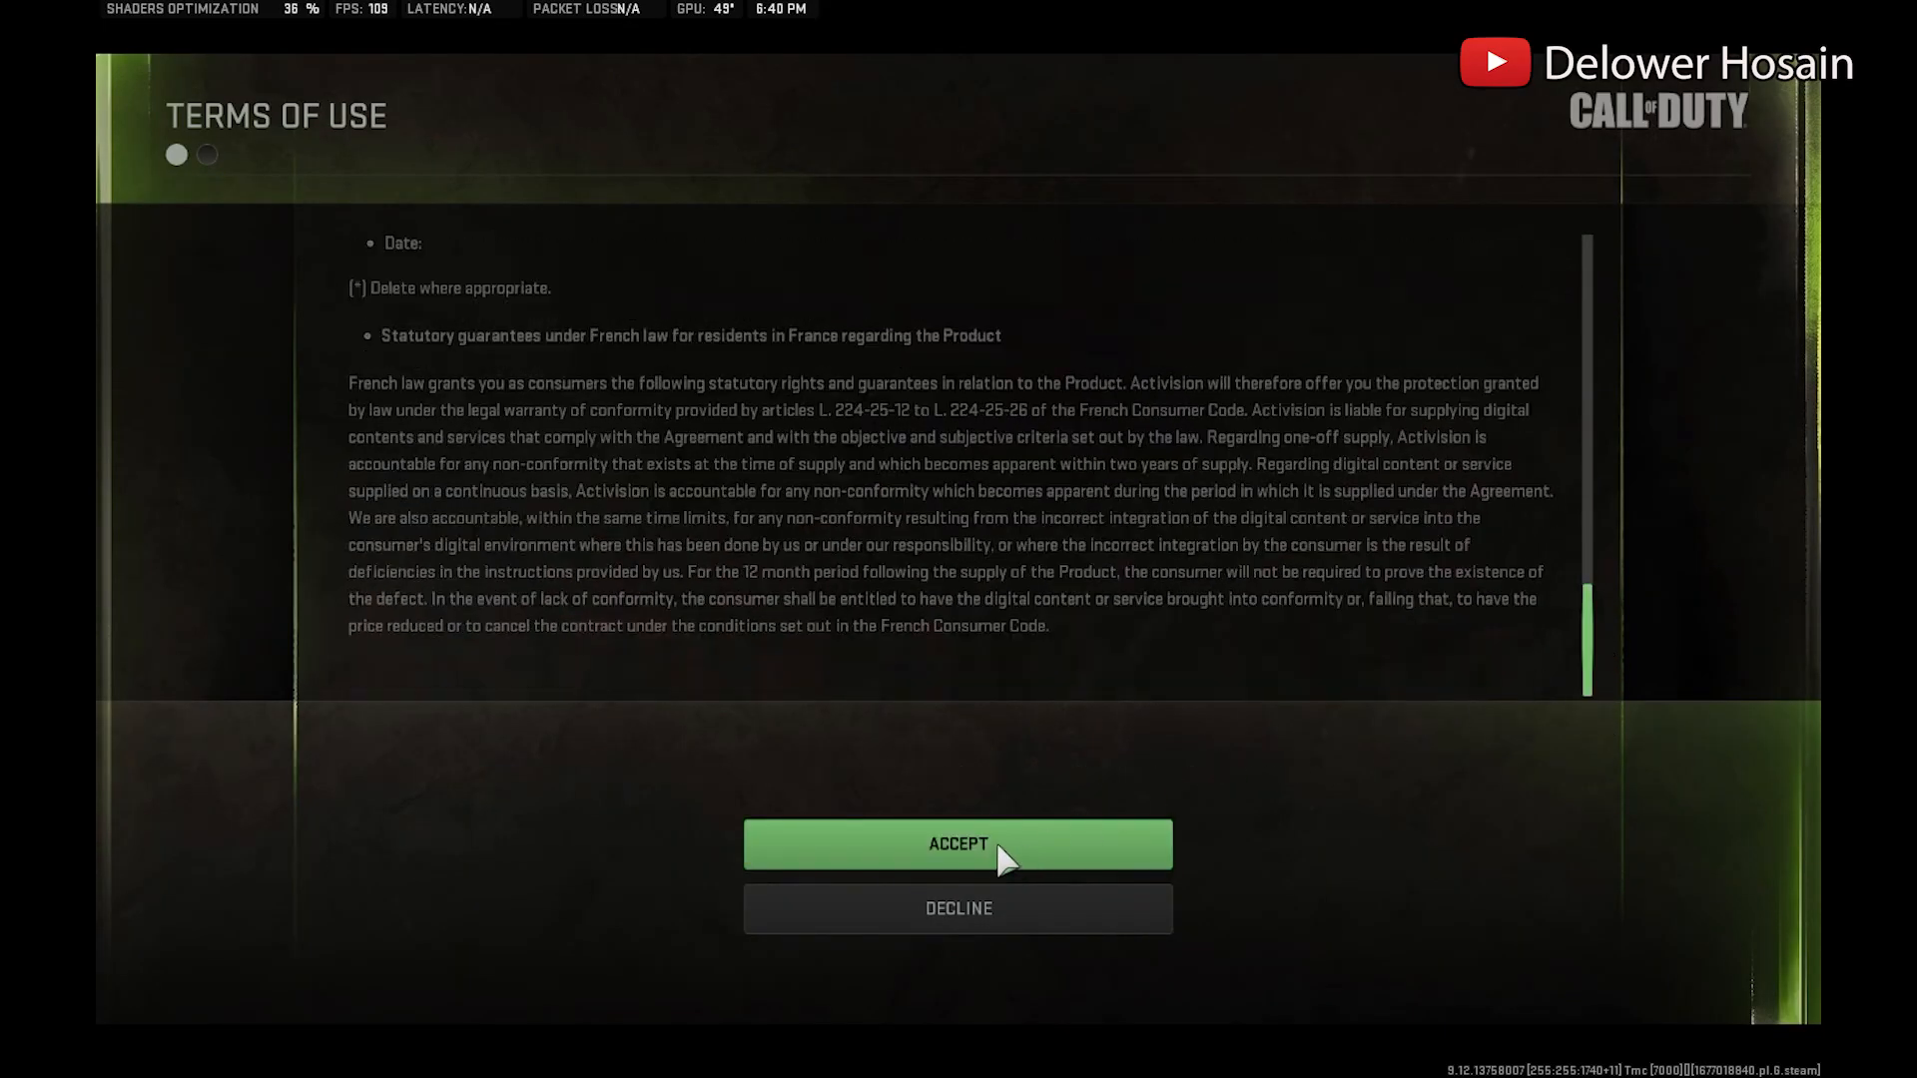
click(957, 844)
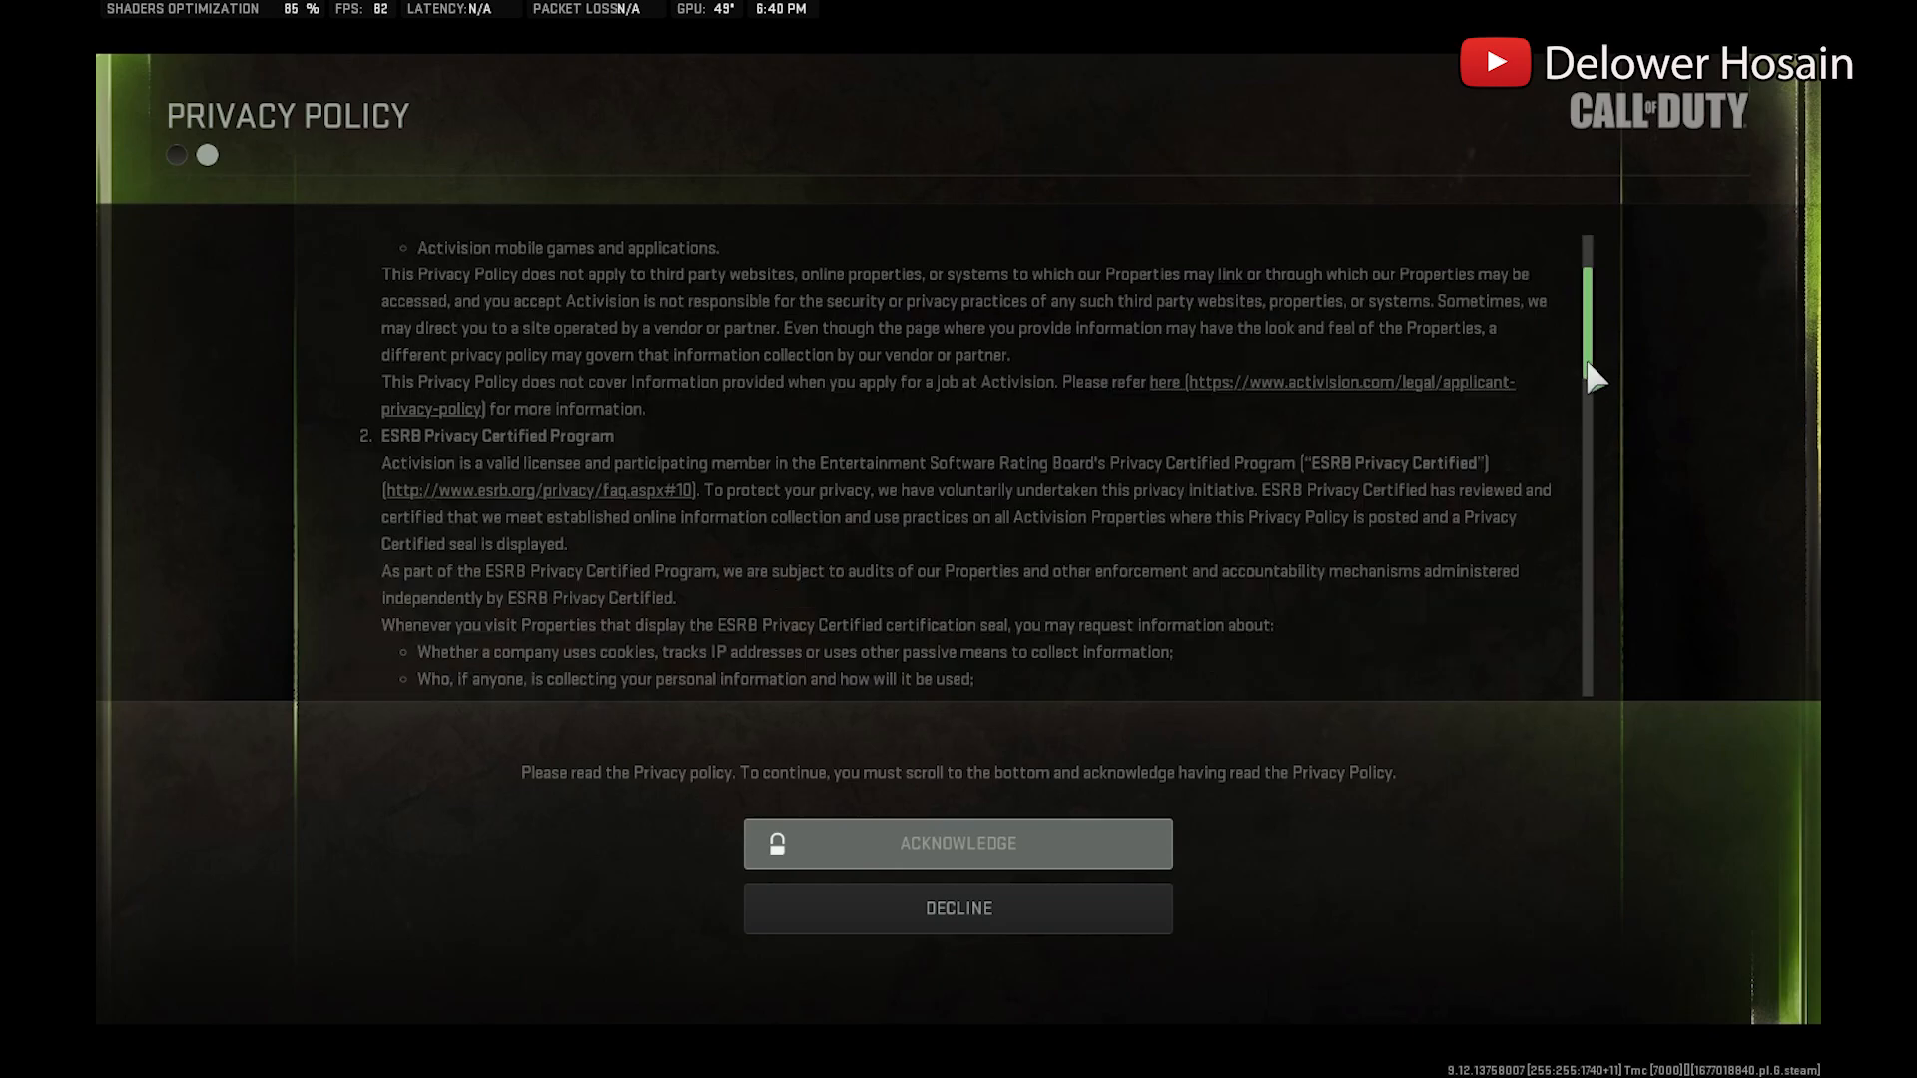
click(957, 844)
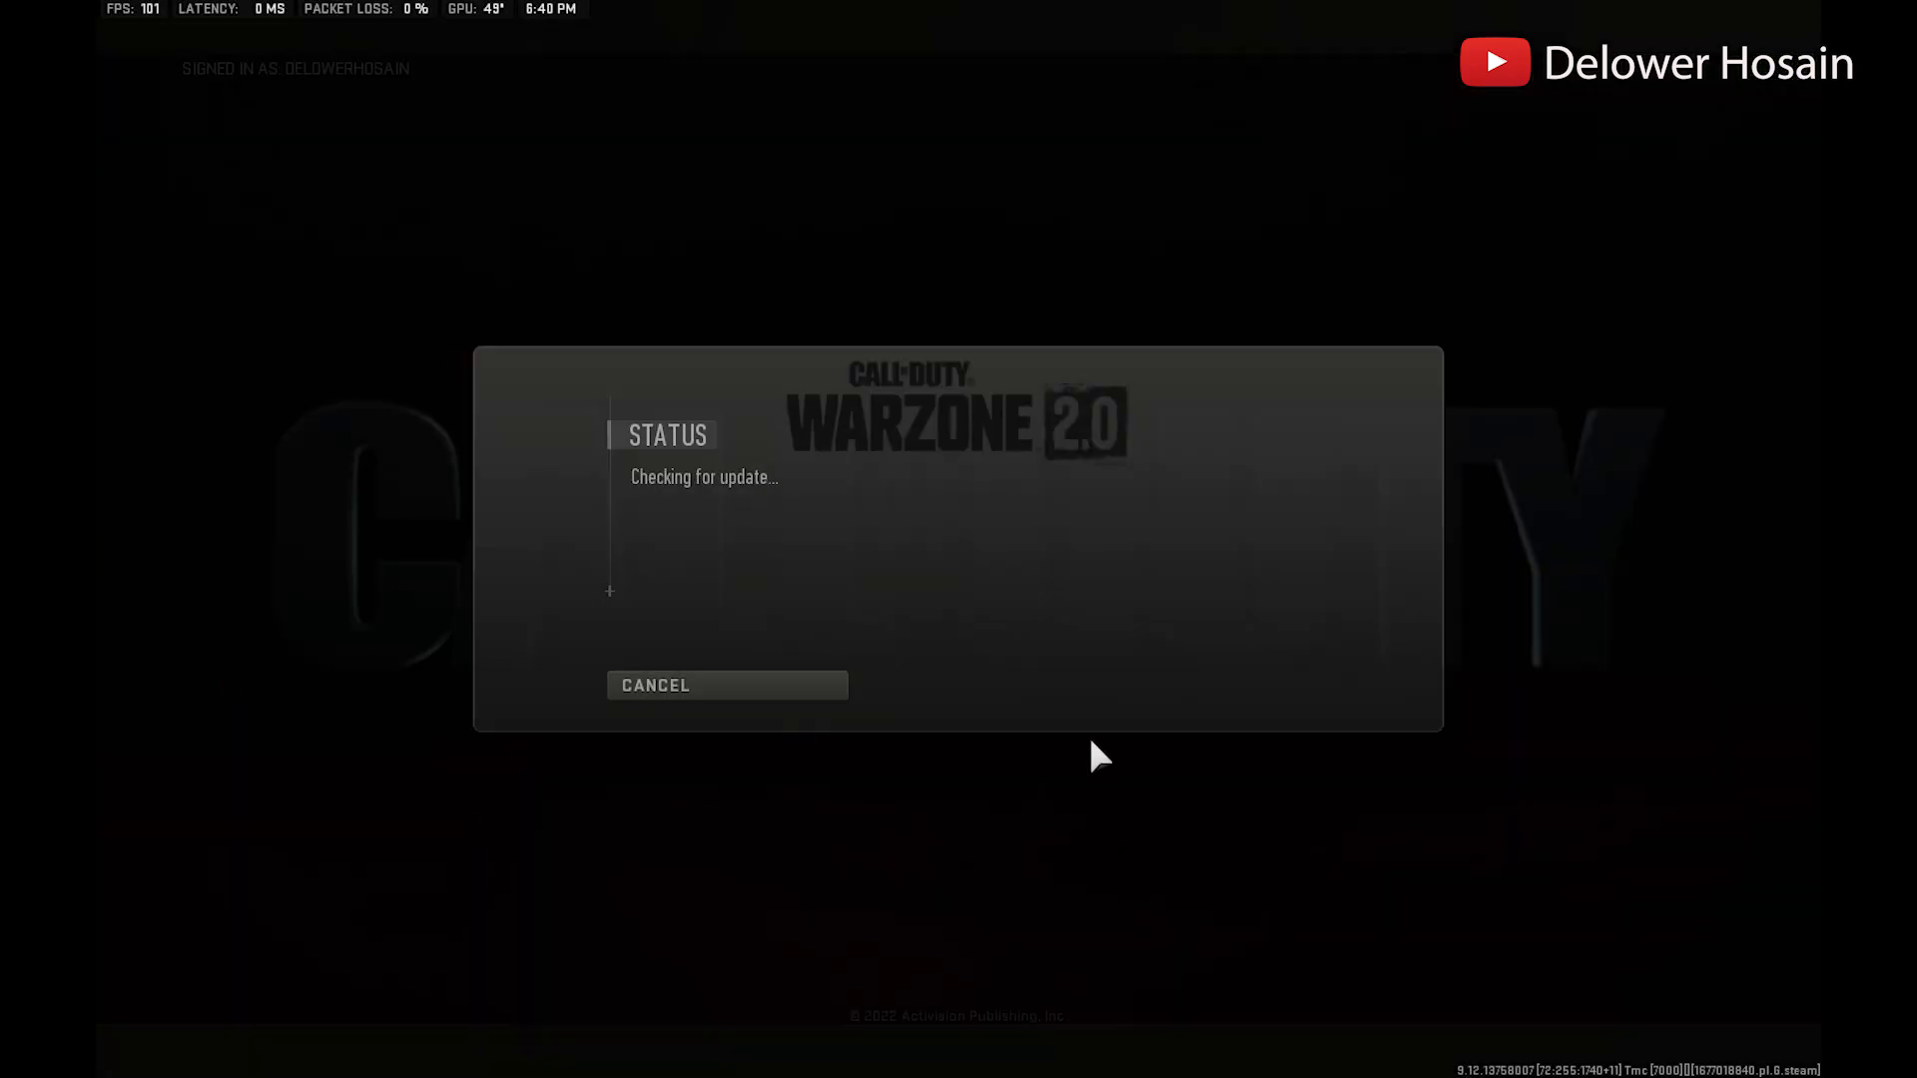
mouse_move(839, 554)
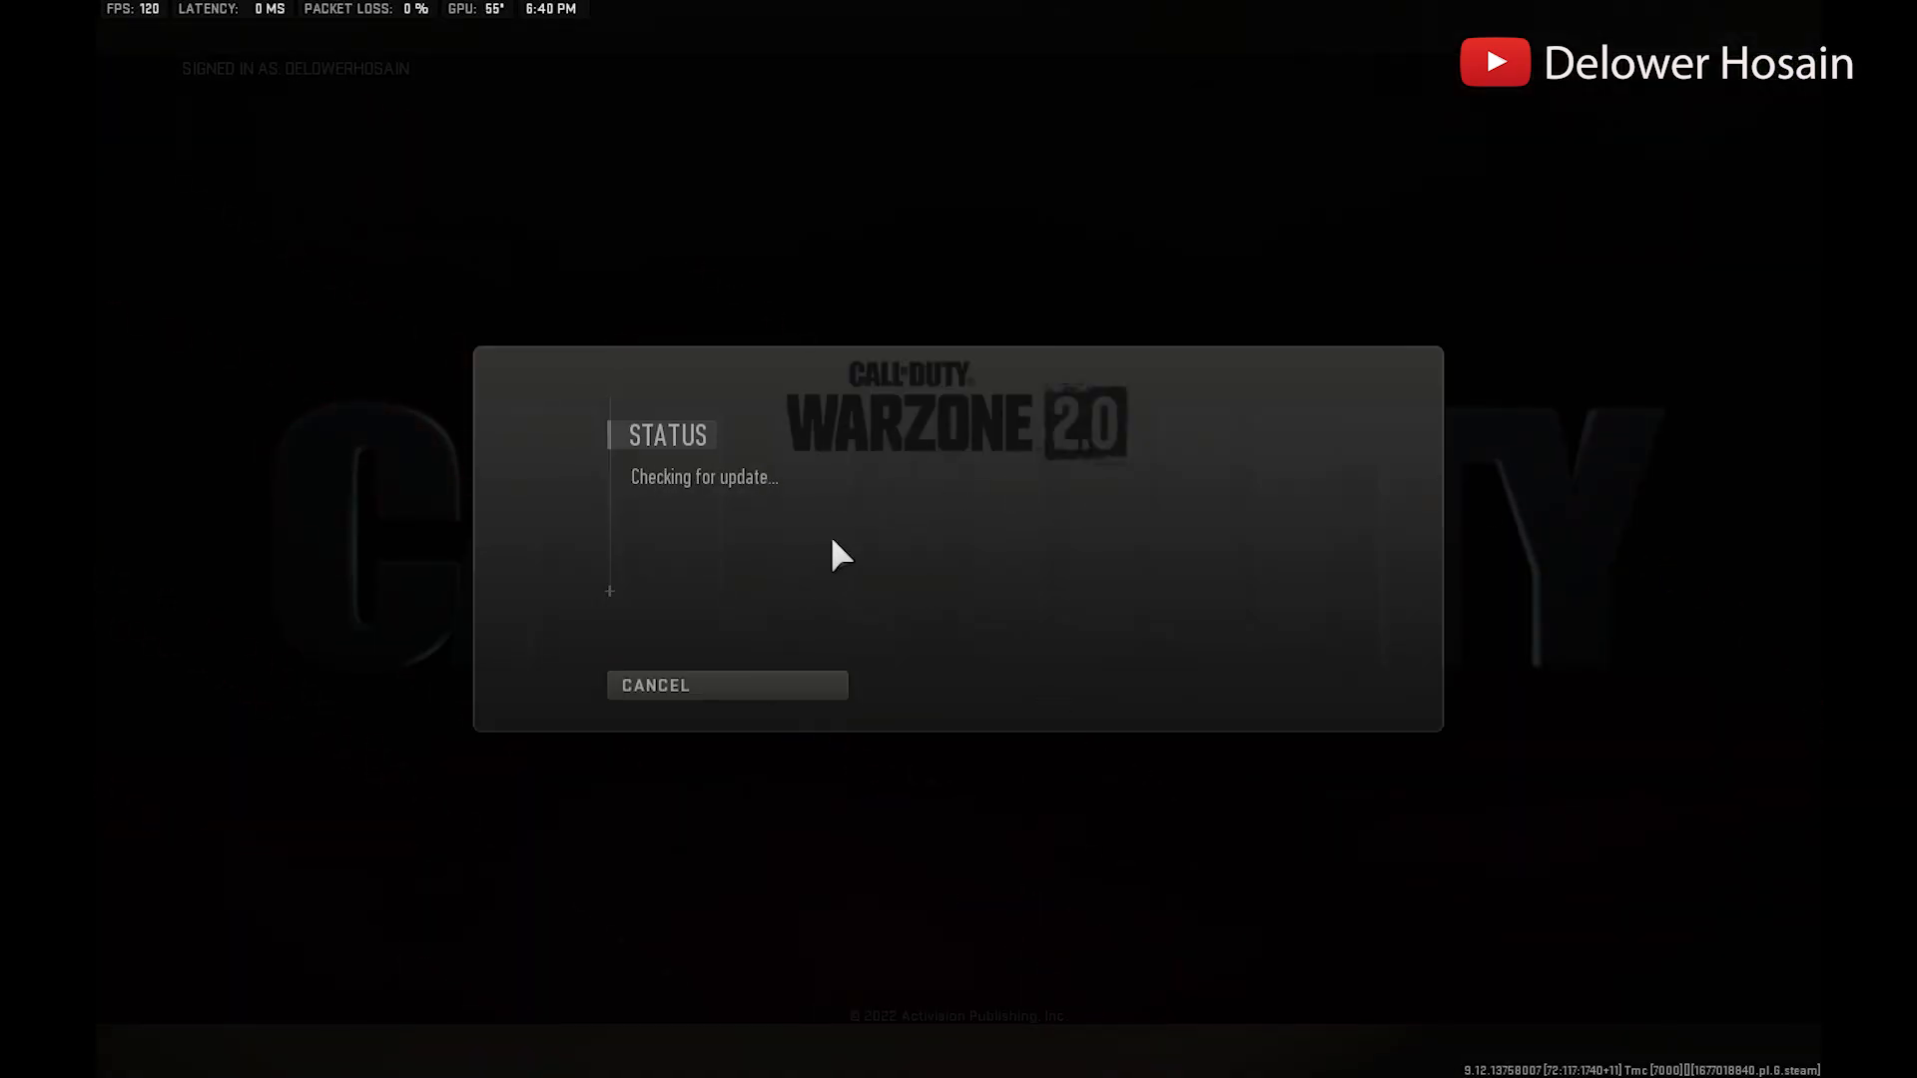